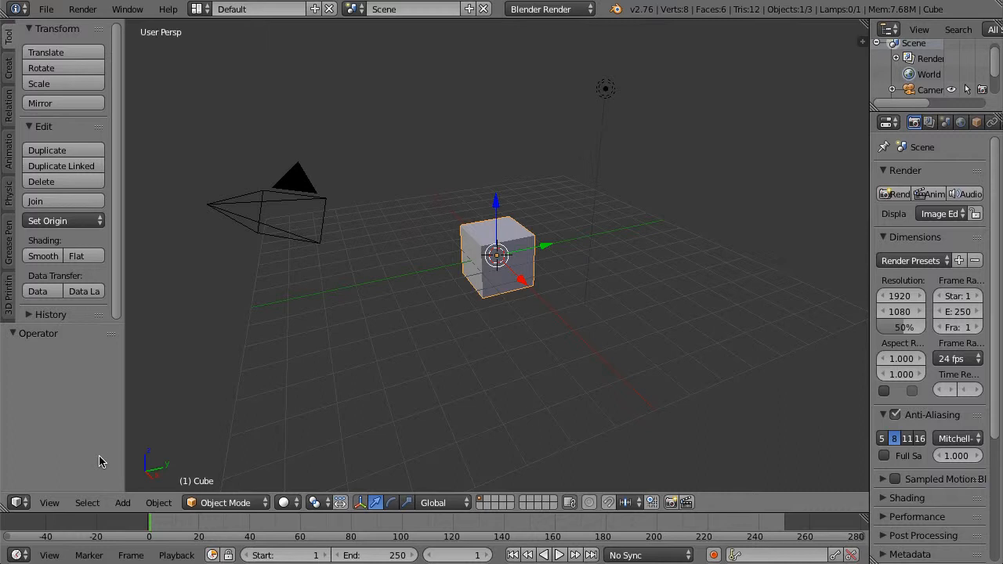
mouse_move(443, 429)
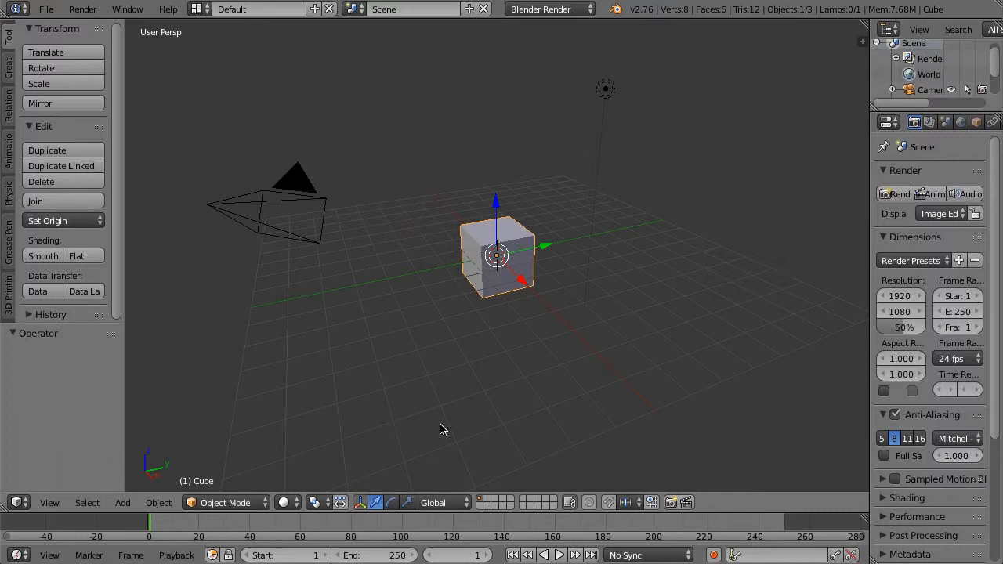
mouse_move(672, 258)
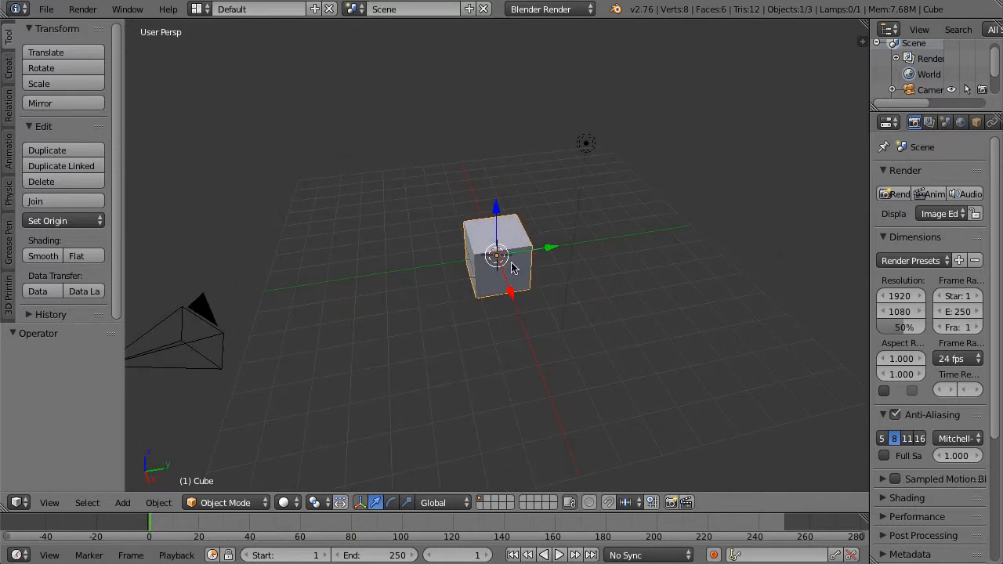
mouse_move(586, 142)
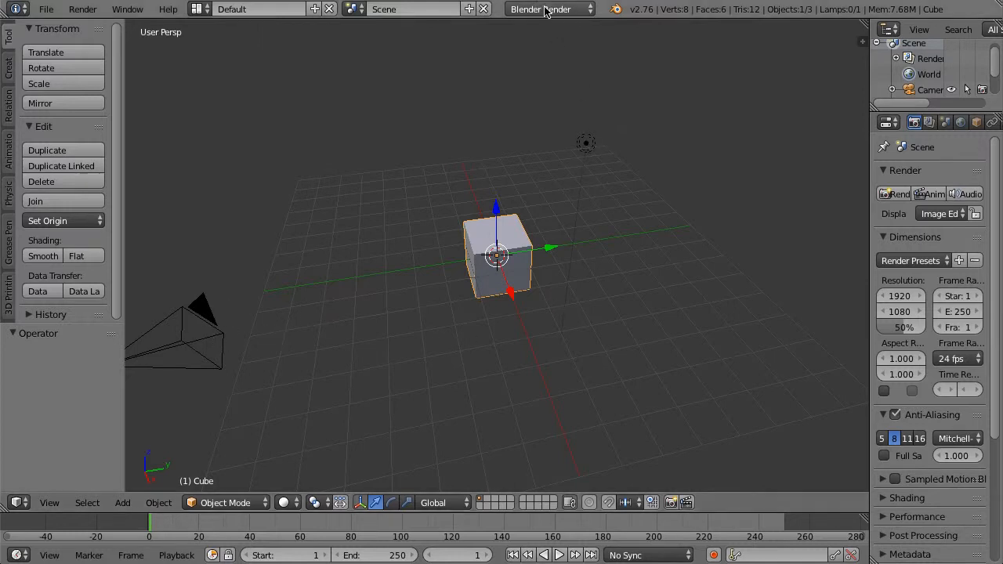
Render the current frame of the cube with Blender Render and view the result.
left_click(548, 8)
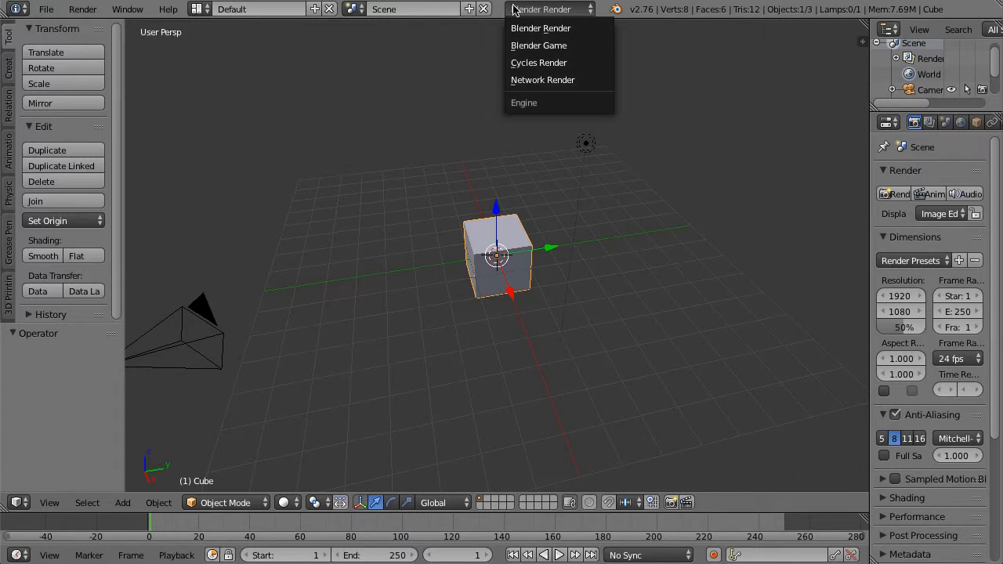
mouse_move(538, 62)
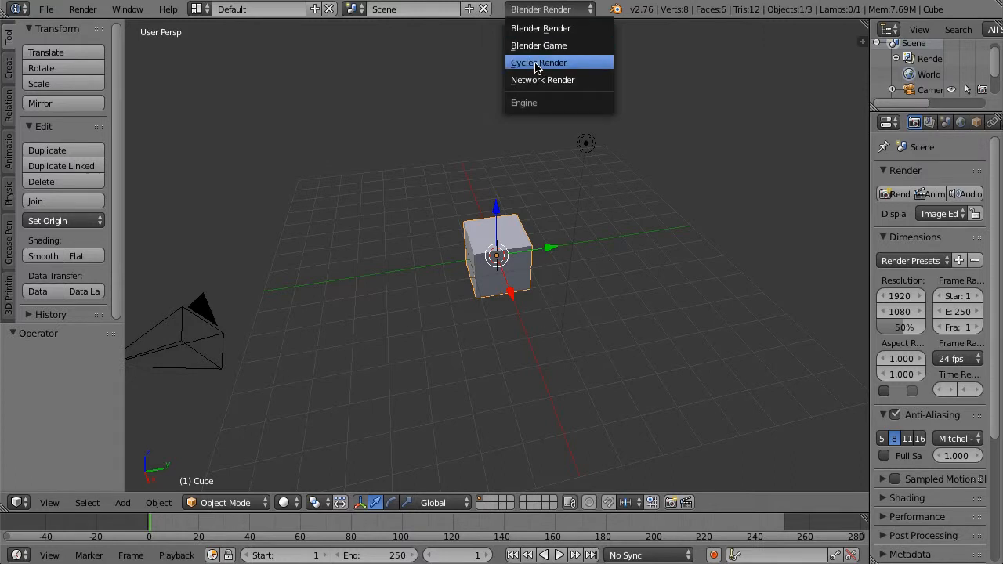
mouse_move(574, 68)
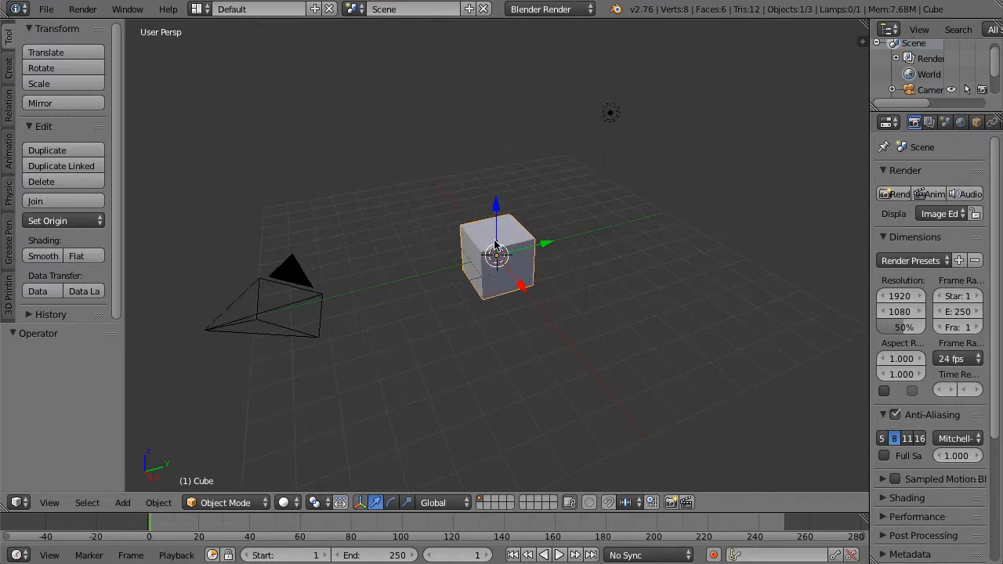
mouse_move(869, 240)
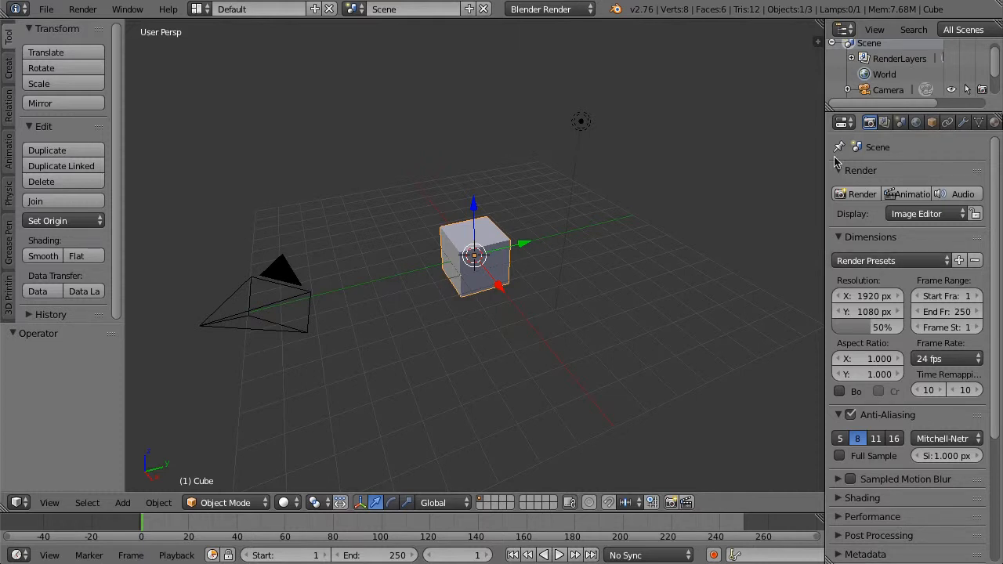
mouse_move(427, 274)
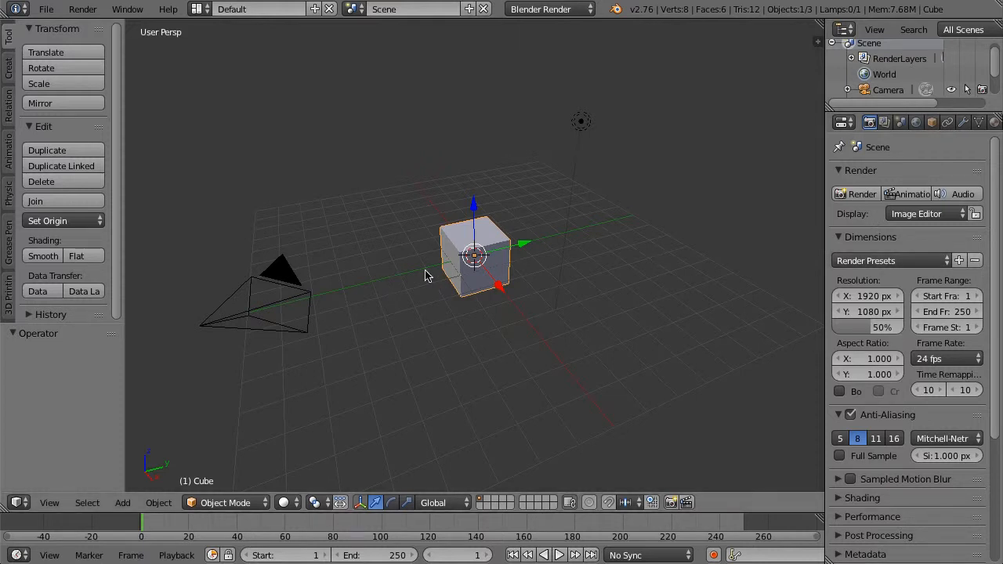
mouse_move(861, 193)
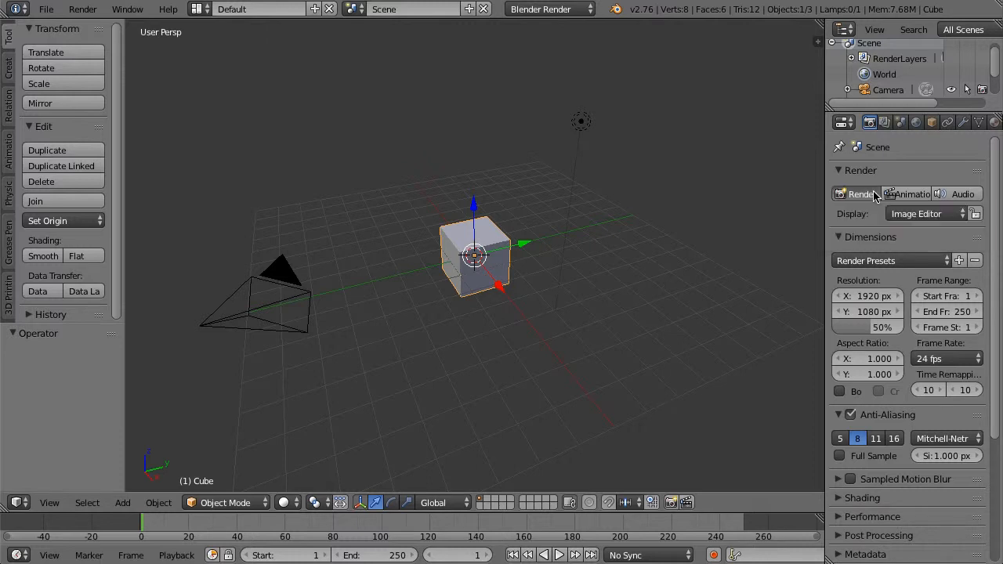
left_click(856, 194)
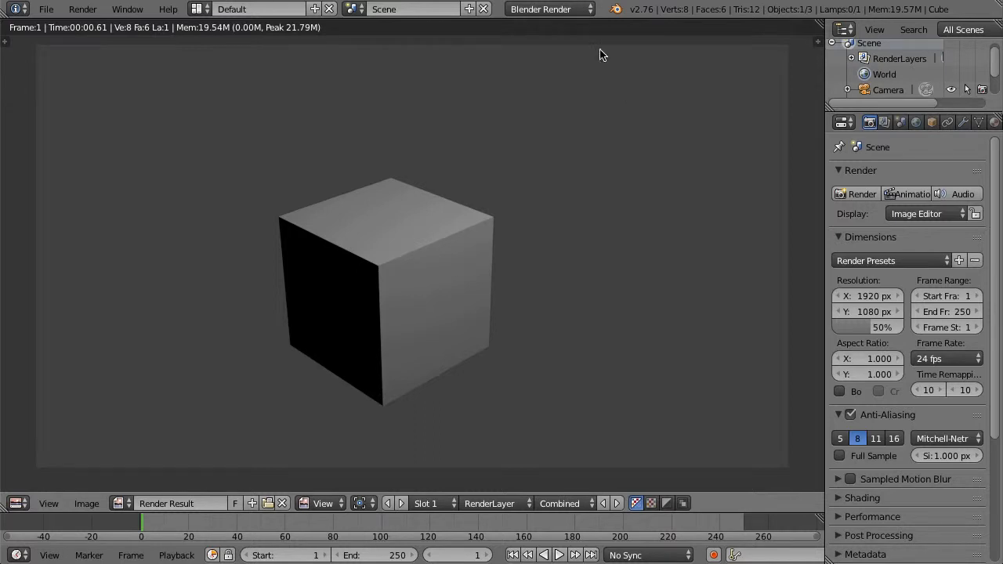
mouse_move(364, 190)
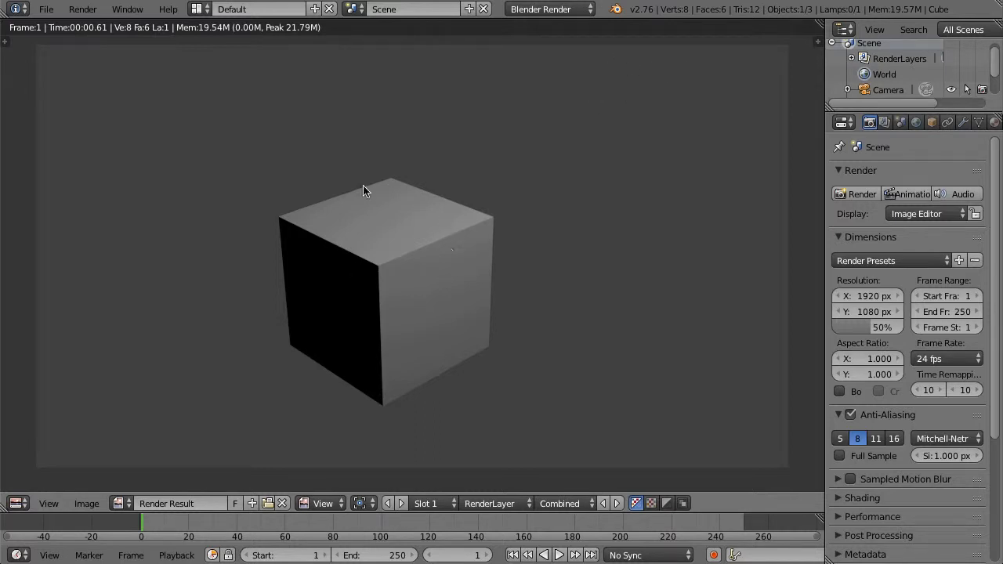
mouse_move(360, 245)
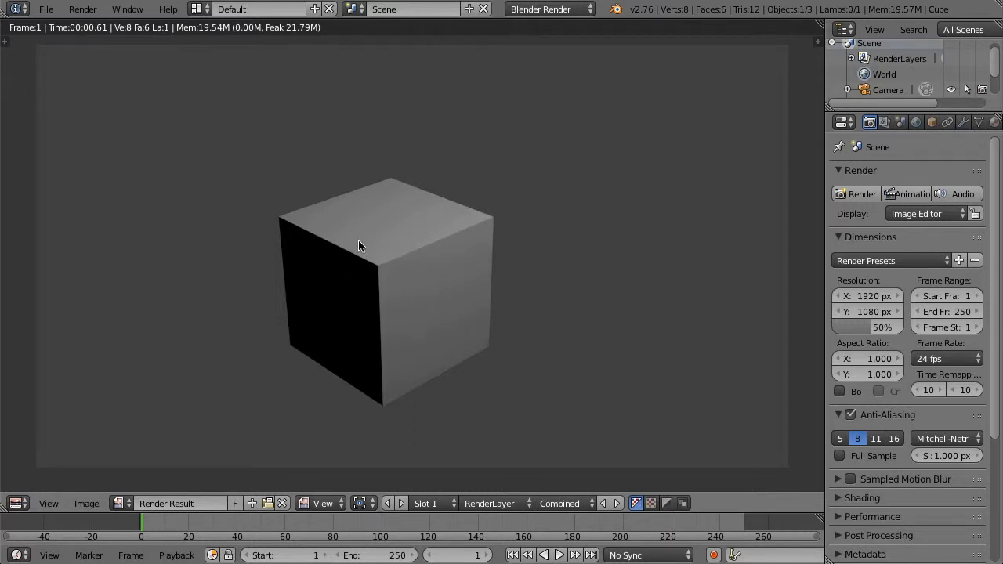
mouse_move(320, 295)
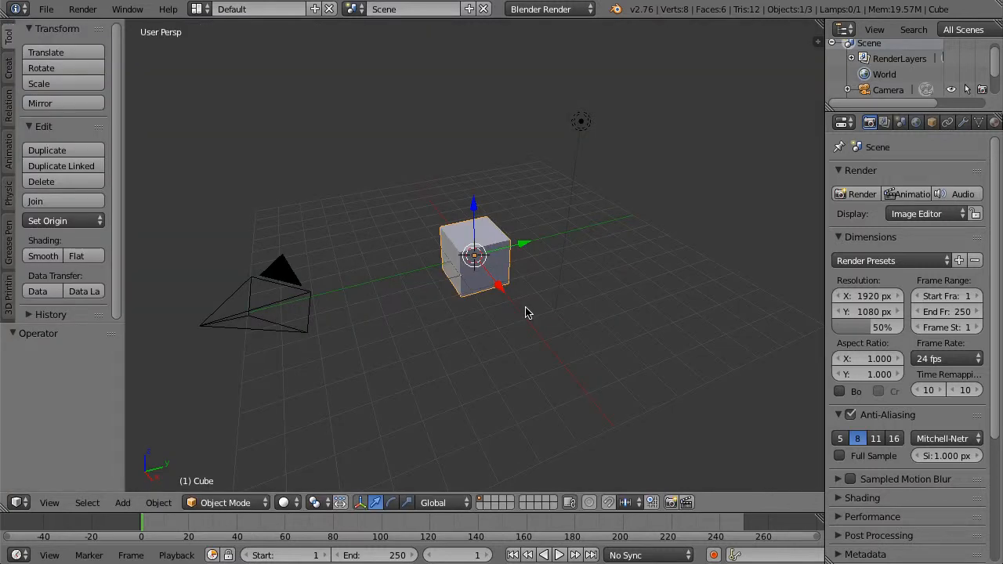
mouse_move(610, 274)
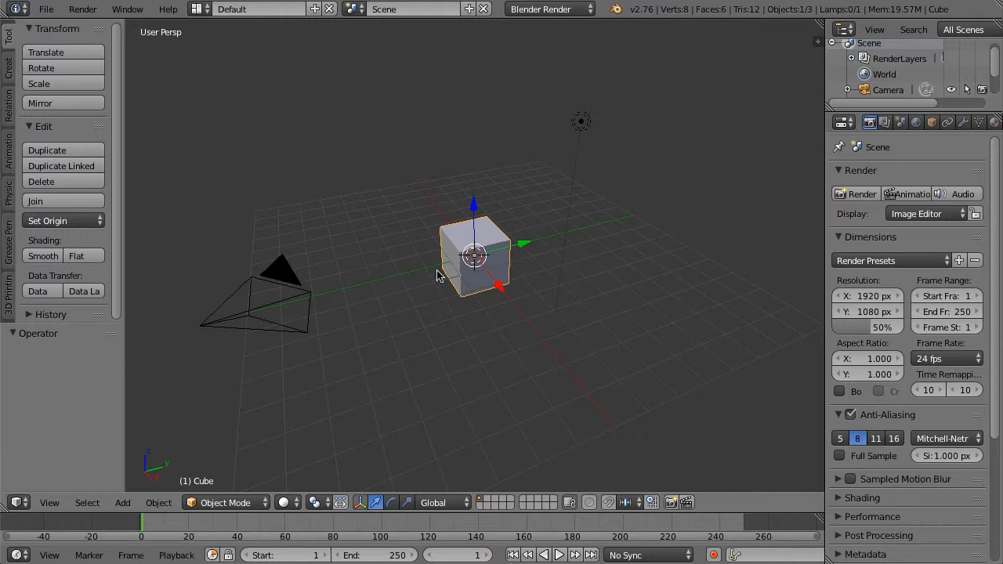
mouse_move(451, 270)
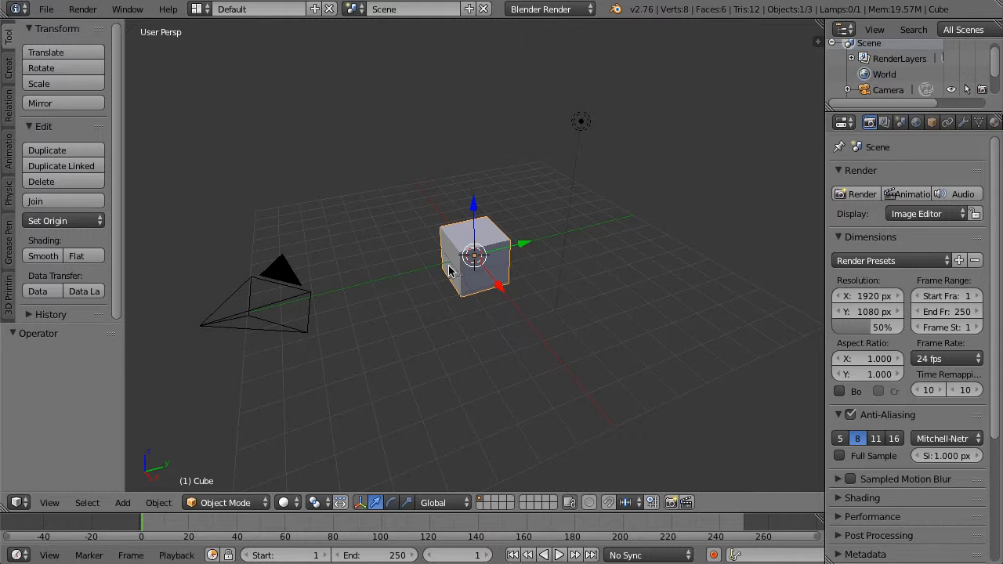
mouse_move(453, 274)
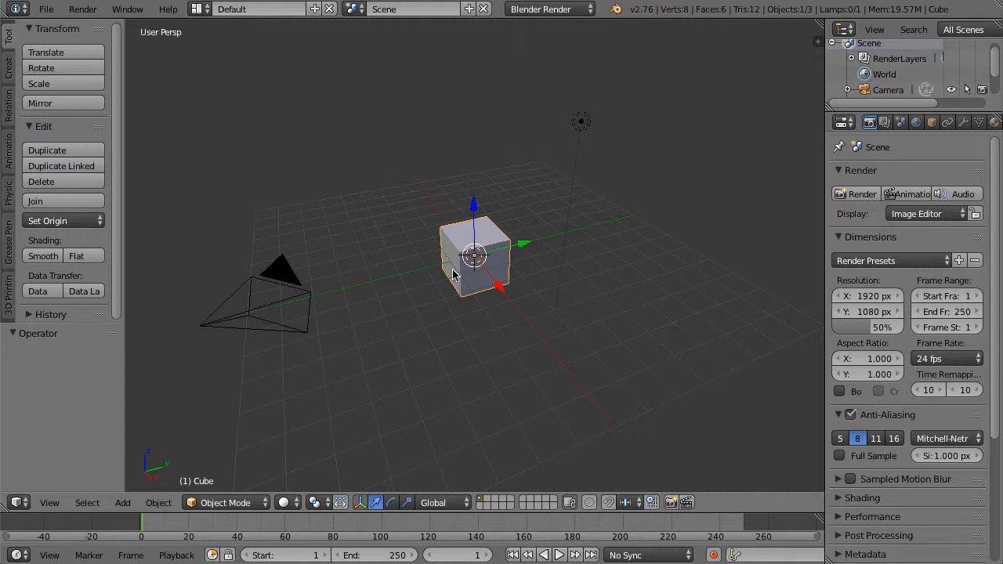
mouse_move(398, 335)
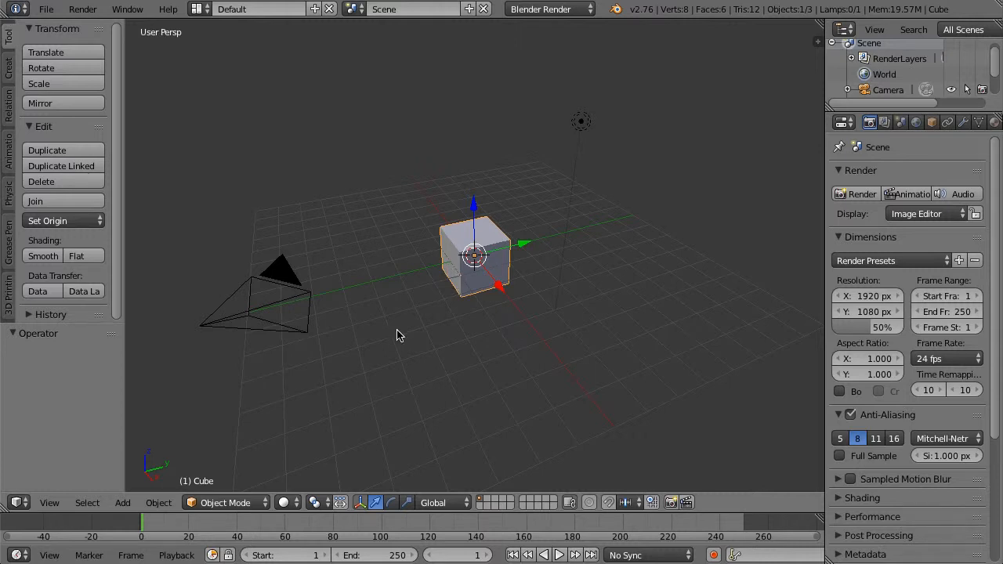
mouse_move(523, 251)
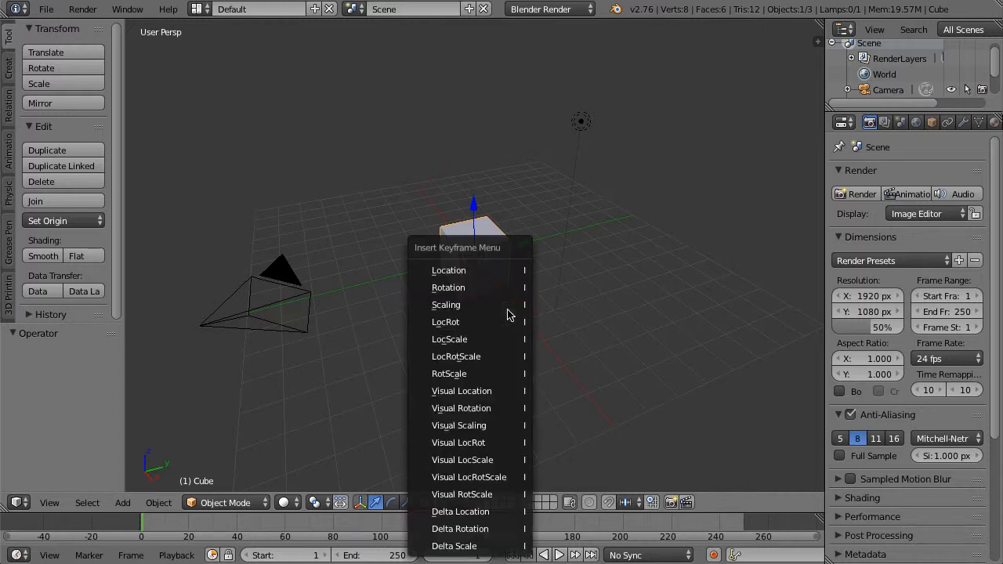
mouse_move(471, 287)
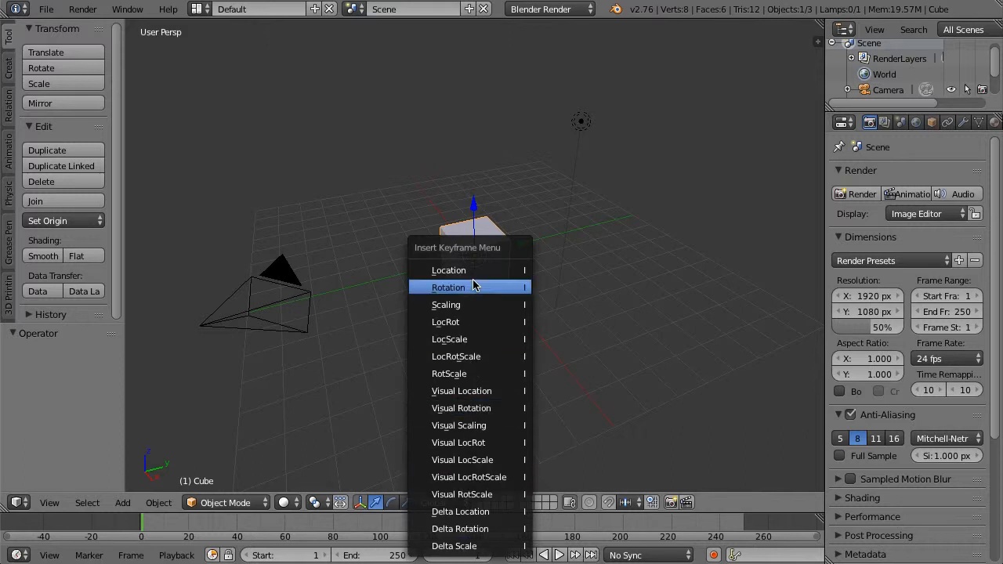
mouse_move(448, 270)
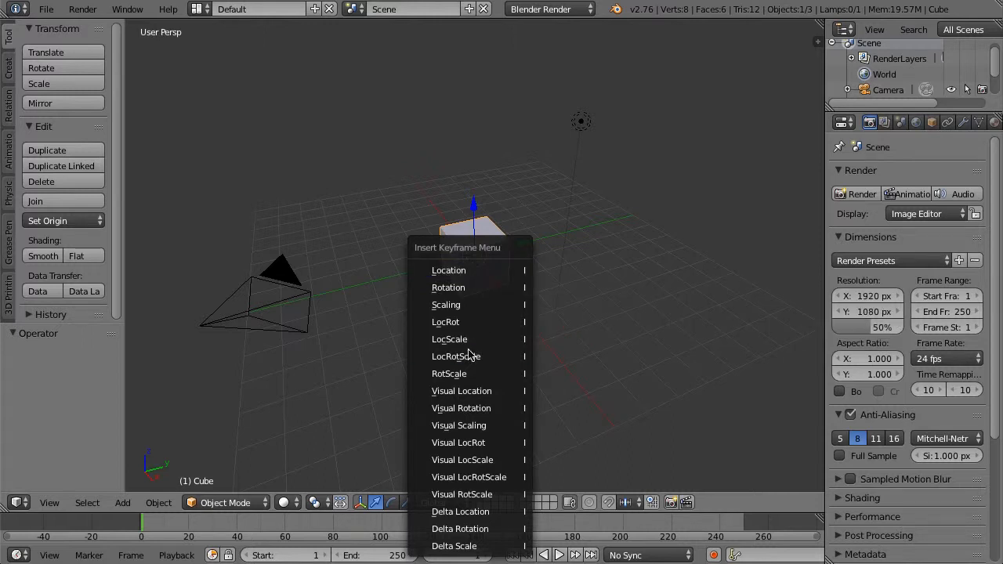
mouse_move(456, 356)
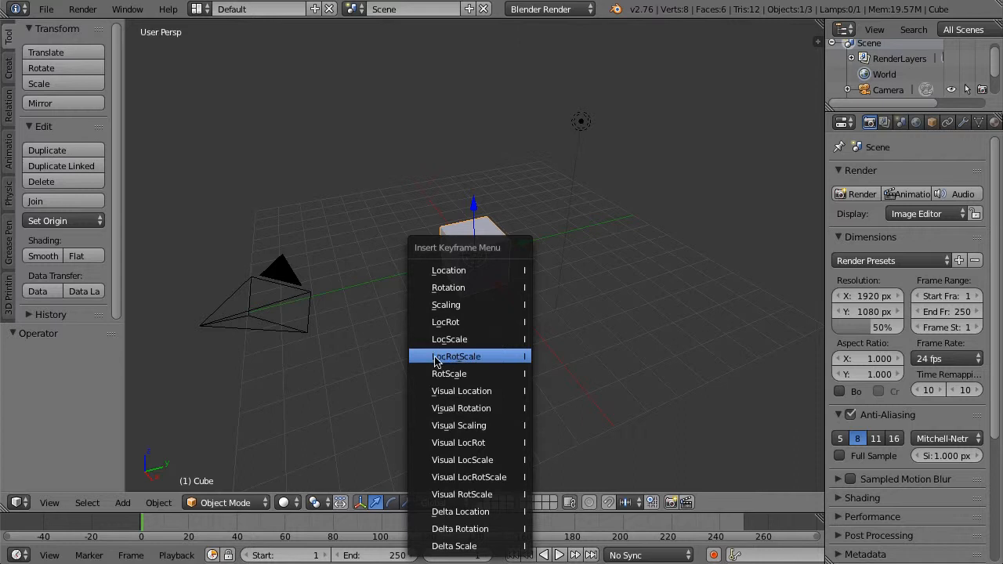
mouse_move(466, 357)
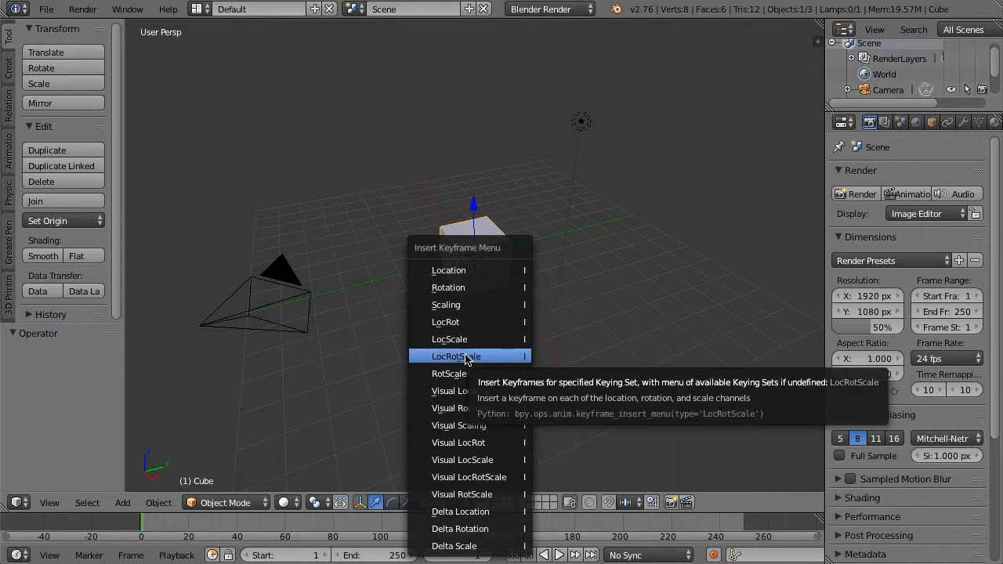
mouse_move(448, 270)
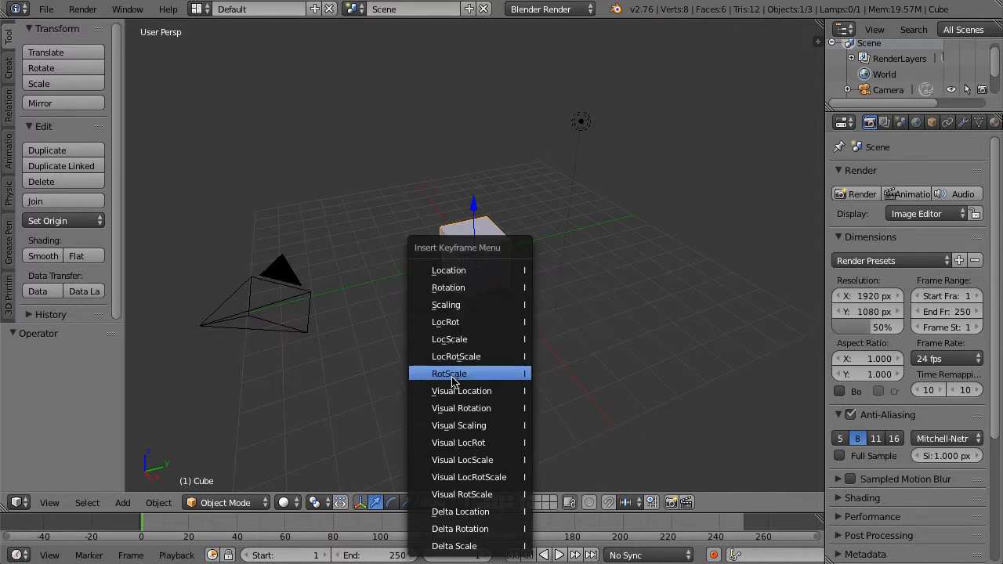
mouse_move(455, 356)
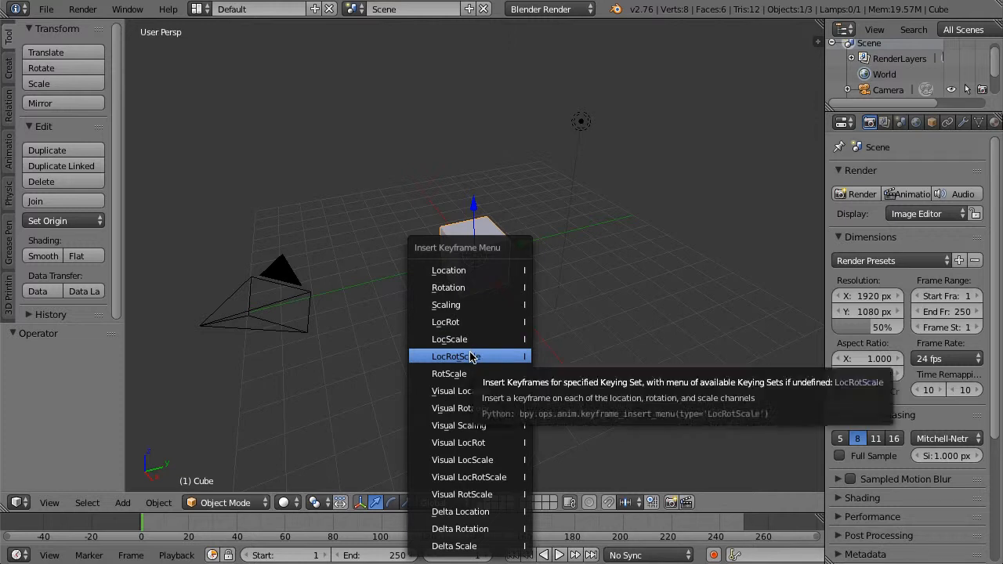
Insert a LocRotScale keyframe on the cube at frame 1.
left_click(454, 356)
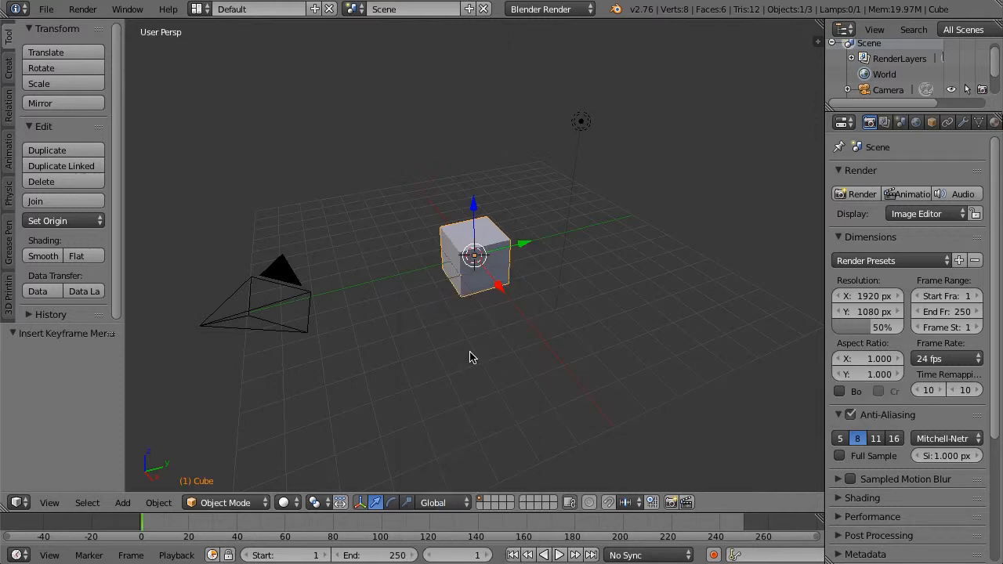
mouse_move(307, 426)
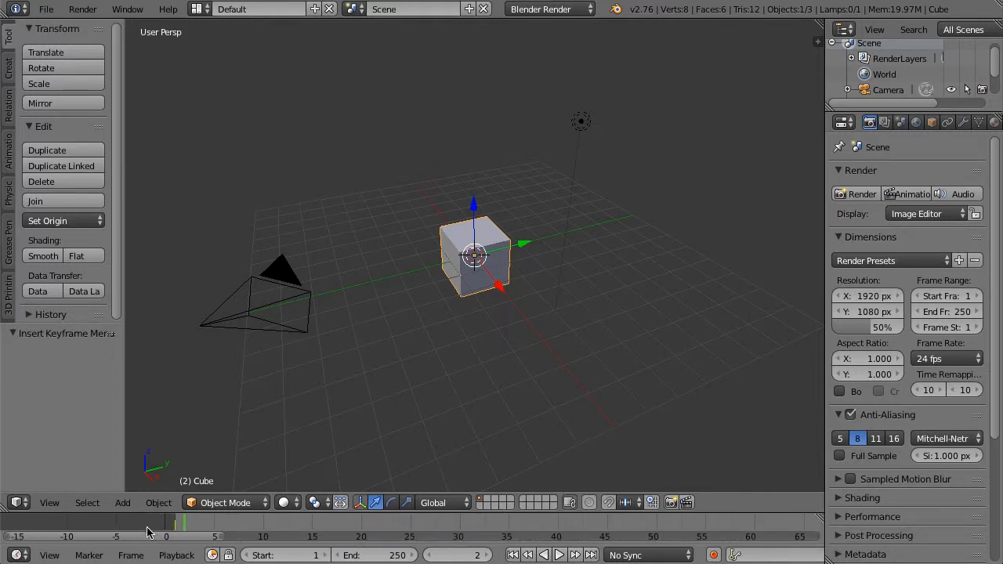
scroll("down", 3)
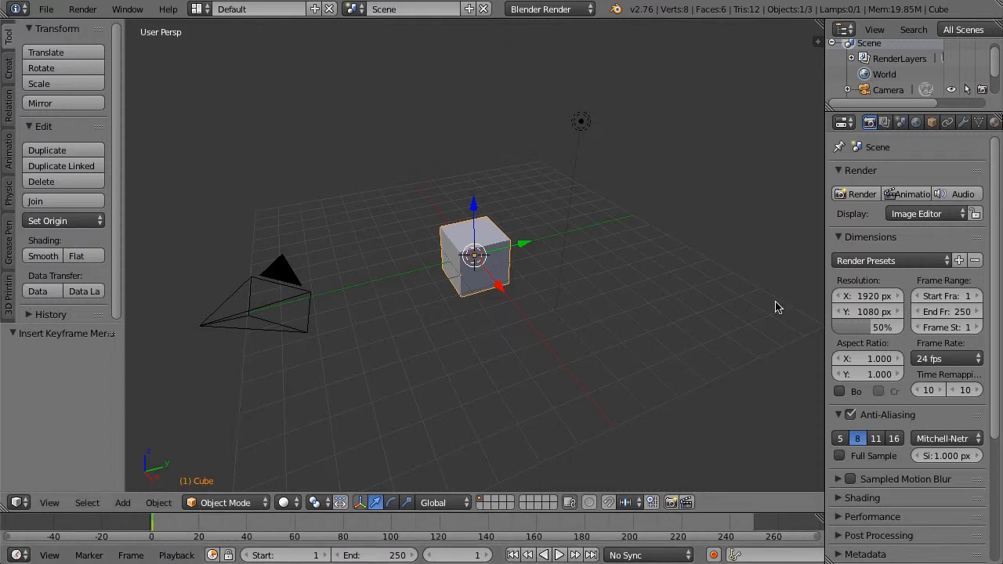
mouse_move(423, 523)
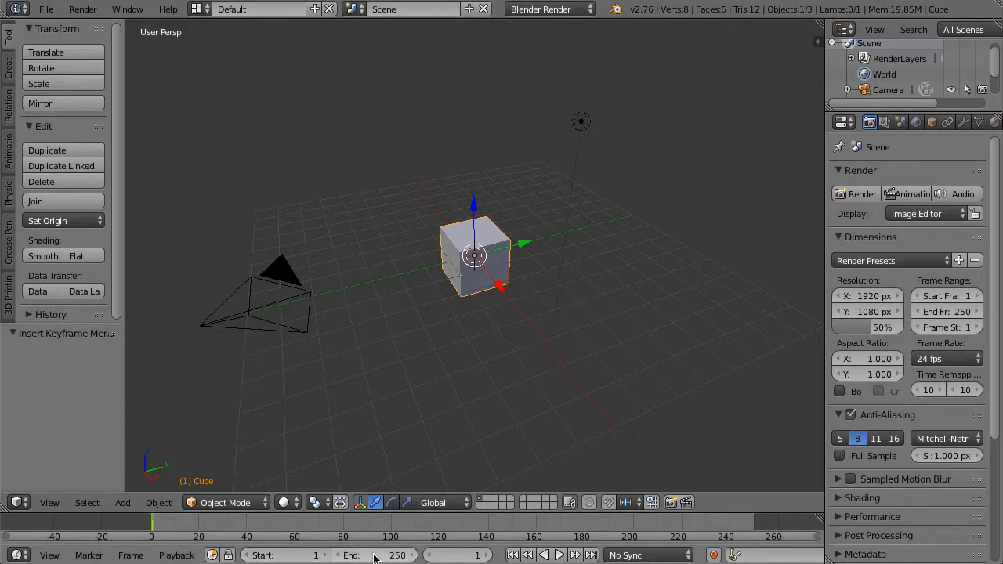
mouse_move(392, 555)
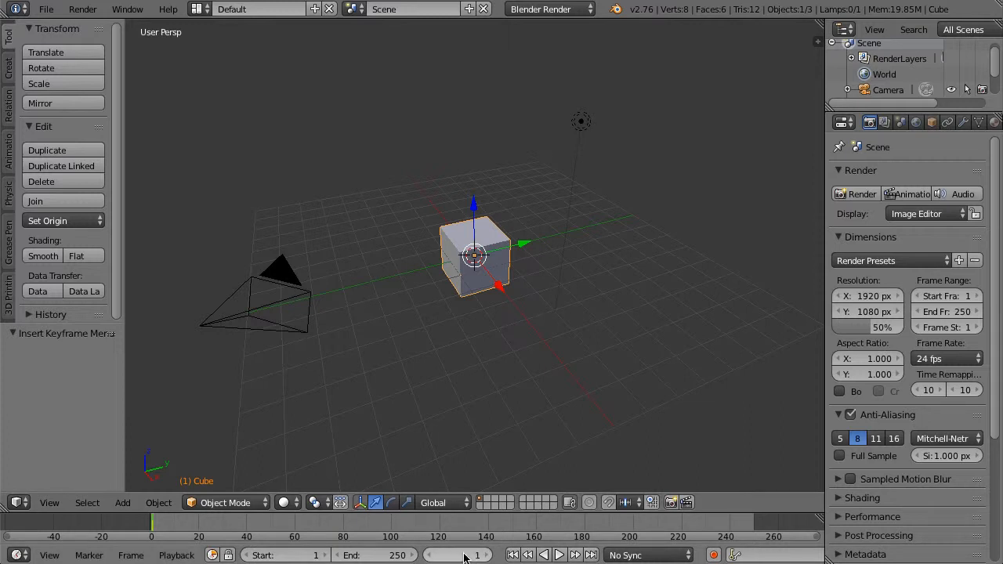
mouse_move(559, 555)
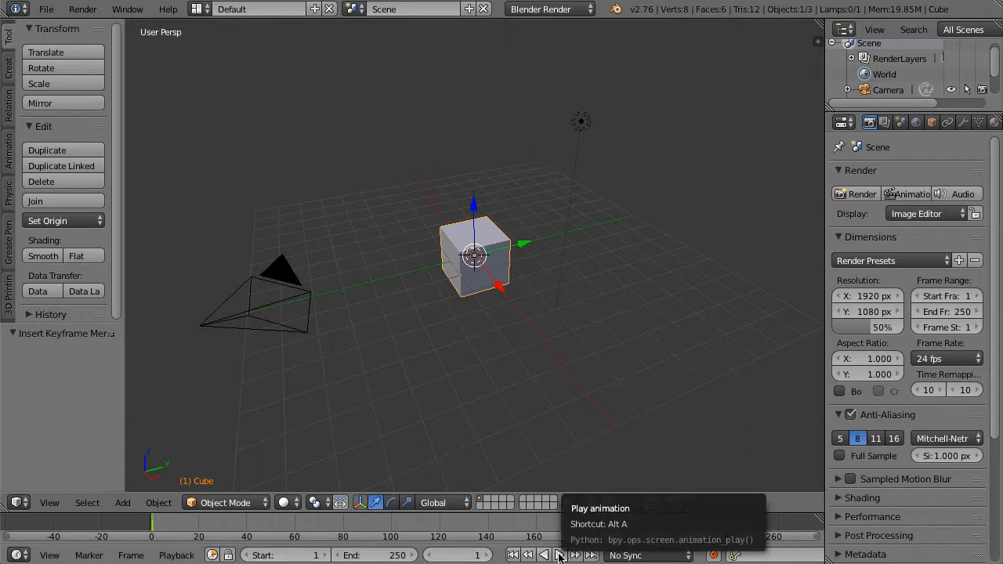
Switch Timeline playback sync from No Sync to AV-sync, play it, and stop at frame 1.
left_click(559, 555)
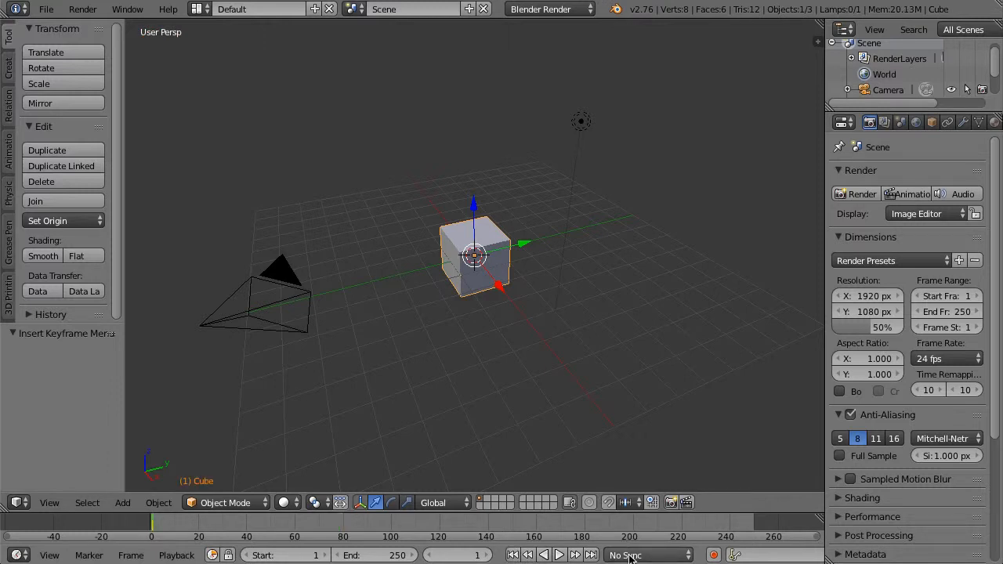
left_click(646, 555)
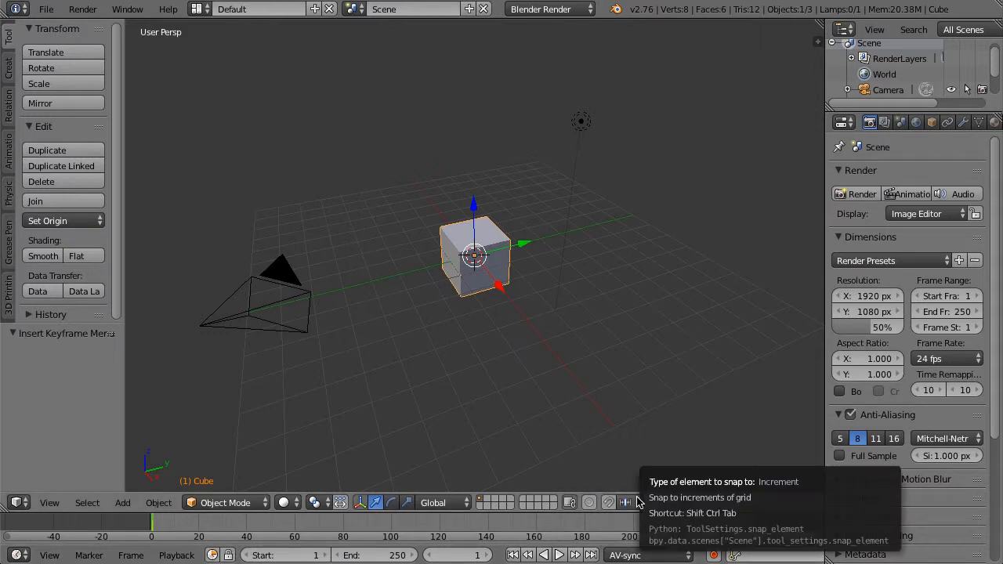
left_click(559, 555)
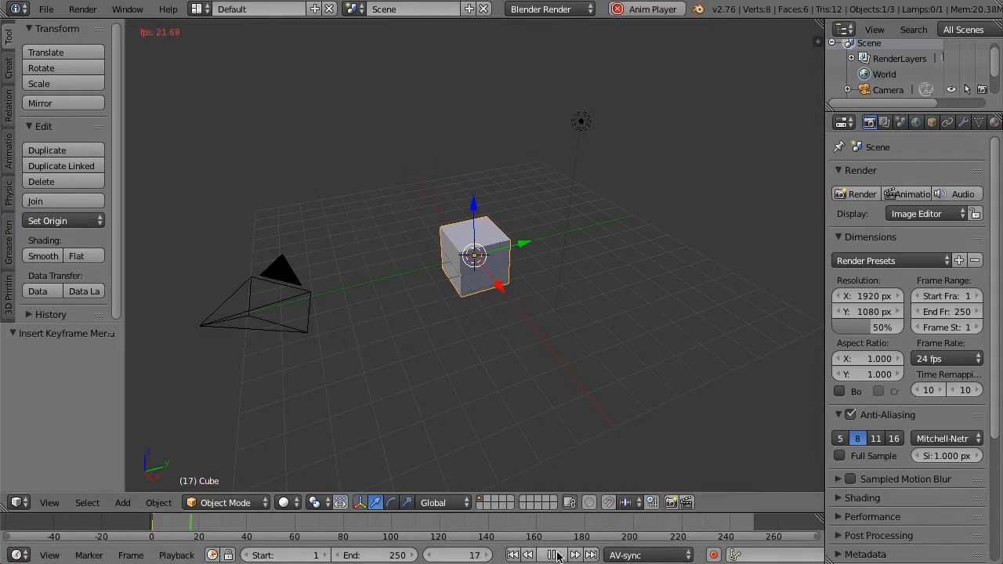
left_click(551, 555)
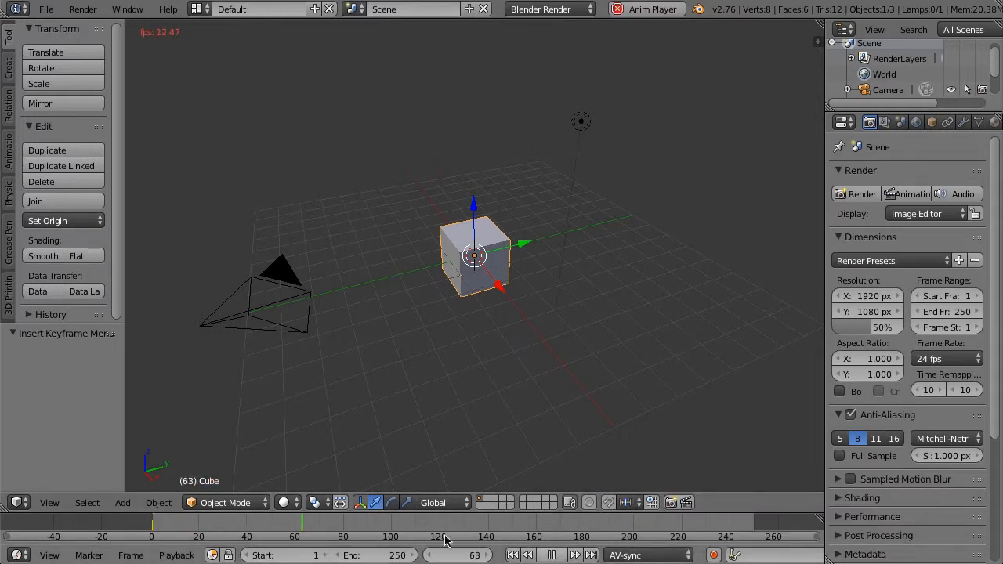
left_click(551, 555)
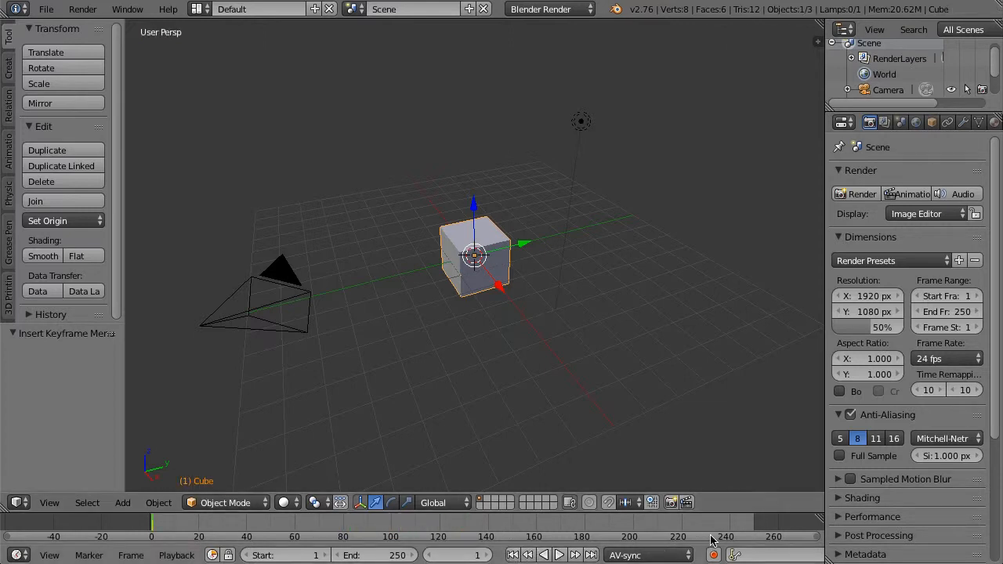
mouse_move(603, 503)
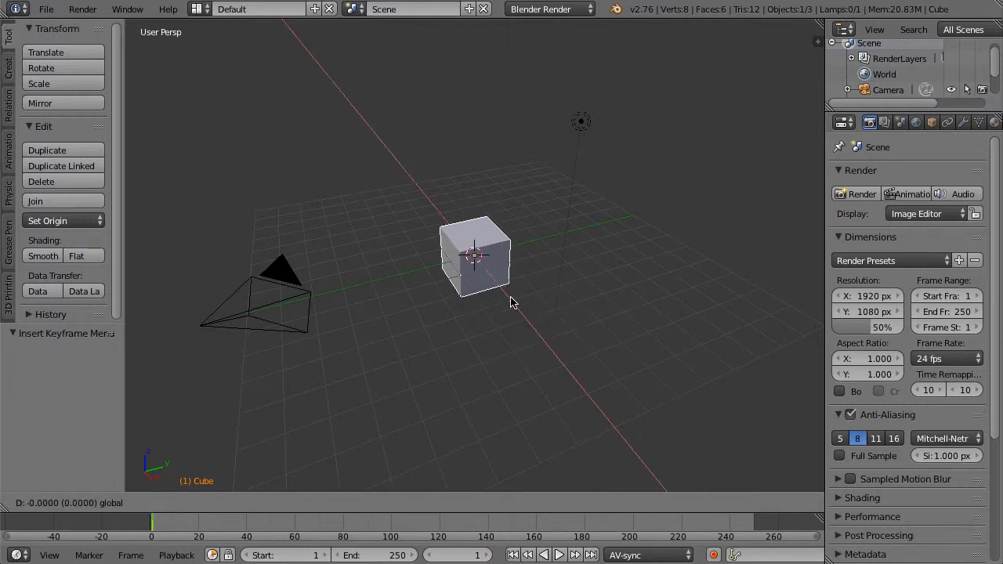
Cancel the cube grab, move to frame 30, and open the Frame Rate choices.
left_click(474, 254)
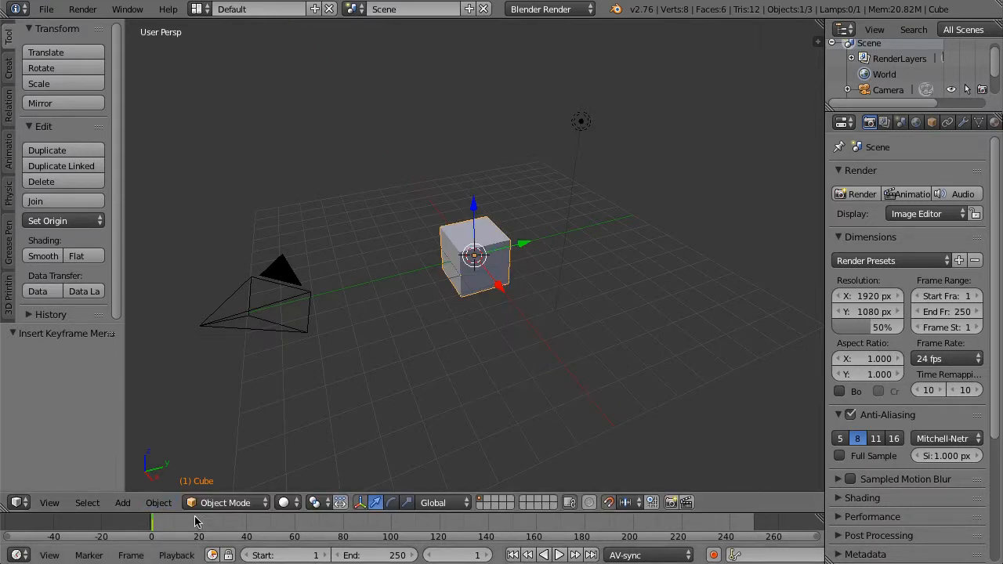
mouse_move(225, 529)
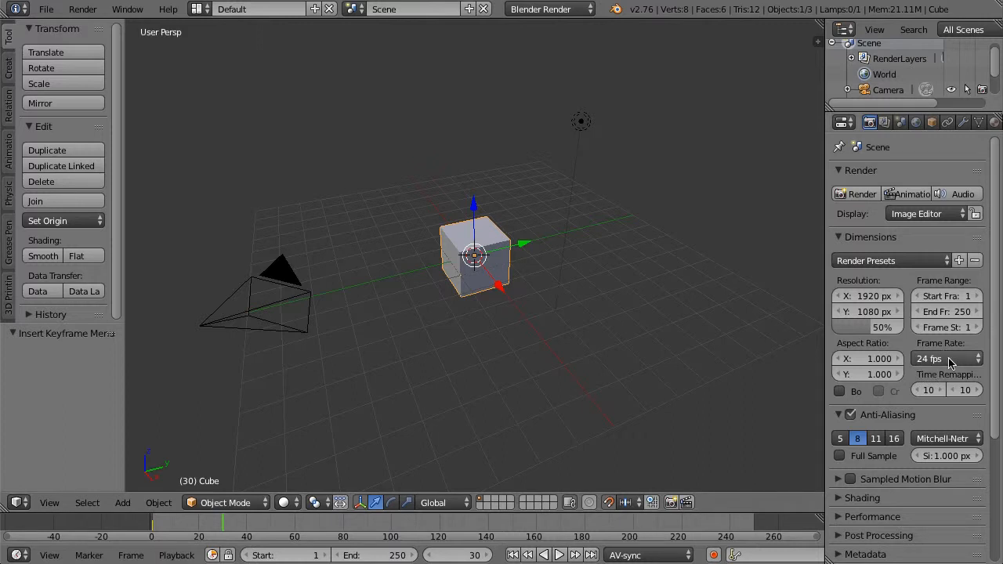
left_click(948, 358)
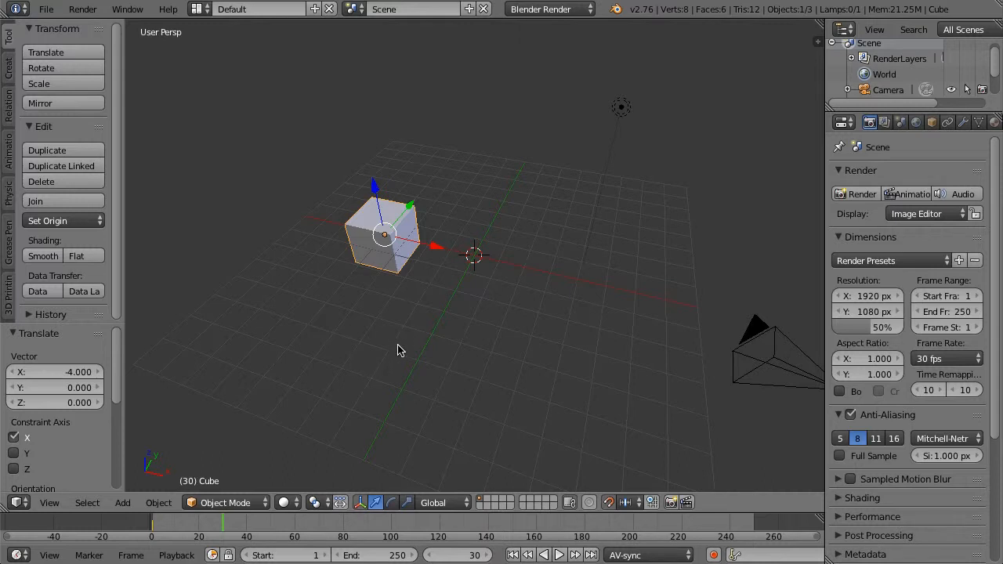
Insert a LocRotScale keyframe on the shifted cube at frame 30.
key("i")
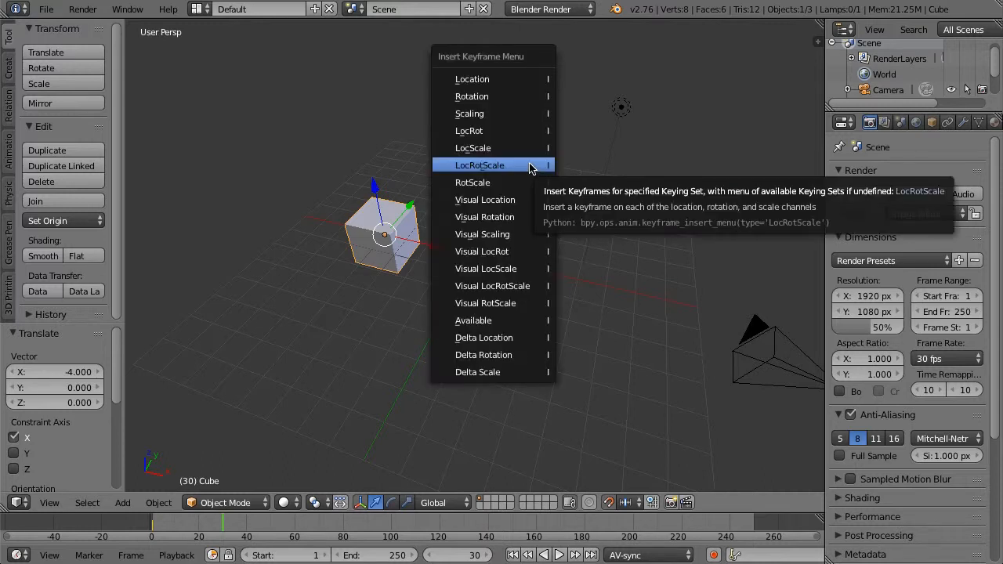
mouse_move(517, 167)
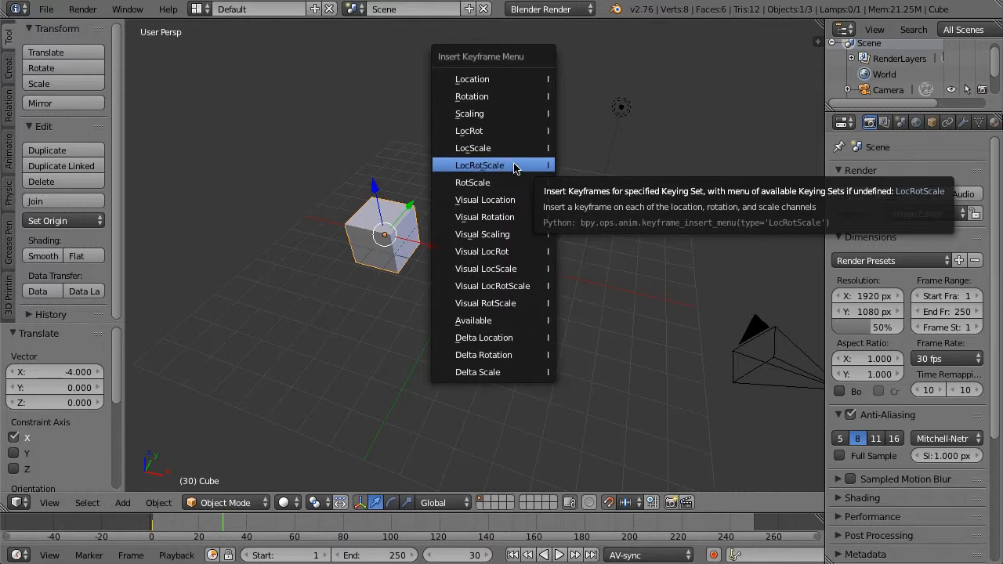
mouse_move(492, 170)
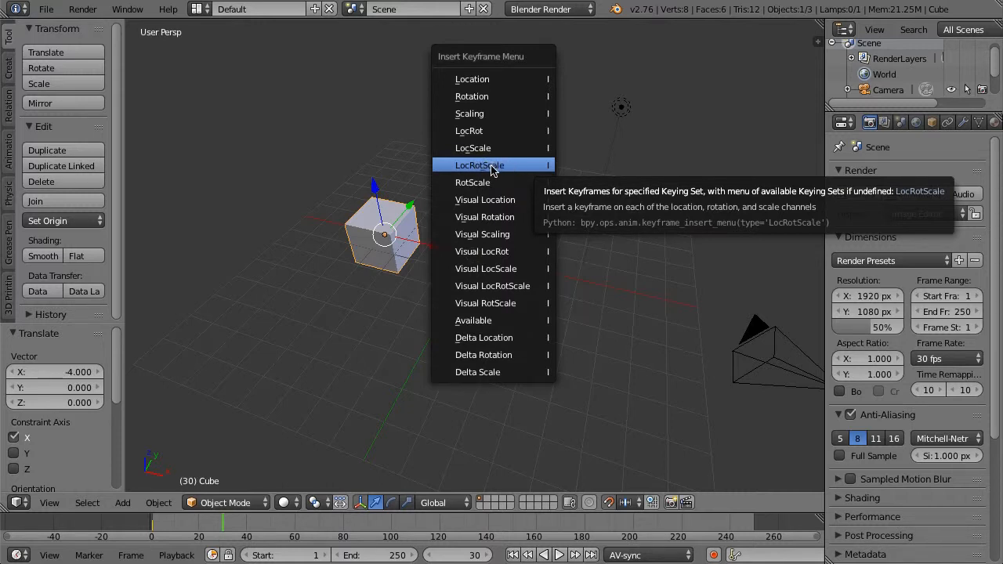
left_click(478, 165)
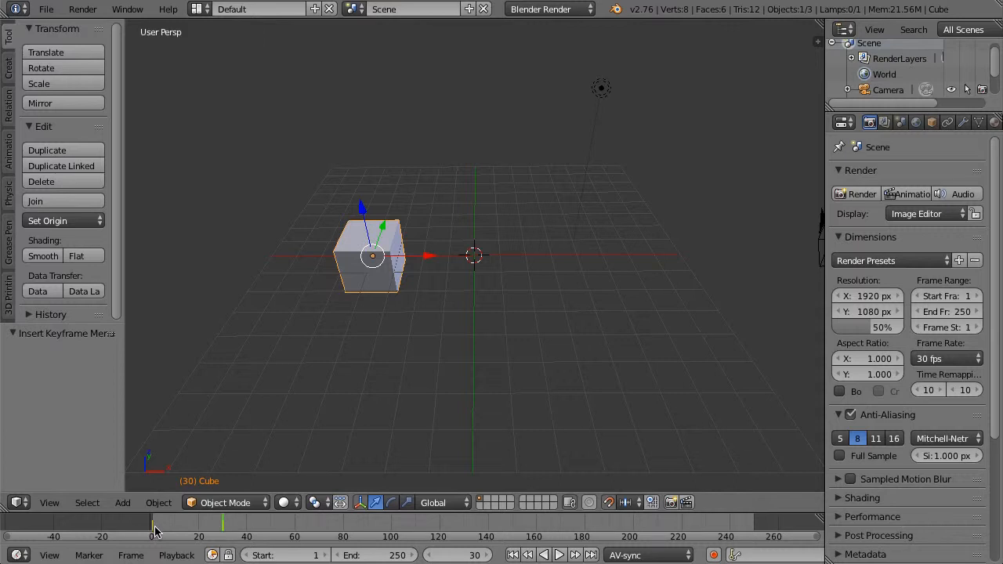
mouse_move(416, 445)
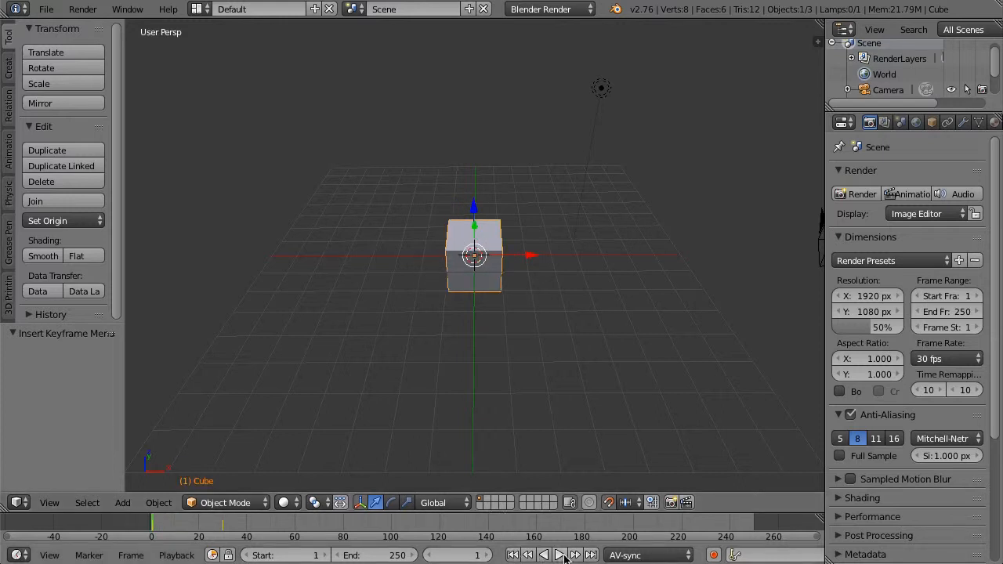
left_click(559, 555)
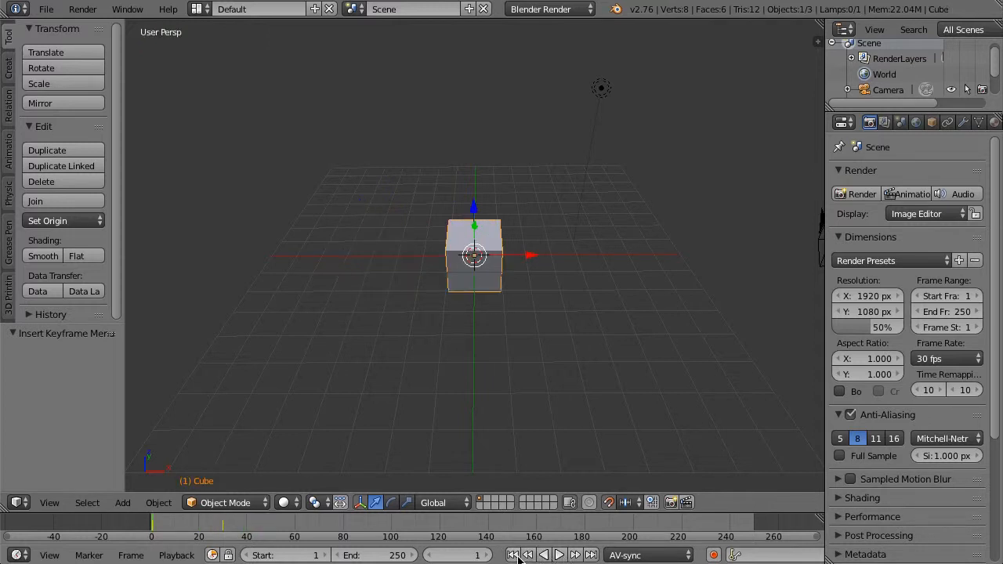
left_click(558, 555)
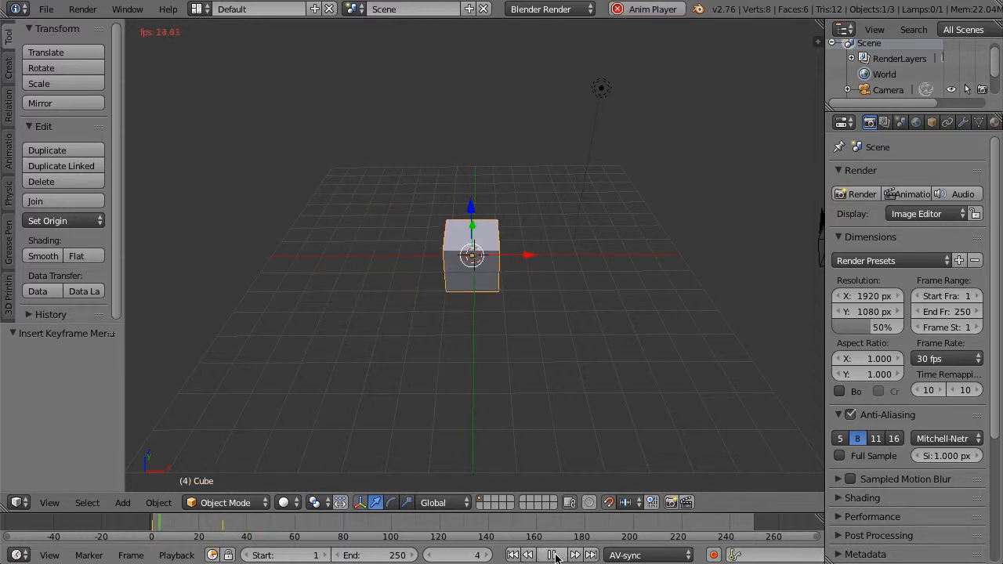
left_click(559, 555)
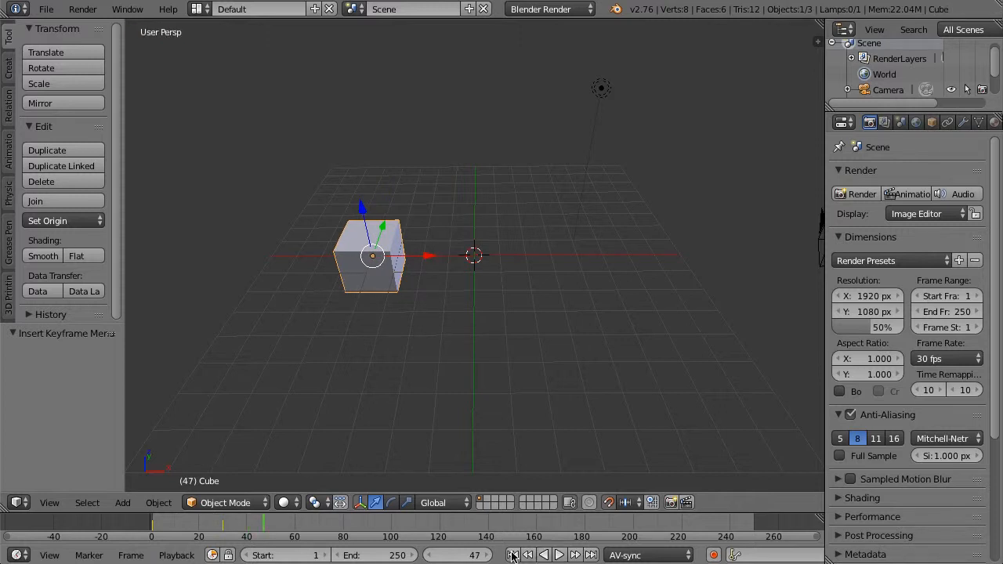
left_click(528, 555)
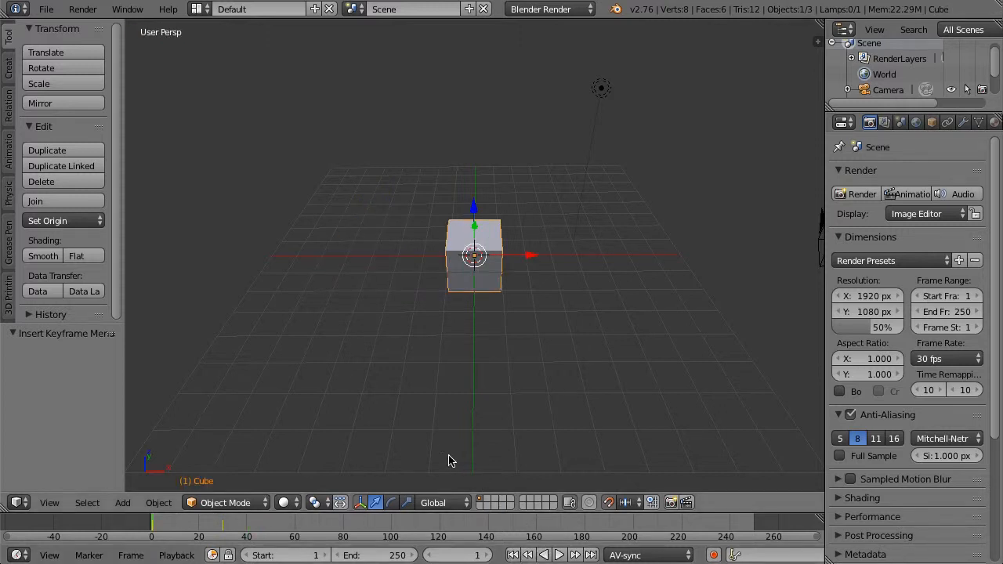
mouse_move(290, 460)
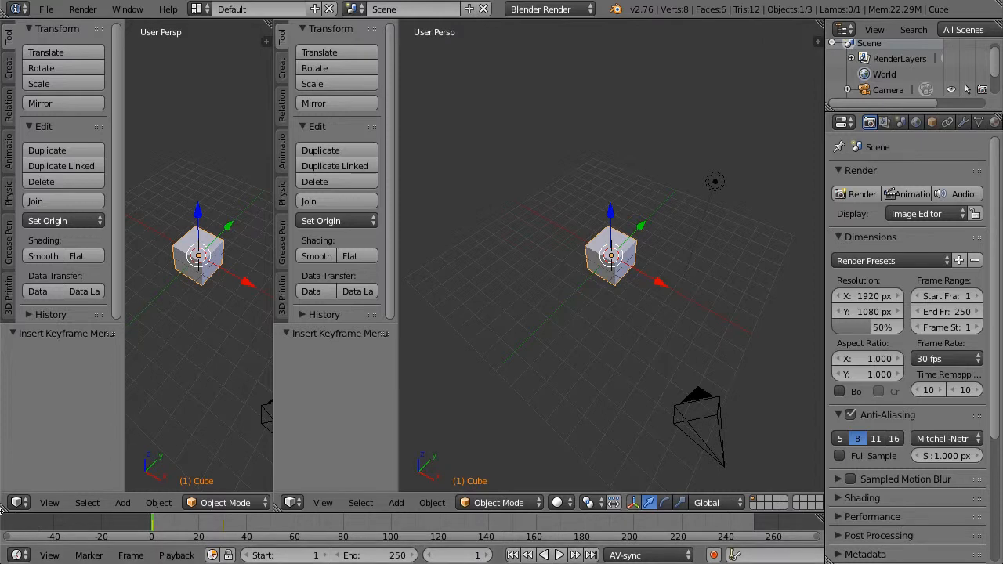
Turn the left viewport half into a Graph Editor showing the cube's curves.
left_click(19, 502)
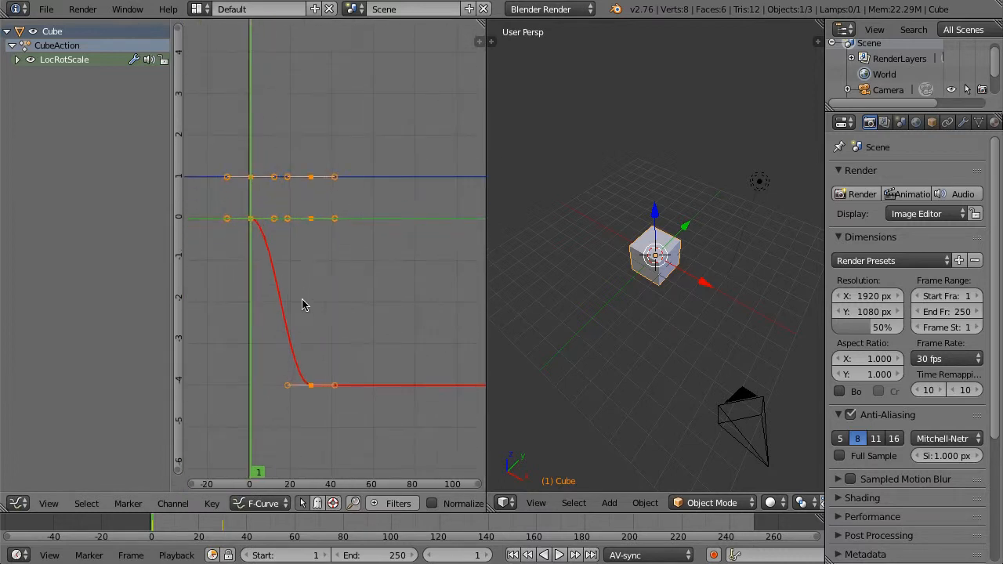
mouse_move(272, 309)
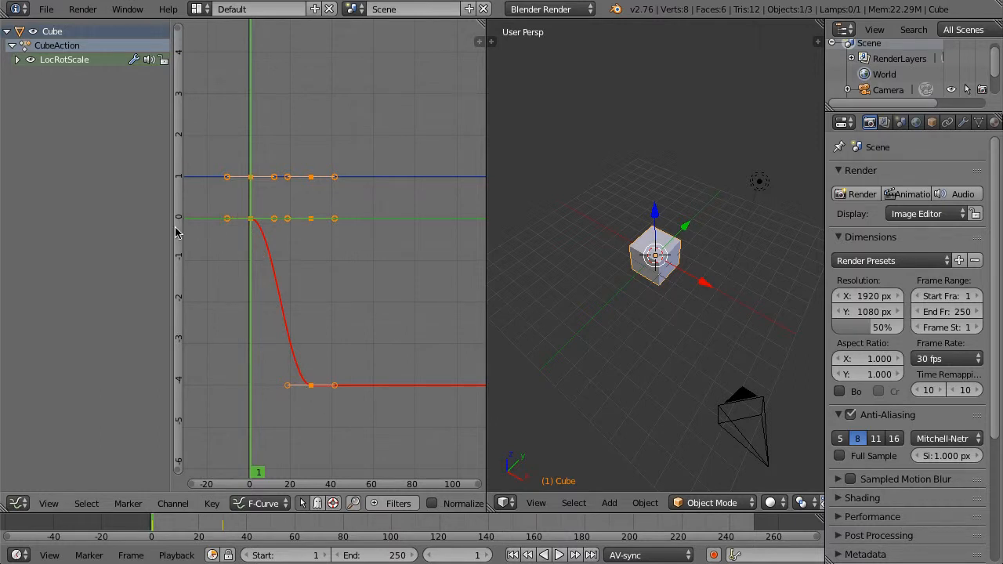
mouse_move(227, 338)
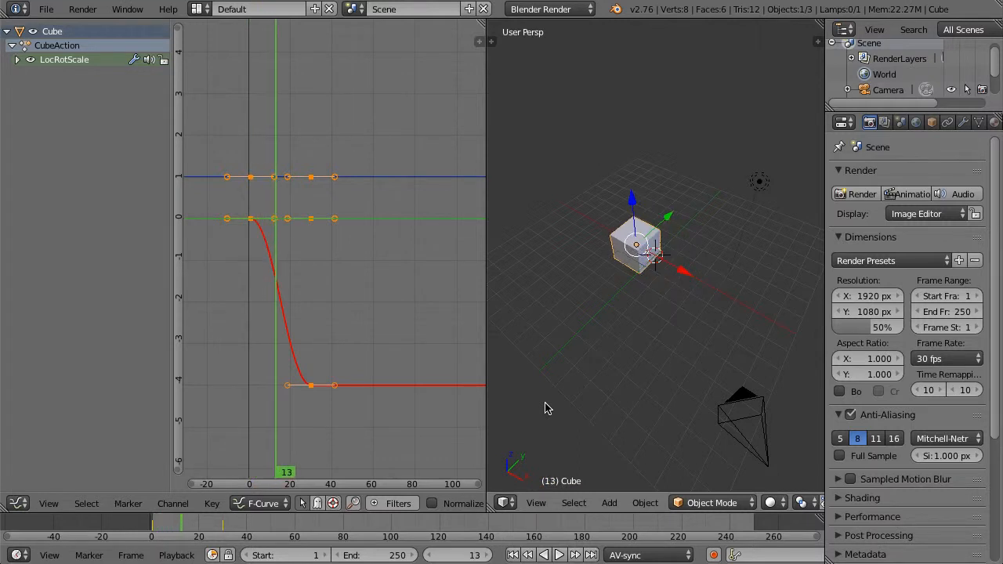
mouse_move(294, 60)
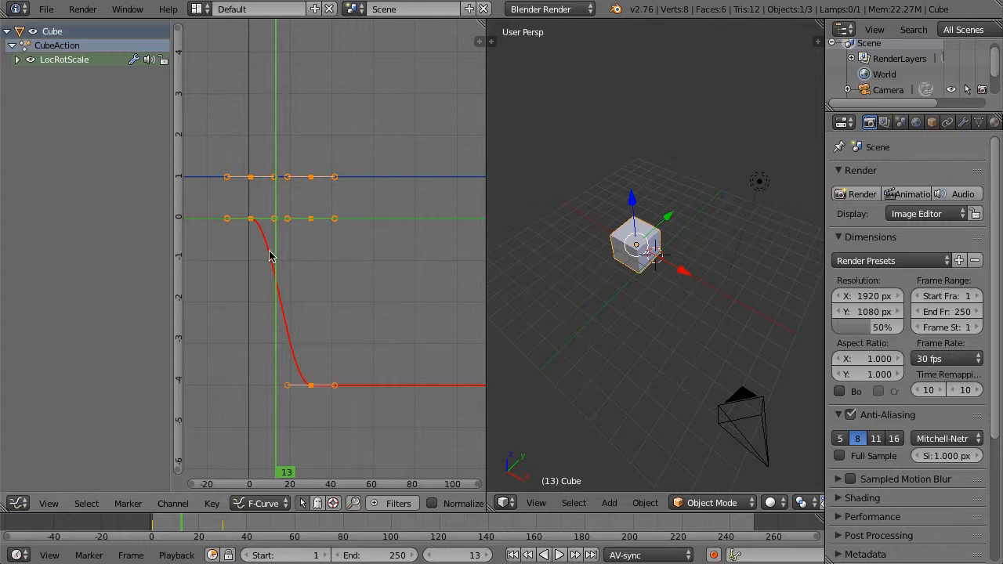
mouse_move(274, 325)
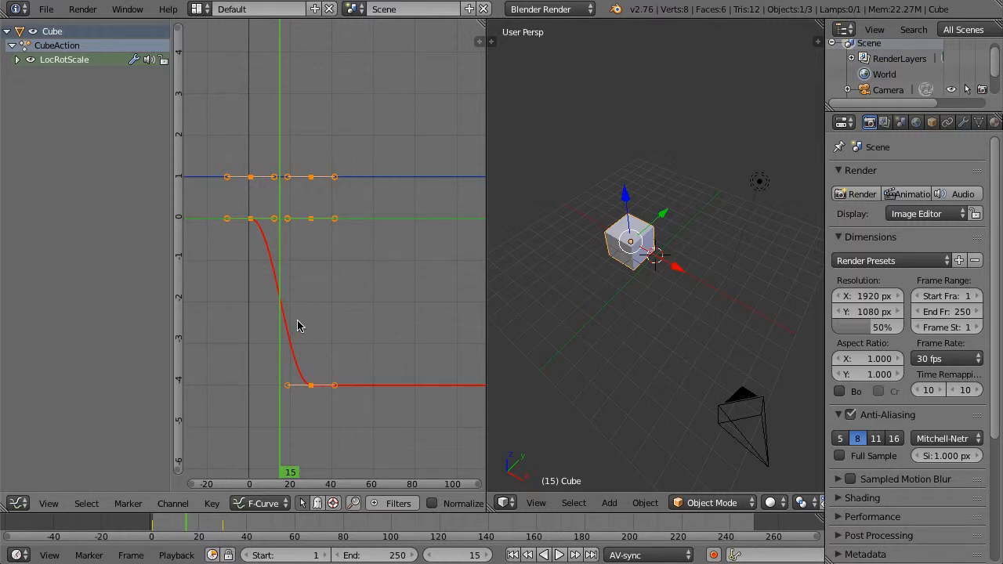
mouse_move(392, 411)
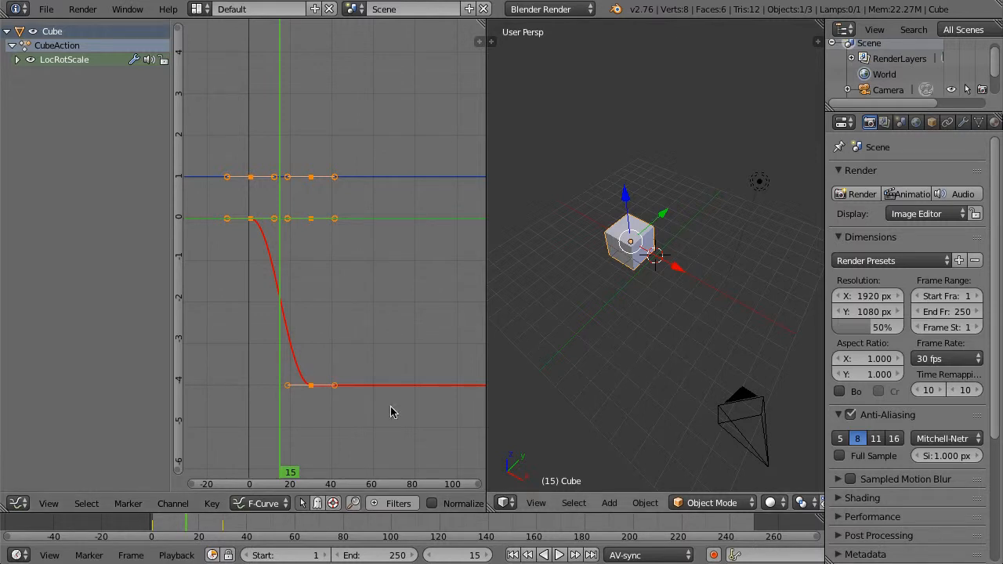
mouse_move(292, 288)
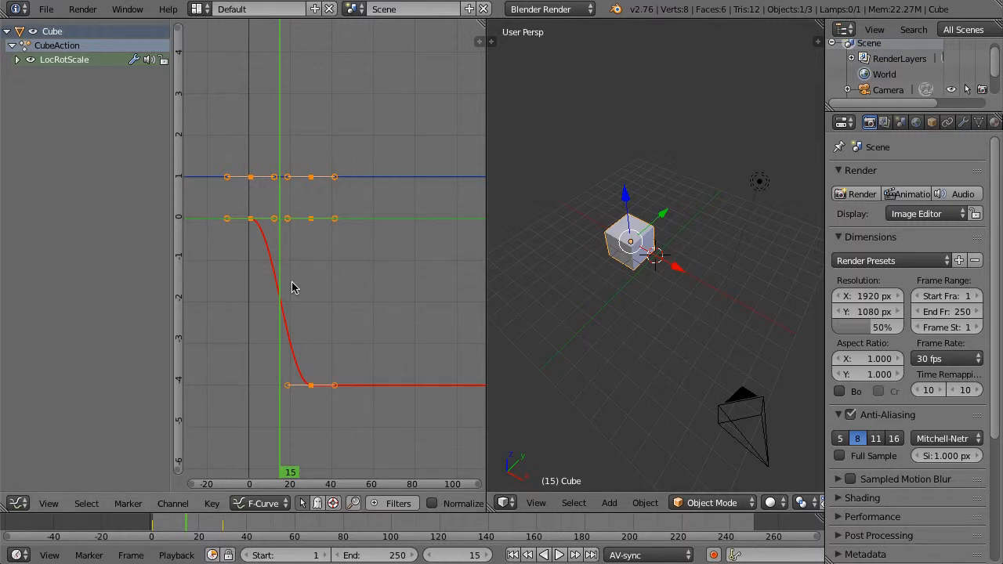
mouse_move(356, 239)
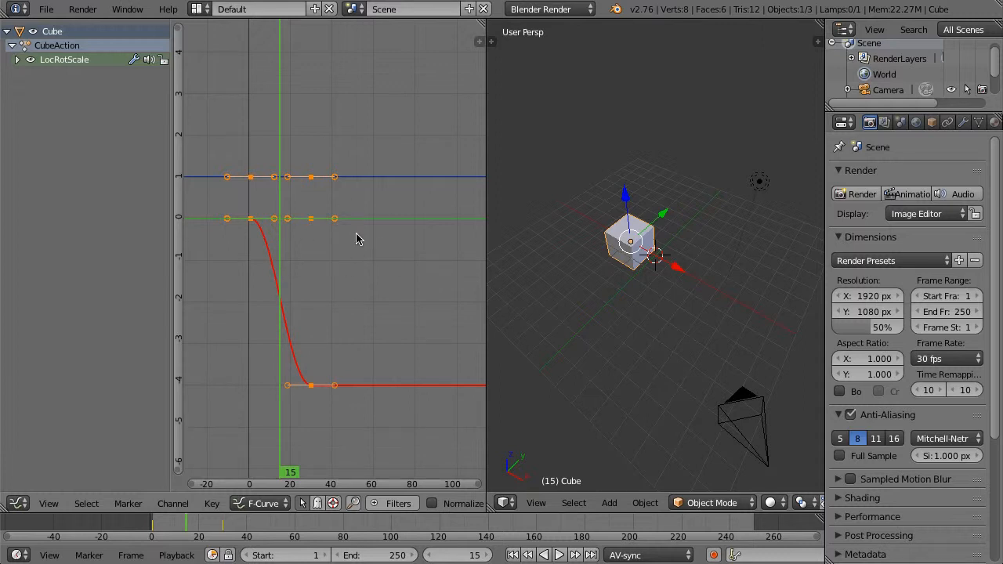
Set the cube's keyframe handles to Vector, play and rewind, then restore Auto Clamped.
key("v")
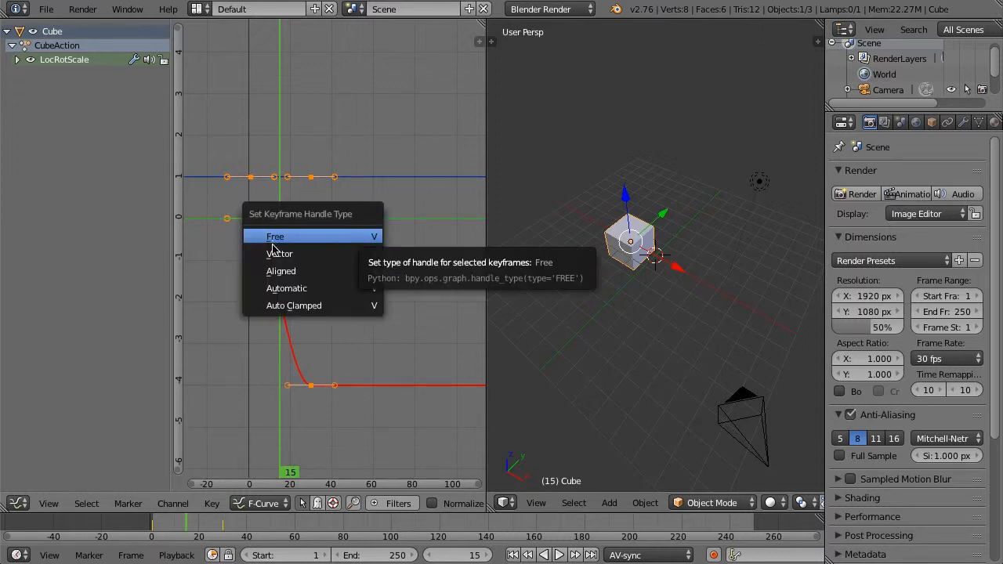
mouse_move(279, 253)
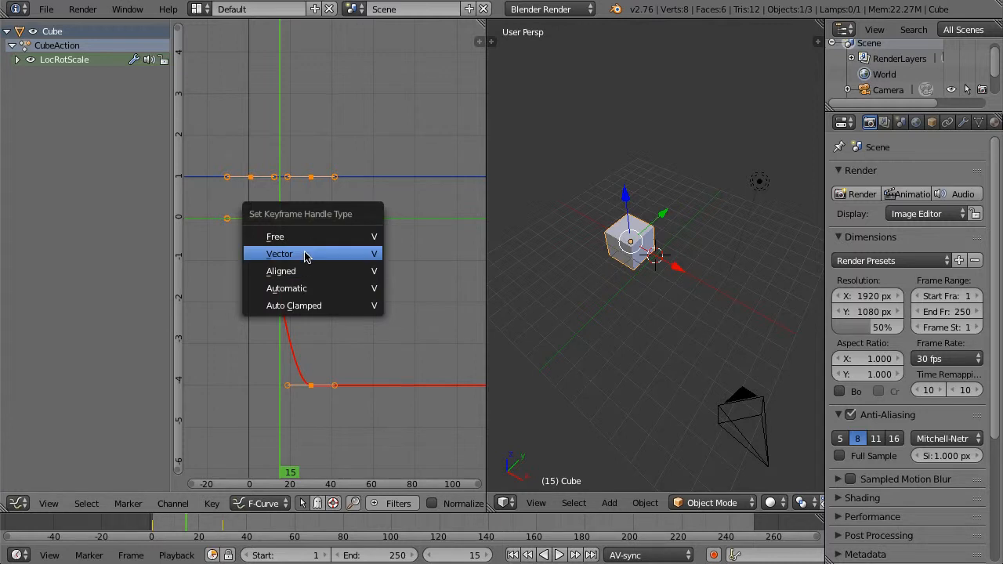
left_click(280, 254)
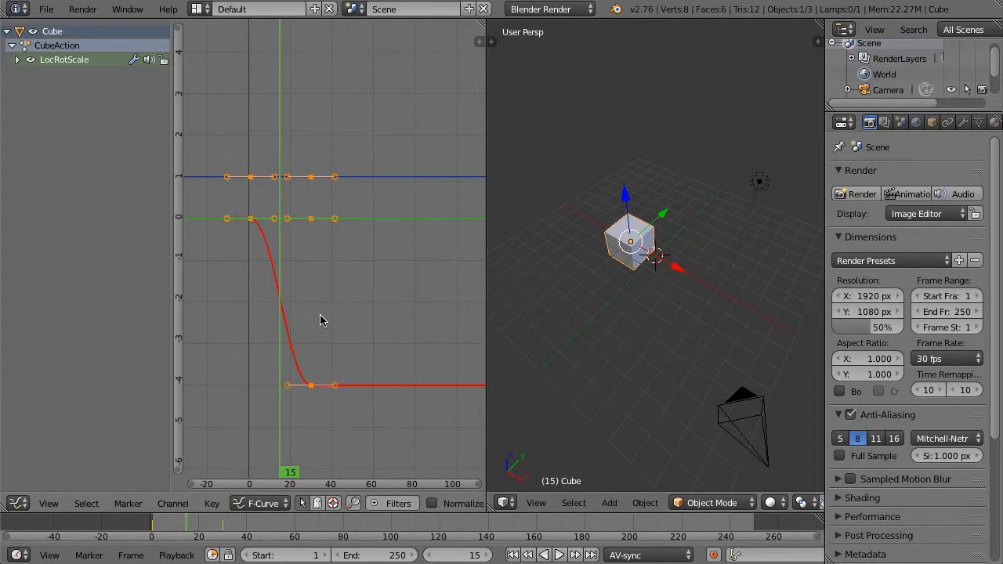
mouse_move(325, 298)
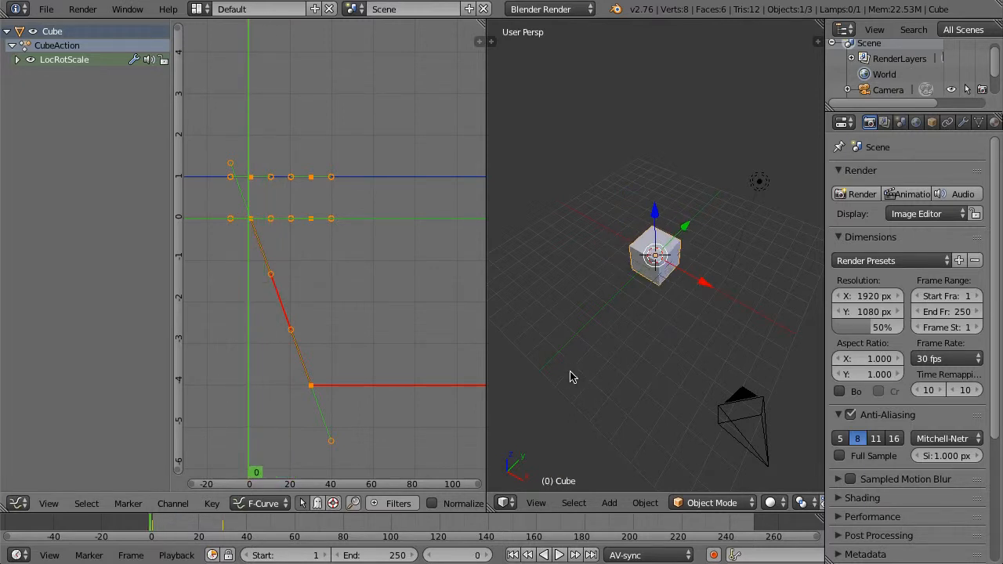
left_click(559, 555)
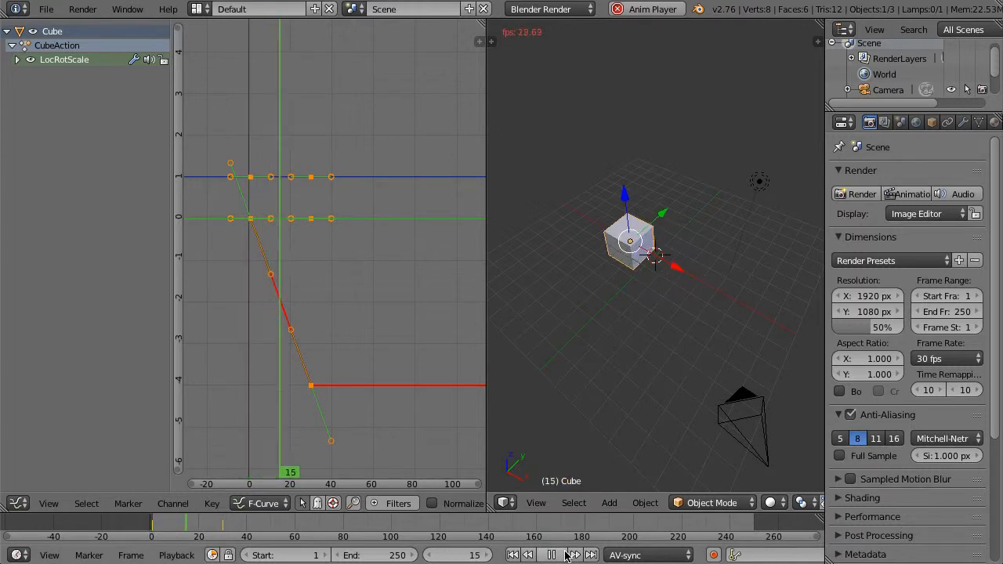
left_click(551, 555)
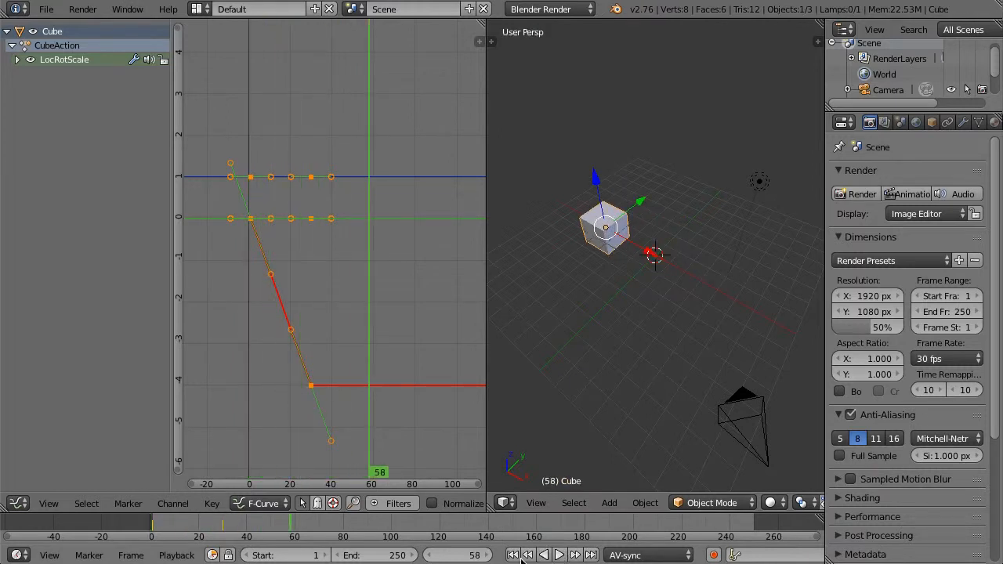
left_click(512, 555)
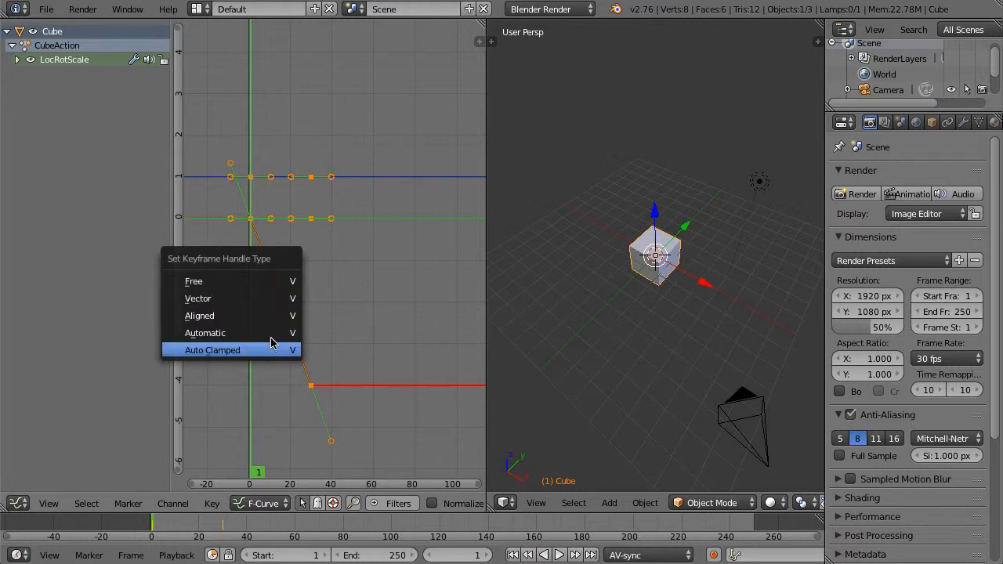
left_click(212, 350)
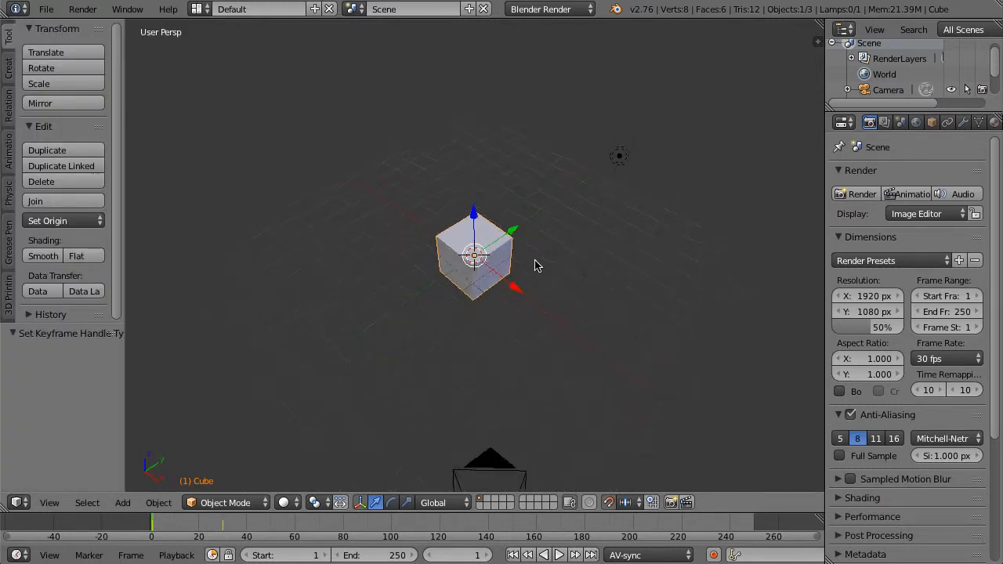
Orbit the enlarged 3D view to look at the cube.
left_click_drag(536, 265, 392, 412)
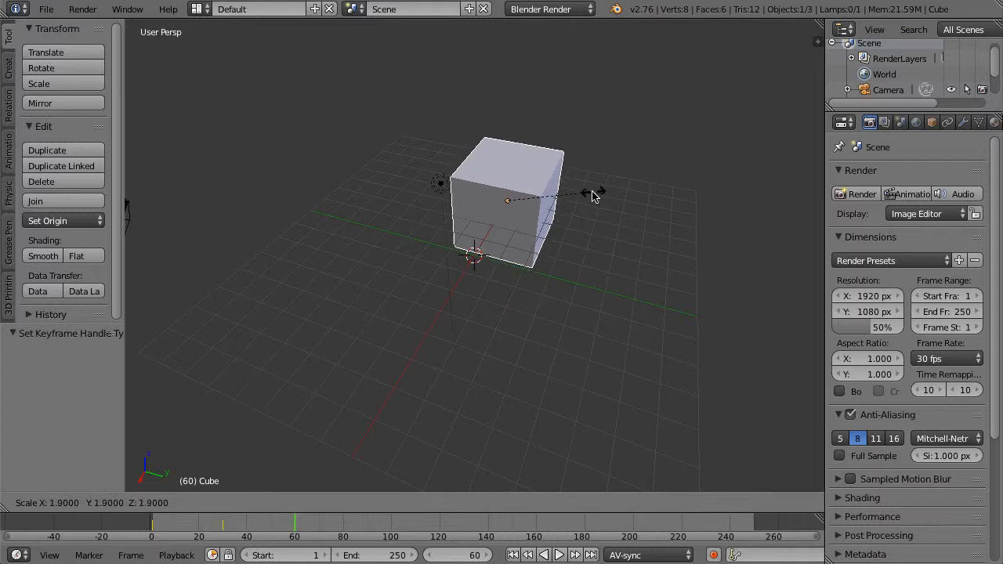
Scale the cube to 2.0 on every axis at frame 60.
left_click_drag(595, 192, 576, 194)
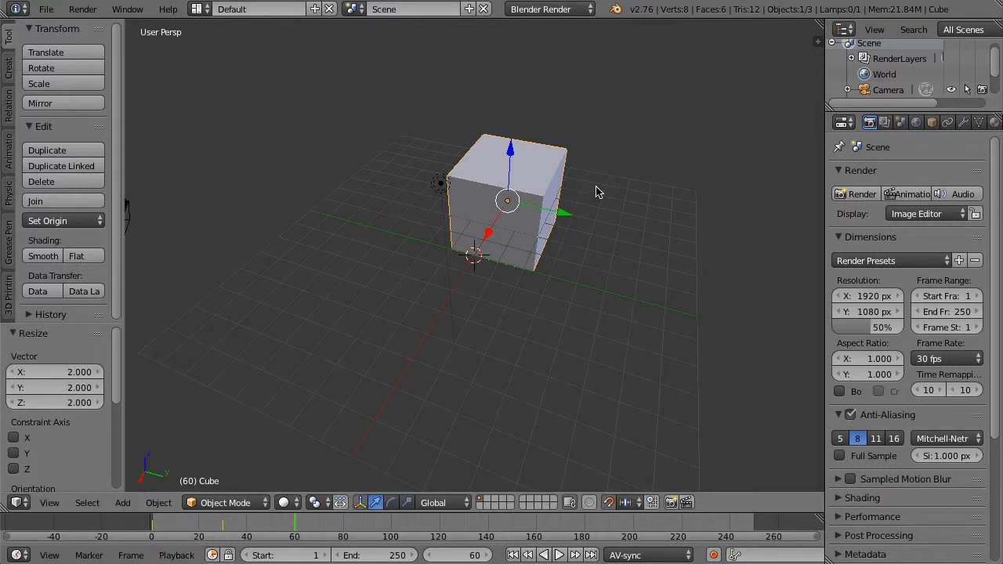
mouse_move(624, 492)
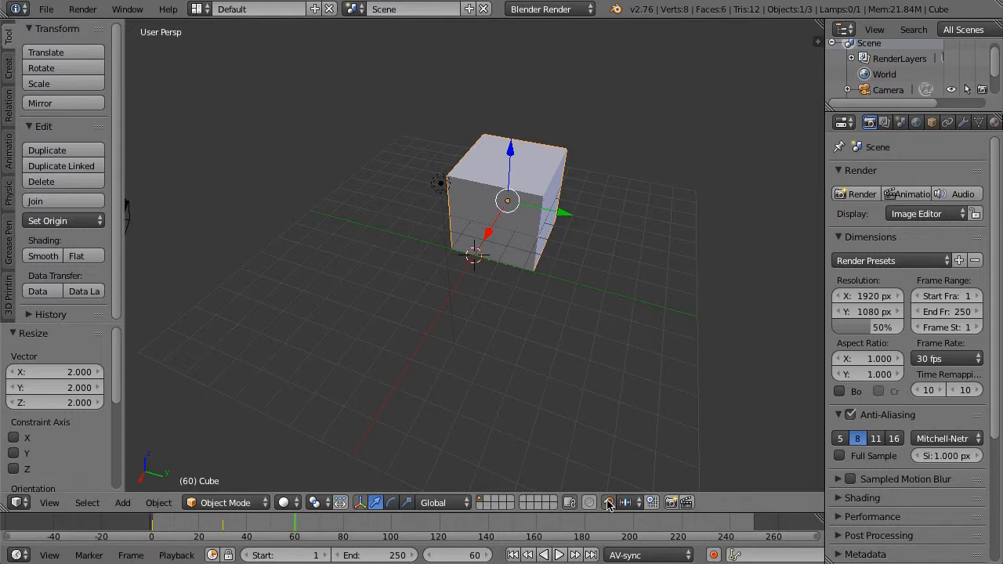
mouse_move(423, 279)
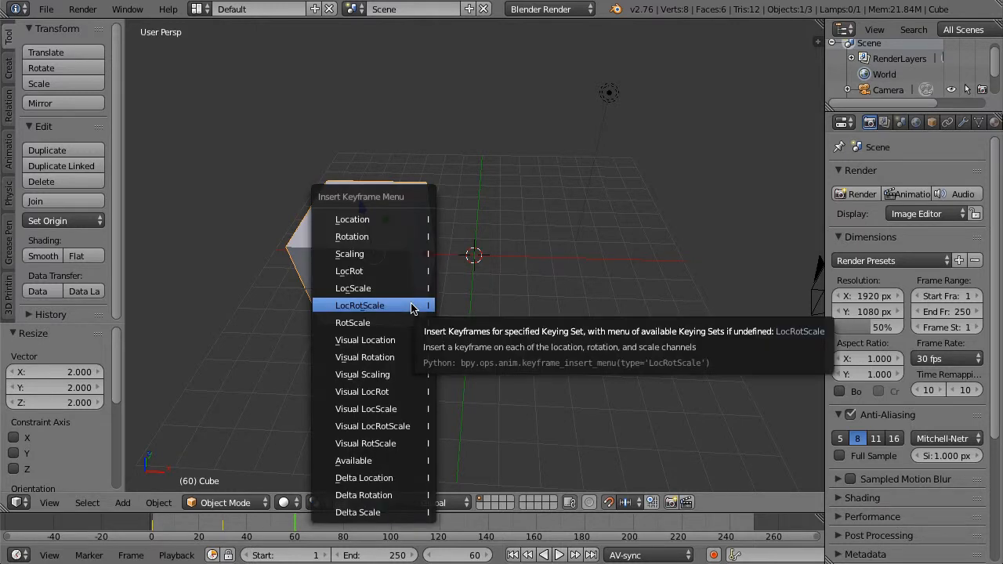
Insert a LocRotScale keyframe on the doubled cube at frame 60.
left_click(360, 305)
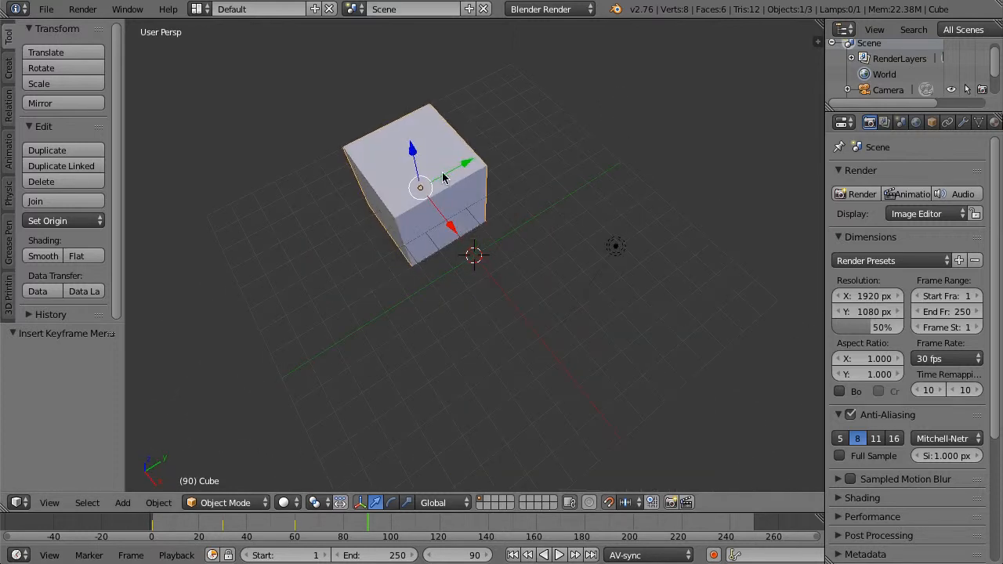
mouse_move(468, 164)
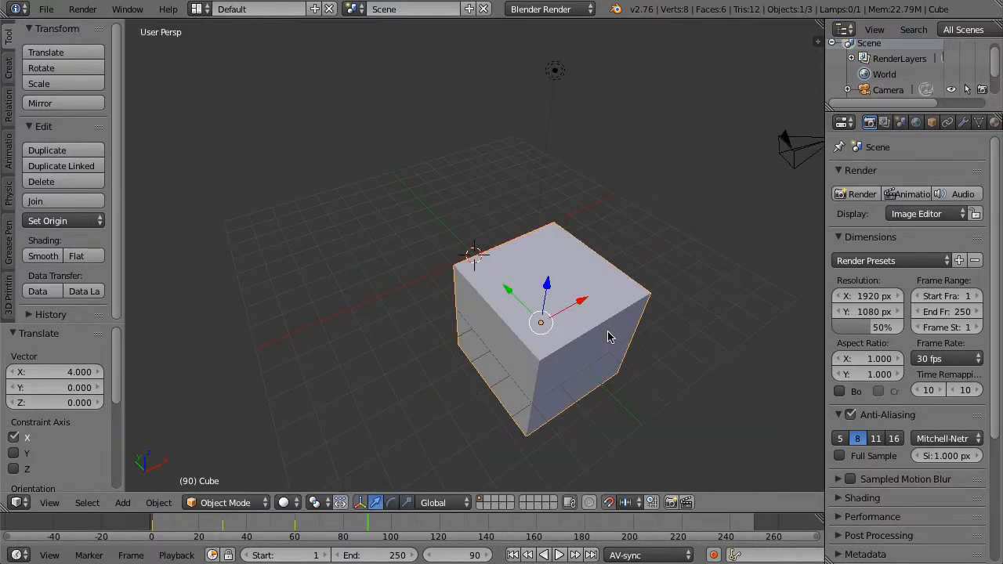
mouse_move(576, 366)
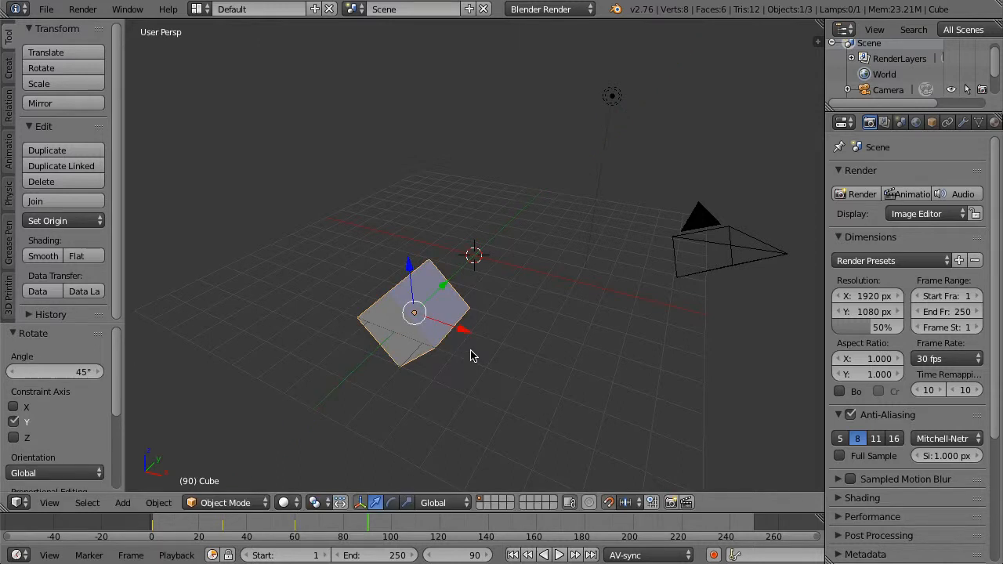
Insert a LocRotScale keyframe for the tilted cube at frame 90.
key("i")
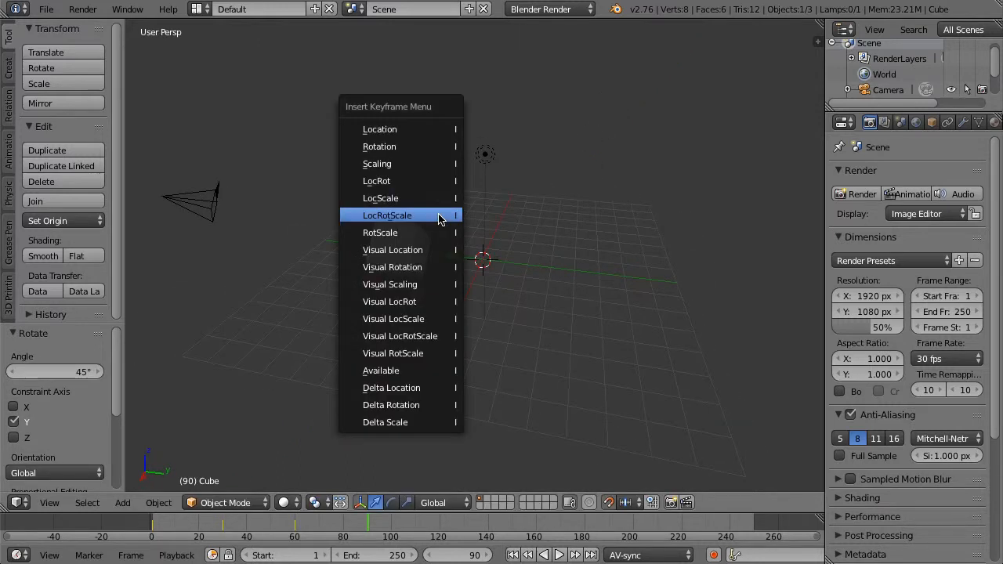
left_click(387, 214)
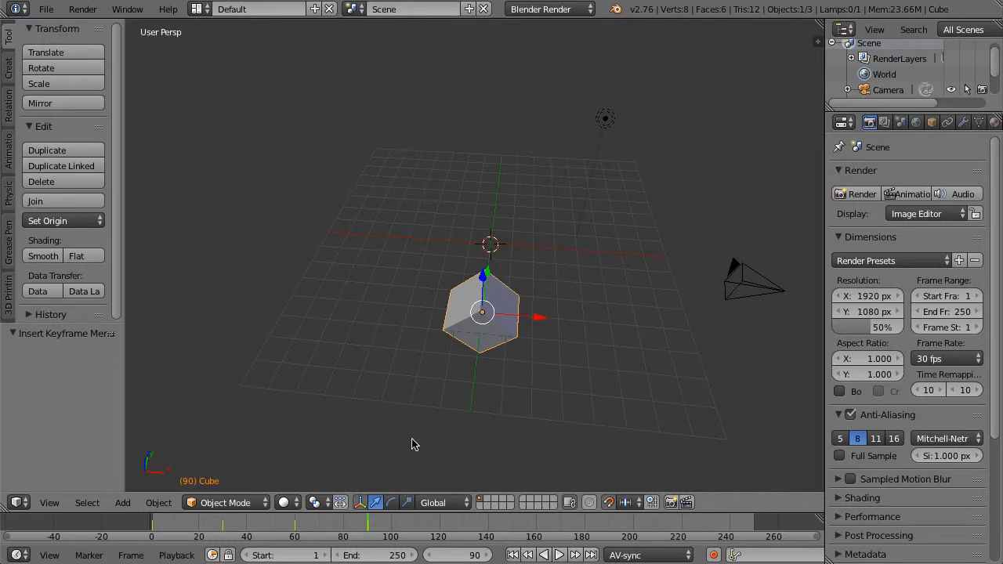
mouse_move(317, 480)
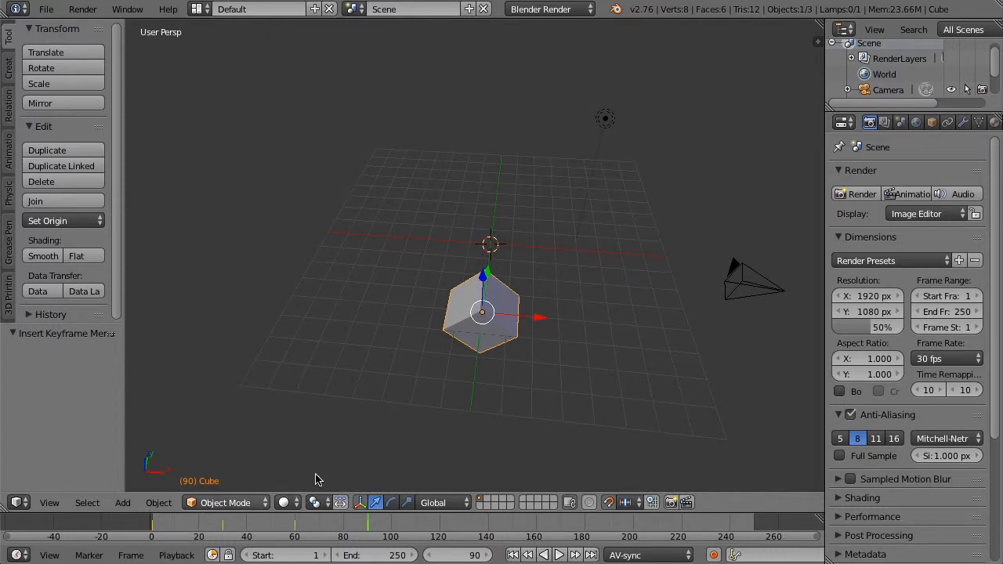
mouse_move(438, 406)
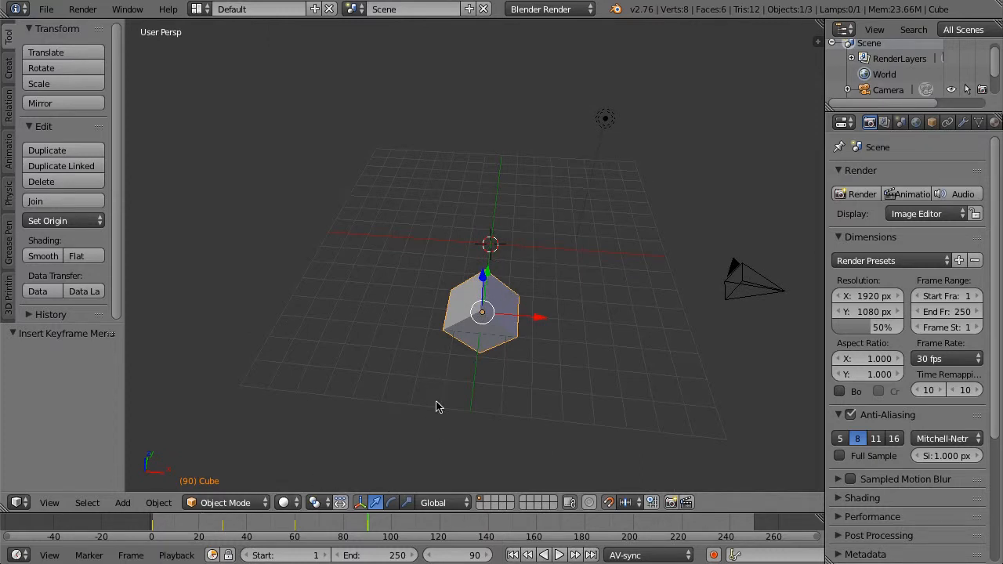
mouse_move(441, 525)
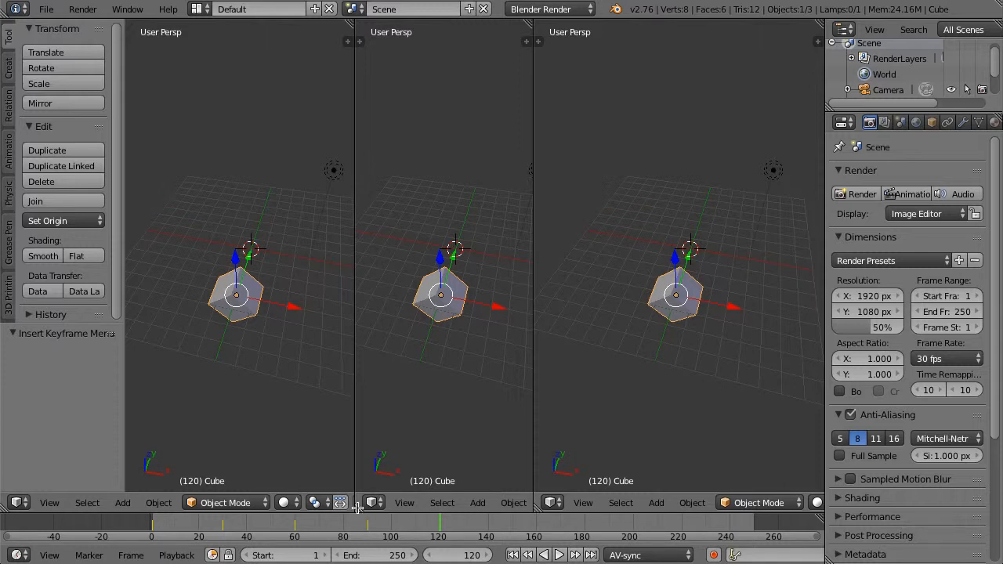
mouse_move(367, 380)
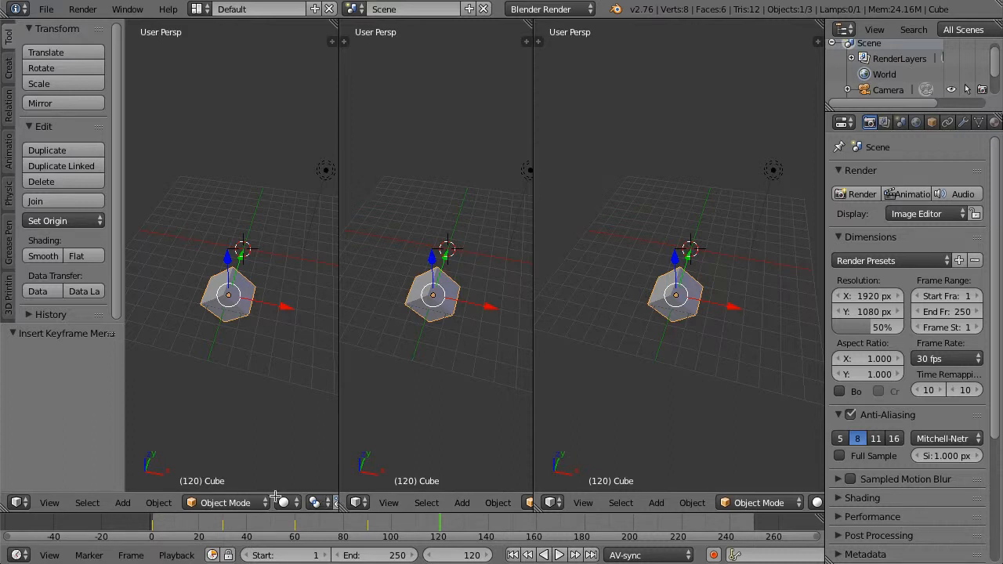
Change the left area's editor type to Graph Editor to show the cube's curves.
left_click(19, 503)
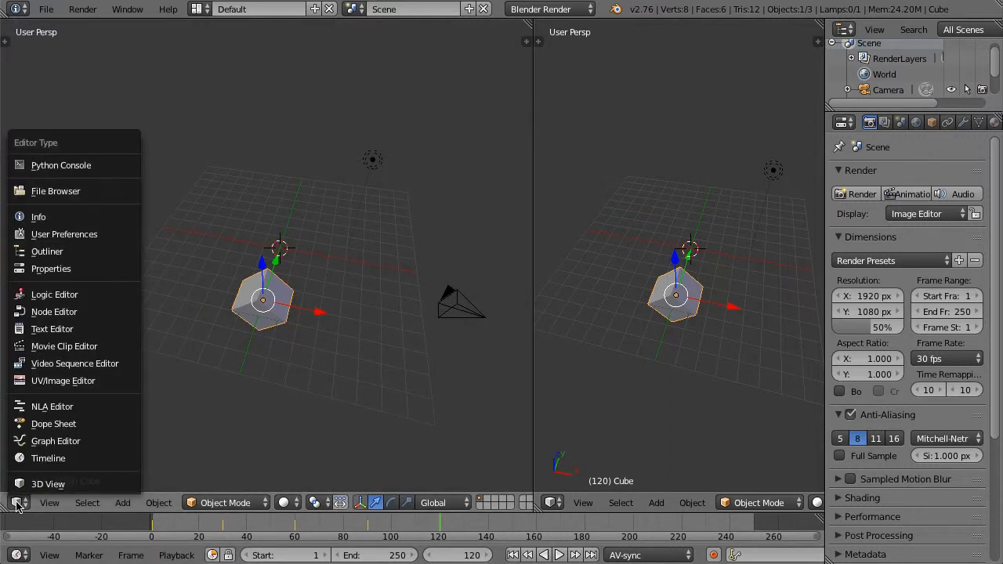
left_click(55, 440)
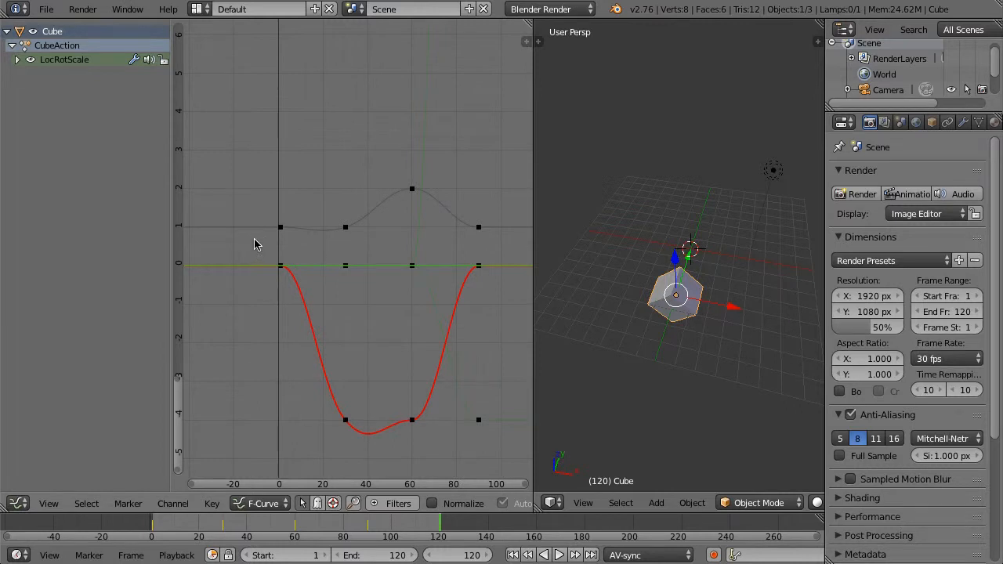
mouse_move(254, 171)
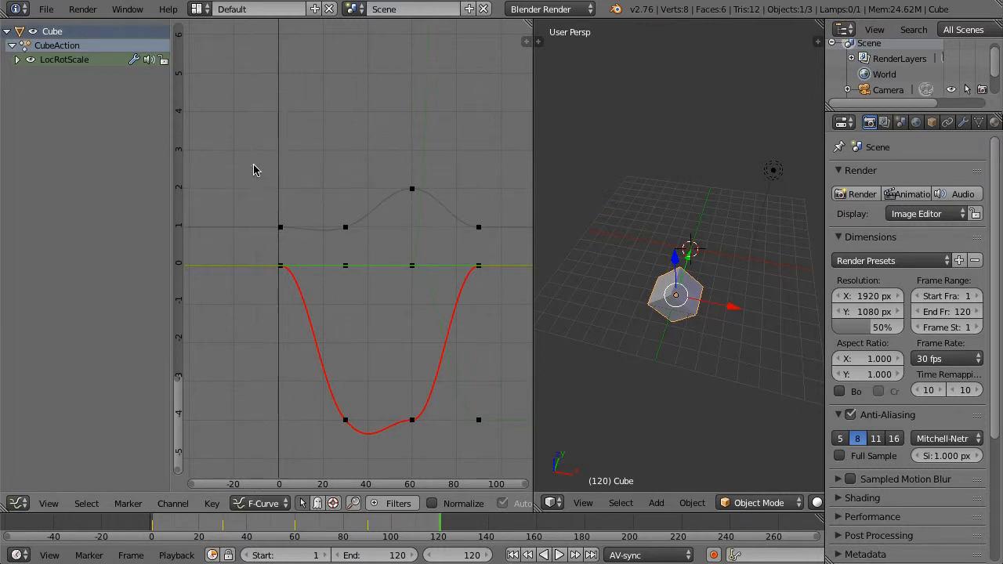
Select the cube's starting keyframes and move their duplicates to frame 120.
left_click_drag(259, 167, 298, 368)
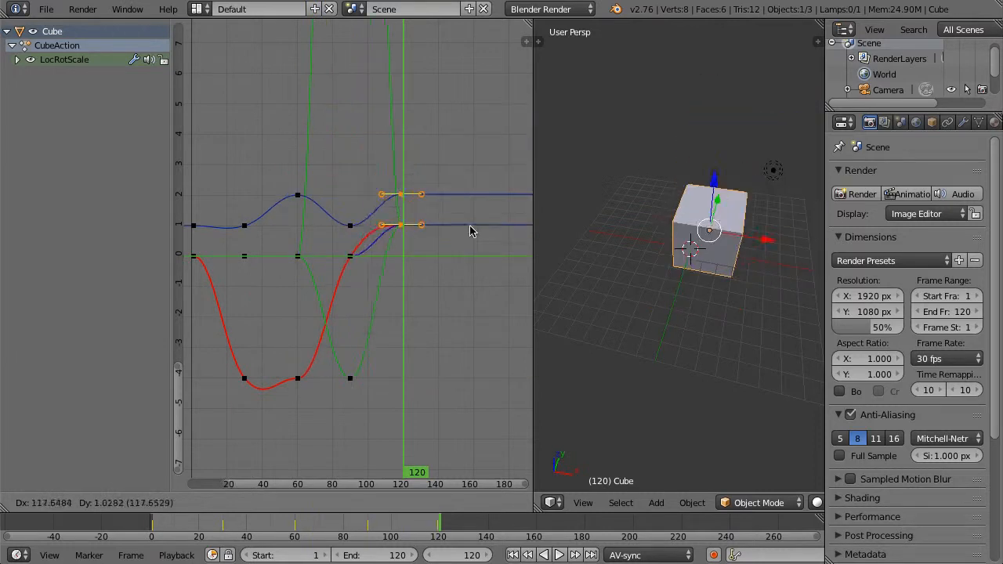
left_click_drag(400, 225, 443, 220)
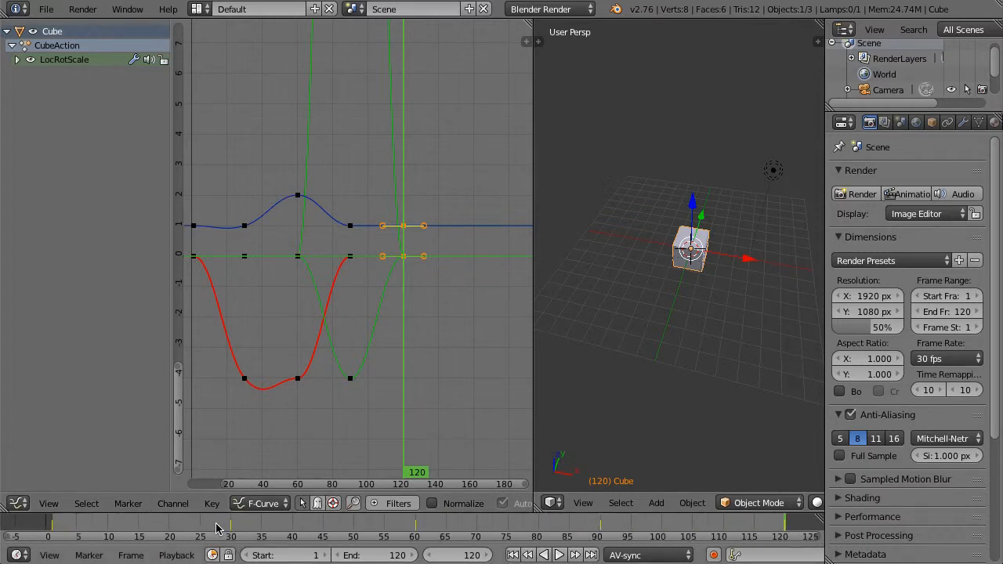
mouse_move(121, 391)
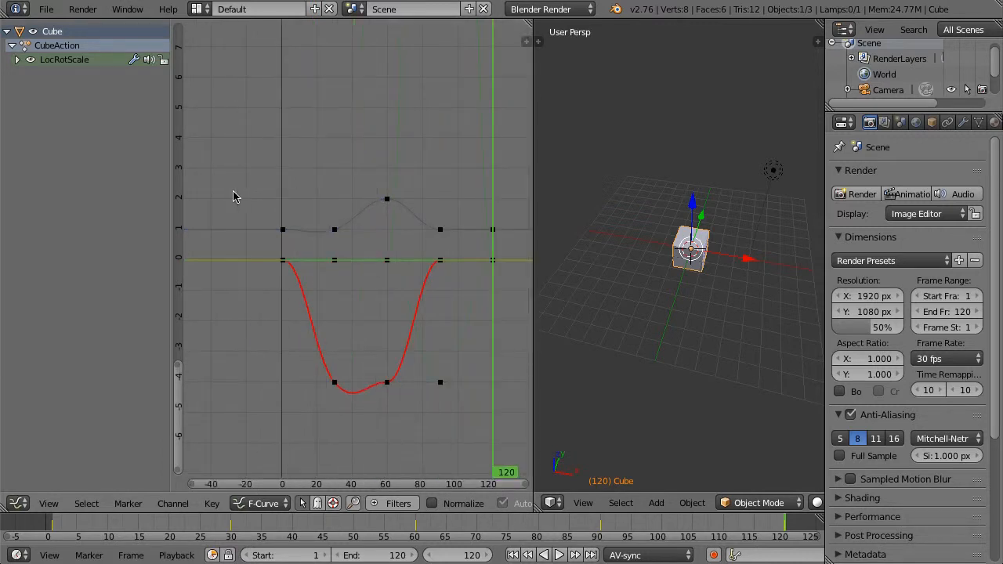
mouse_move(251, 188)
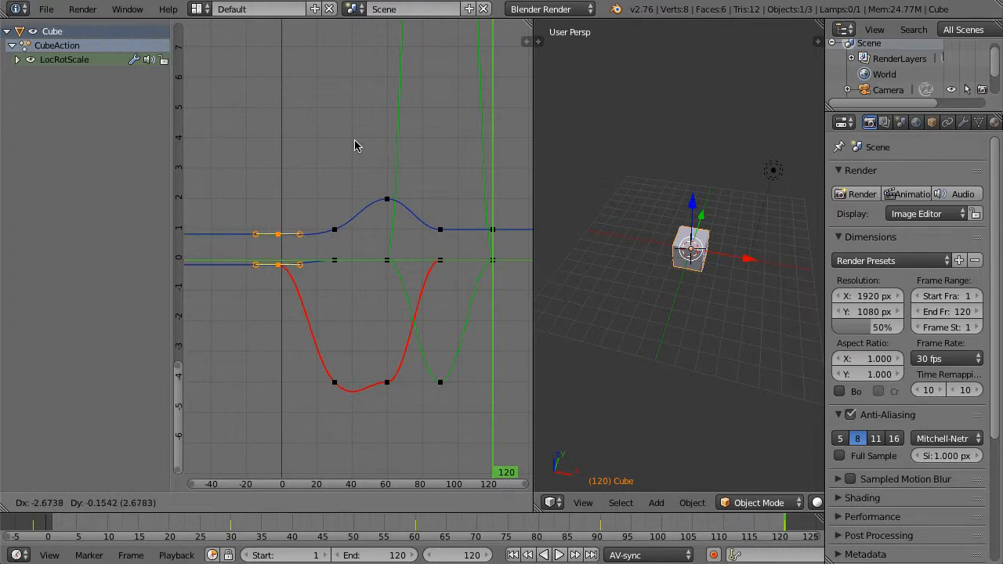
left_click_drag(279, 247, 290, 247)
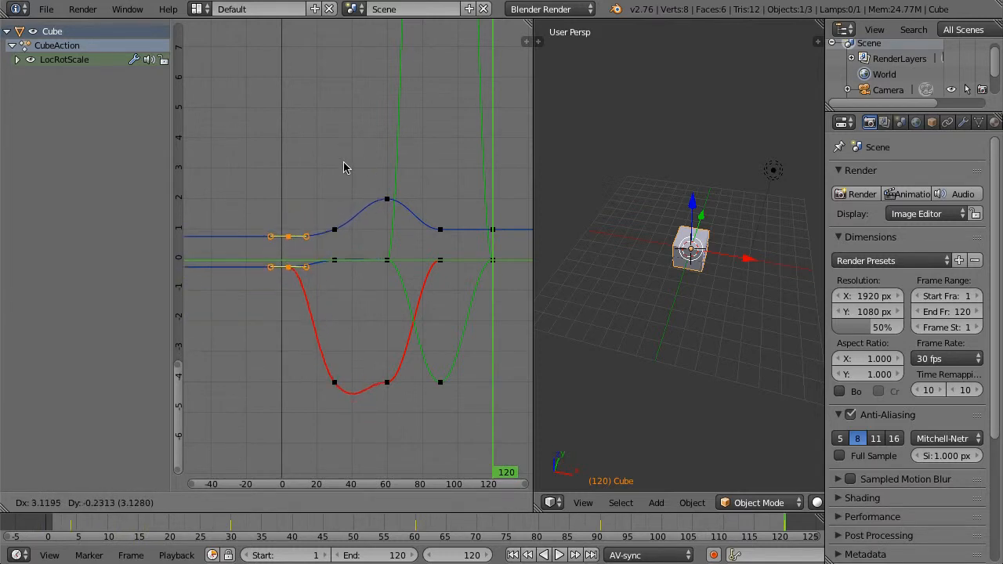
left_click_drag(290, 235, 302, 229)
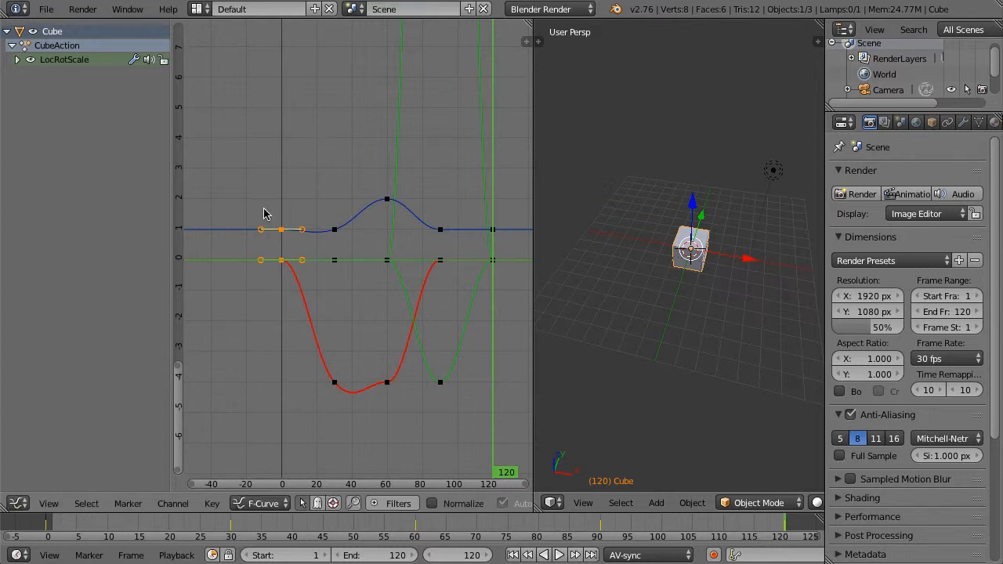
mouse_move(649, 322)
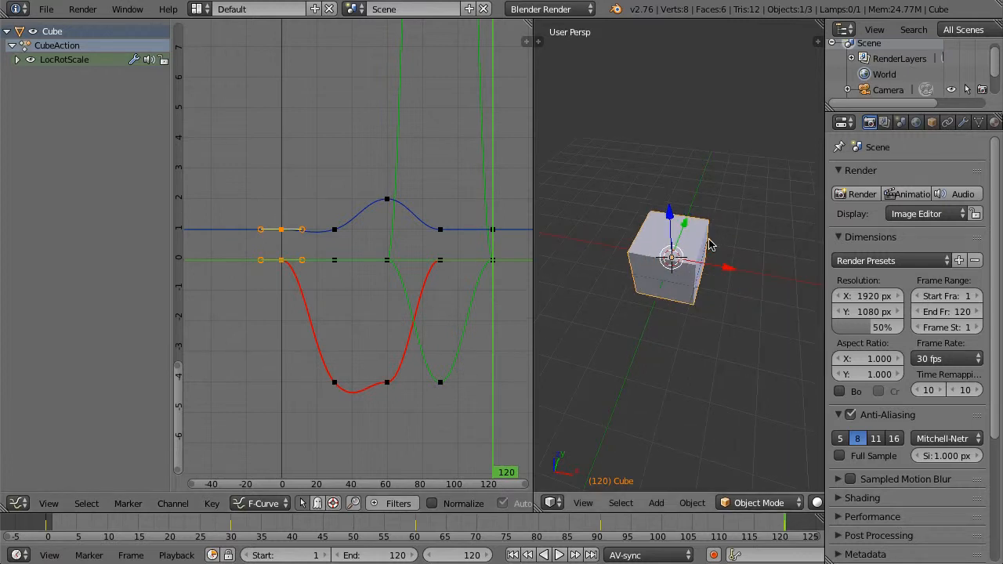
left_click(559, 555)
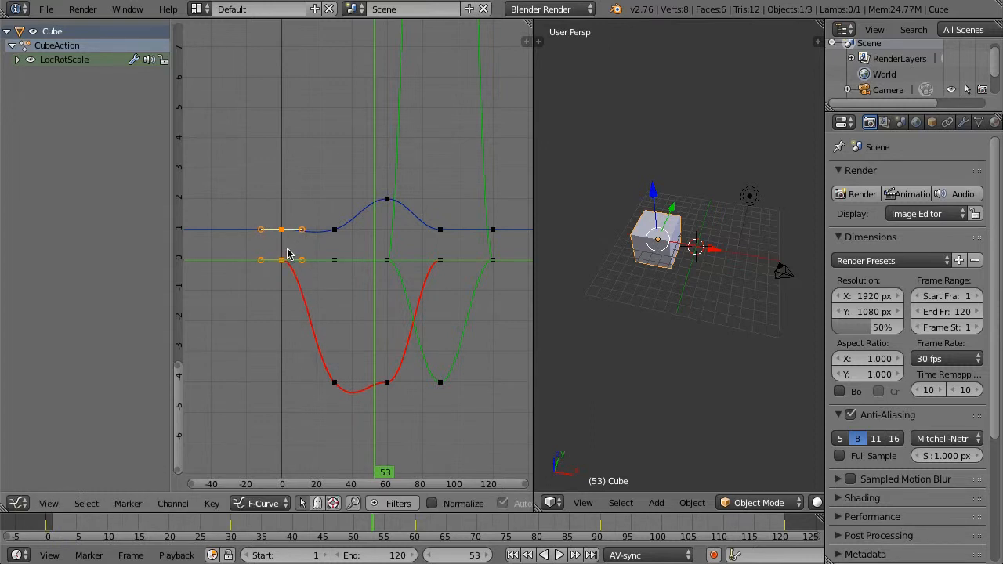
mouse_move(288, 255)
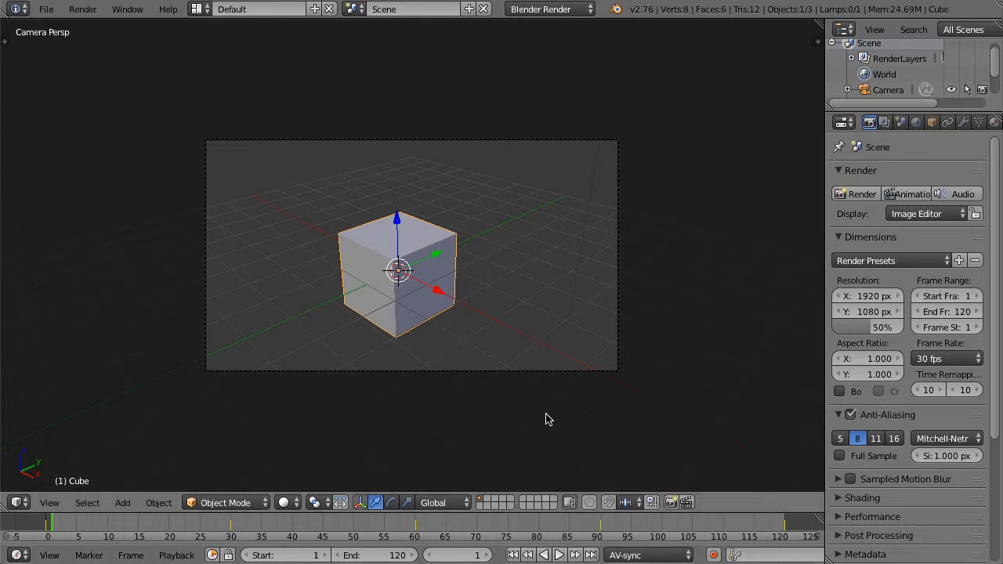
Select the camera from camera view to reframe the animated cube.
left_click(559, 555)
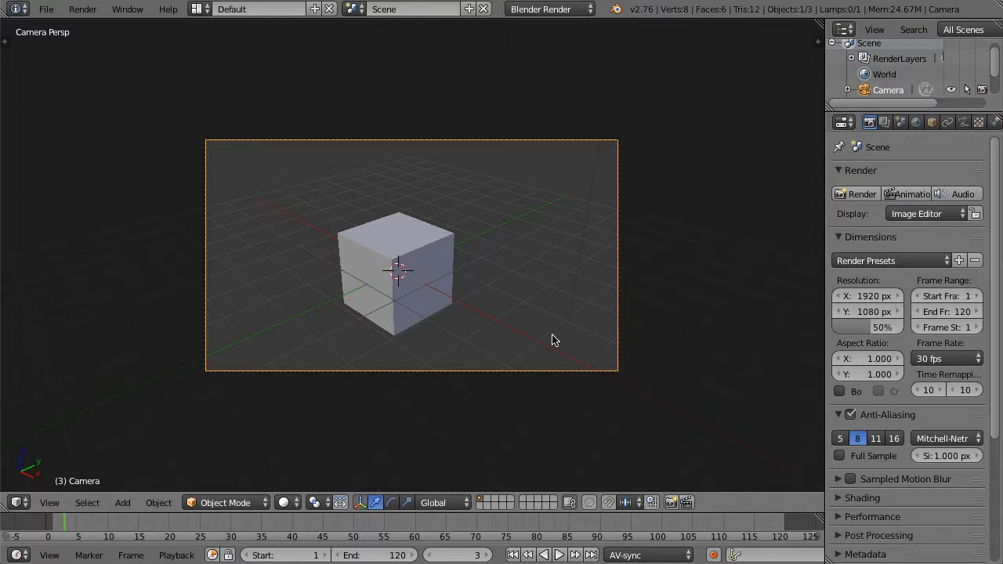
mouse_move(451, 257)
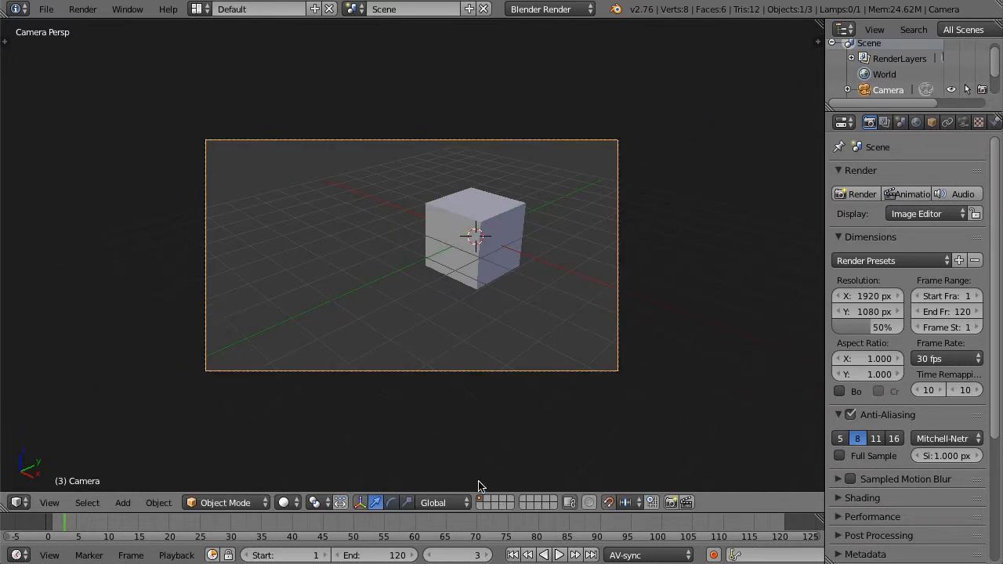
left_click(559, 555)
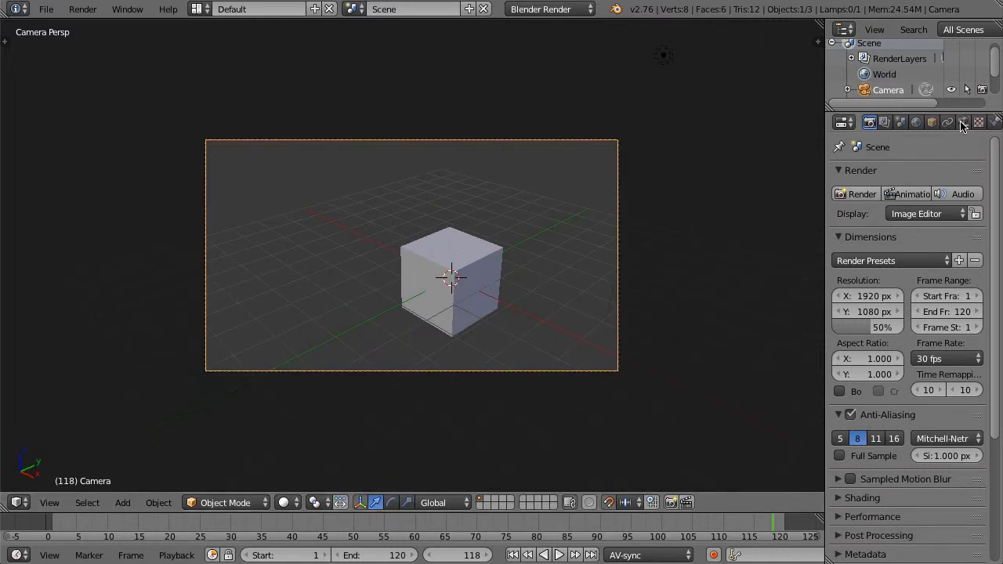
Set the camera lens to a 60° field of view and return to frame 1.
left_click(963, 123)
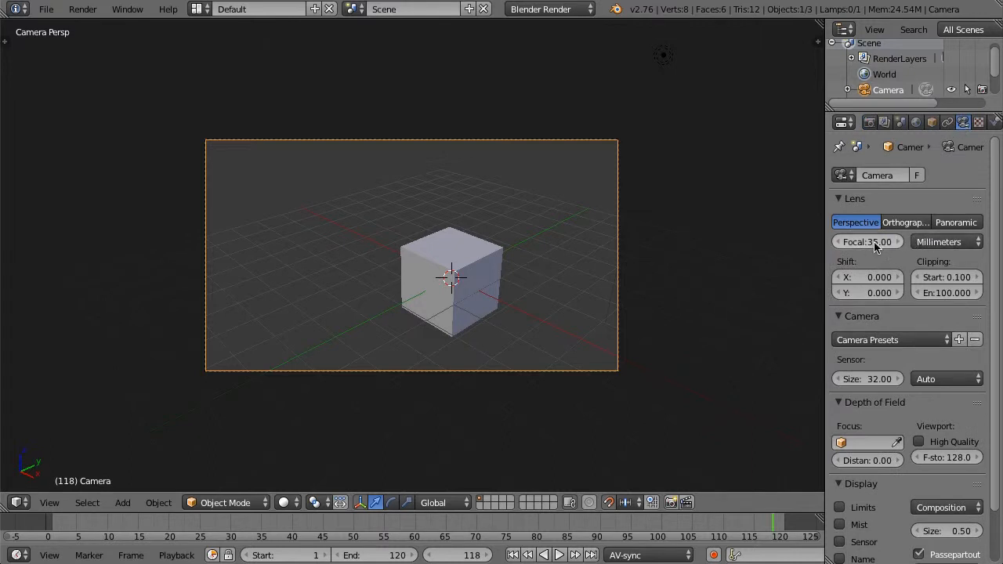
left_click(945, 242)
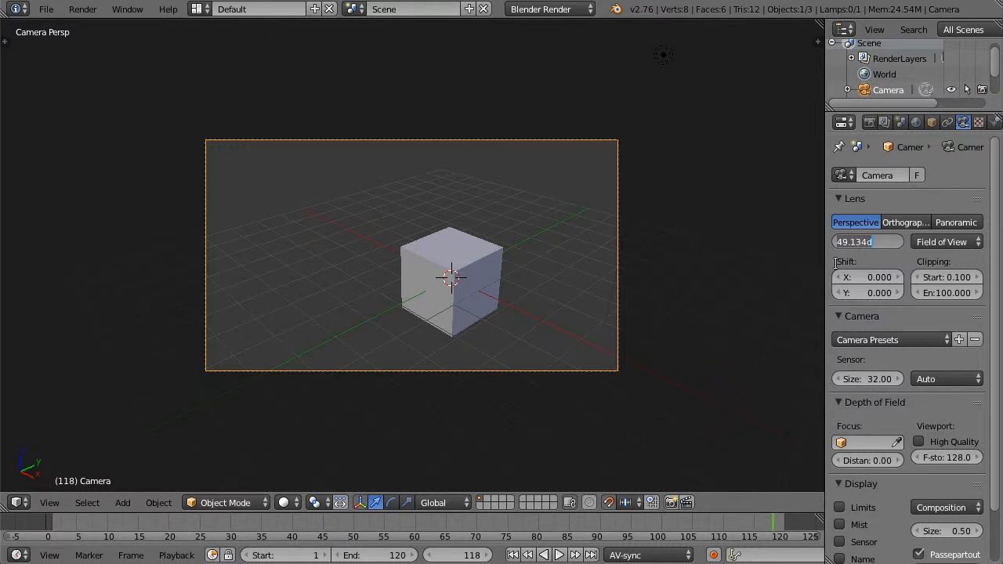
left_click(867, 241)
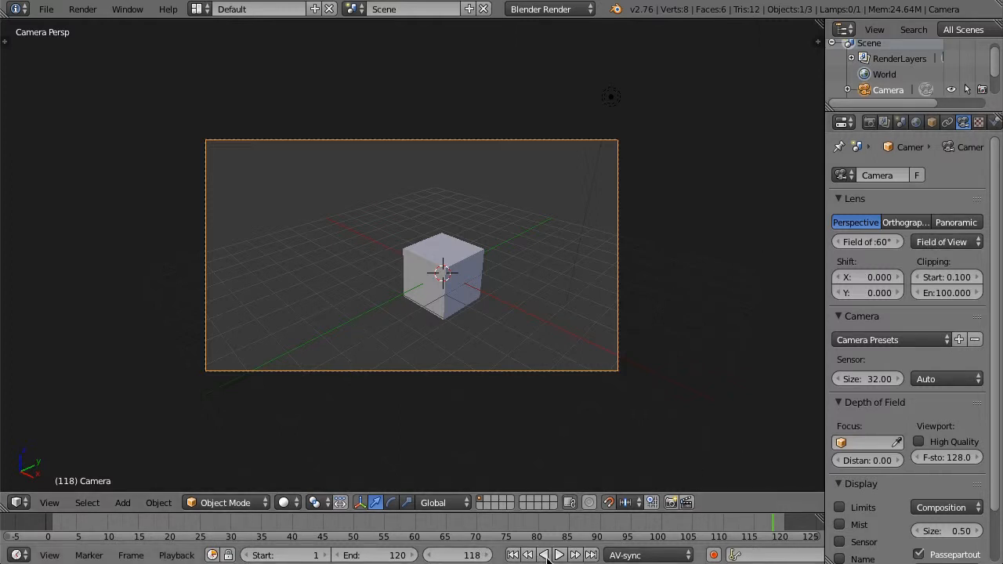
left_click(559, 555)
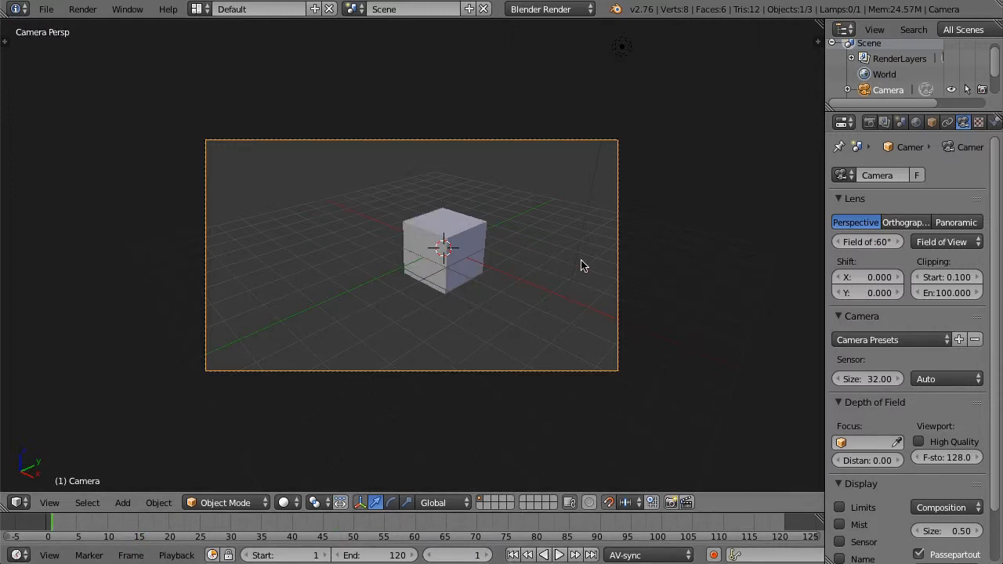
left_click(870, 122)
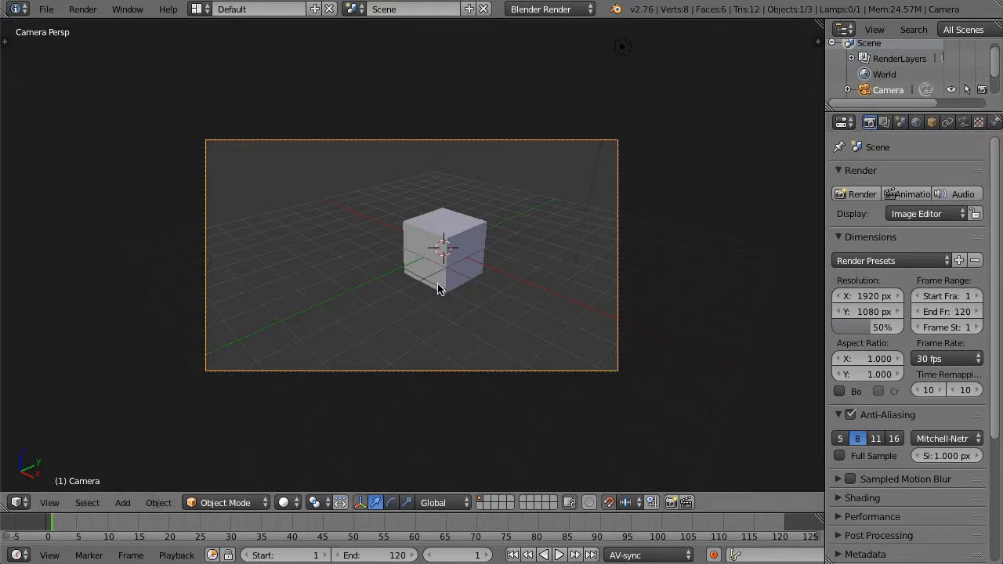
mouse_move(423, 351)
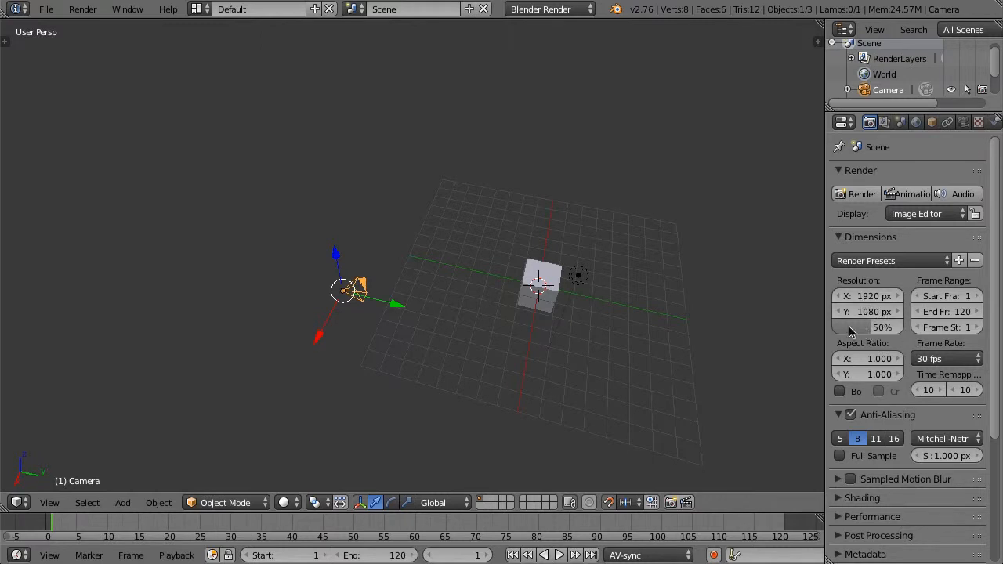
mouse_move(854, 333)
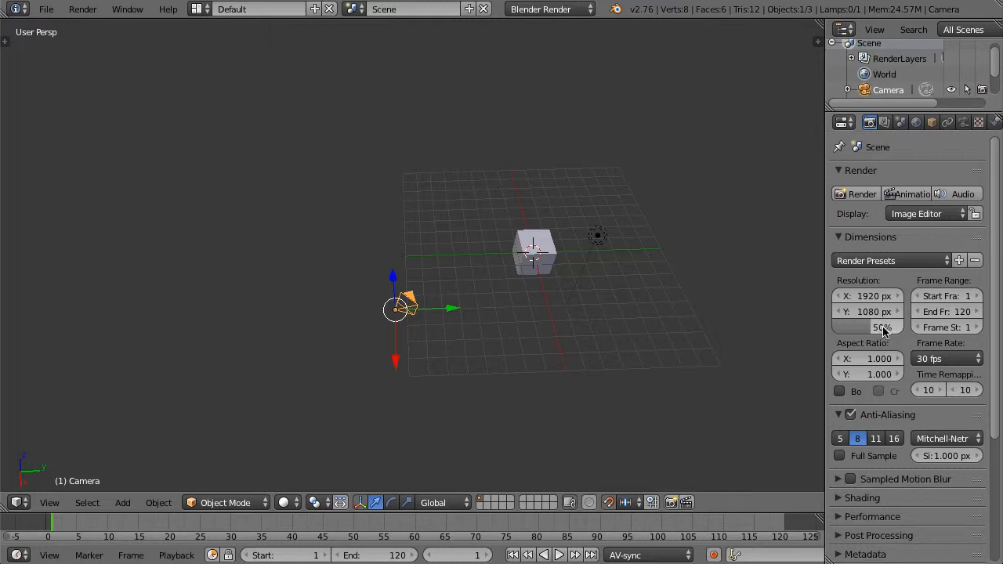
mouse_move(882, 328)
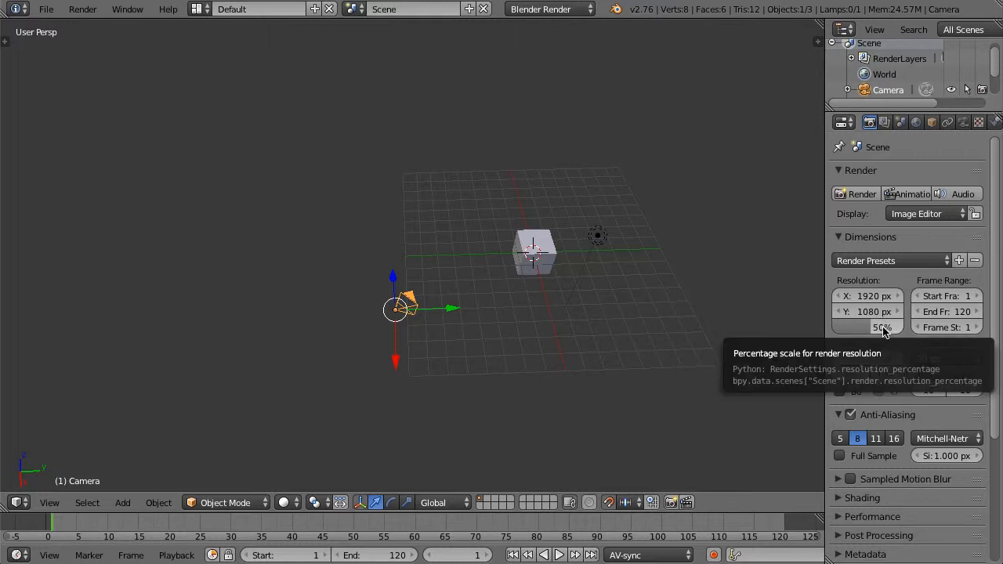
Set render resolution to 1280×720 at 100% and show the output file format list.
left_click(882, 328)
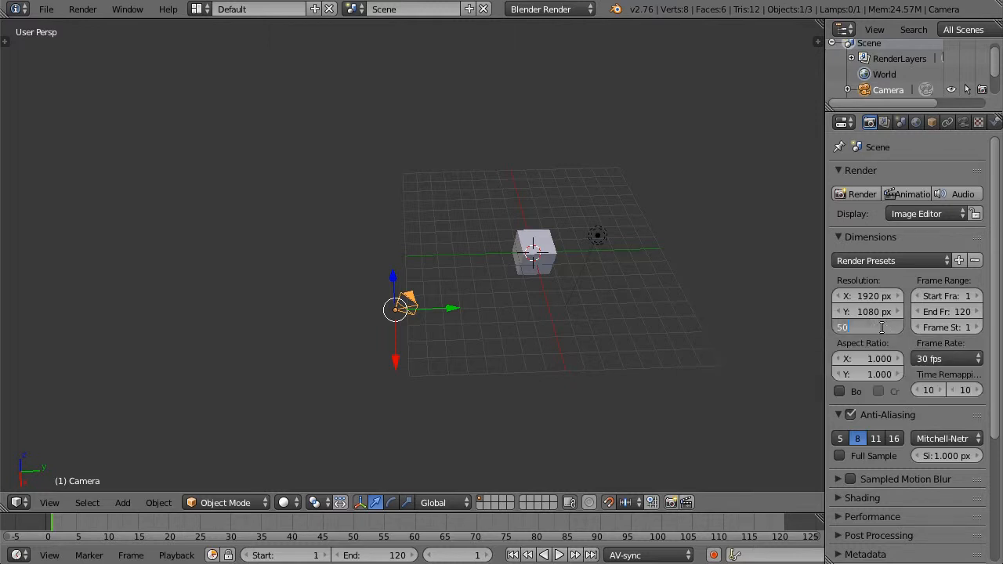
left_click(868, 327)
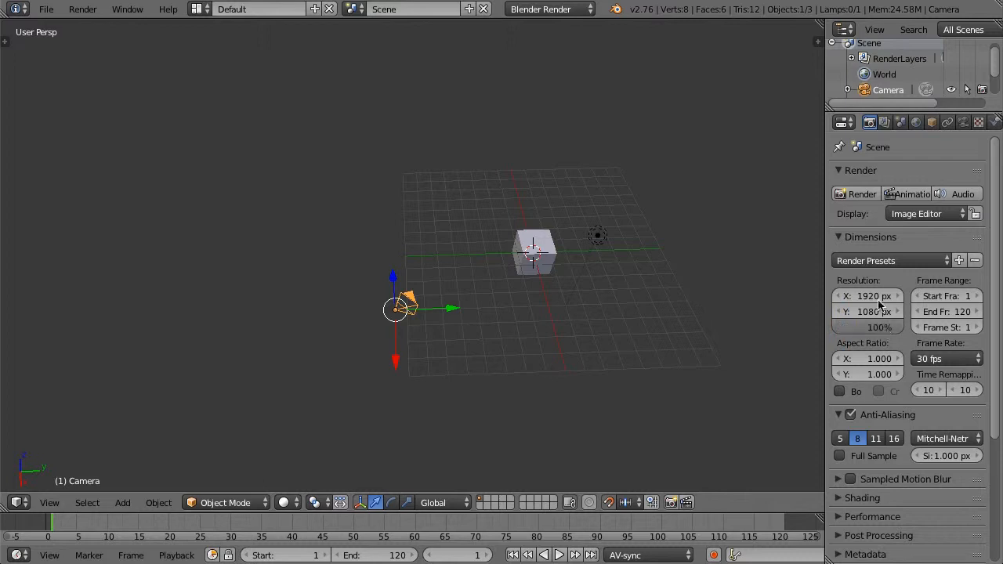
left_click(868, 296)
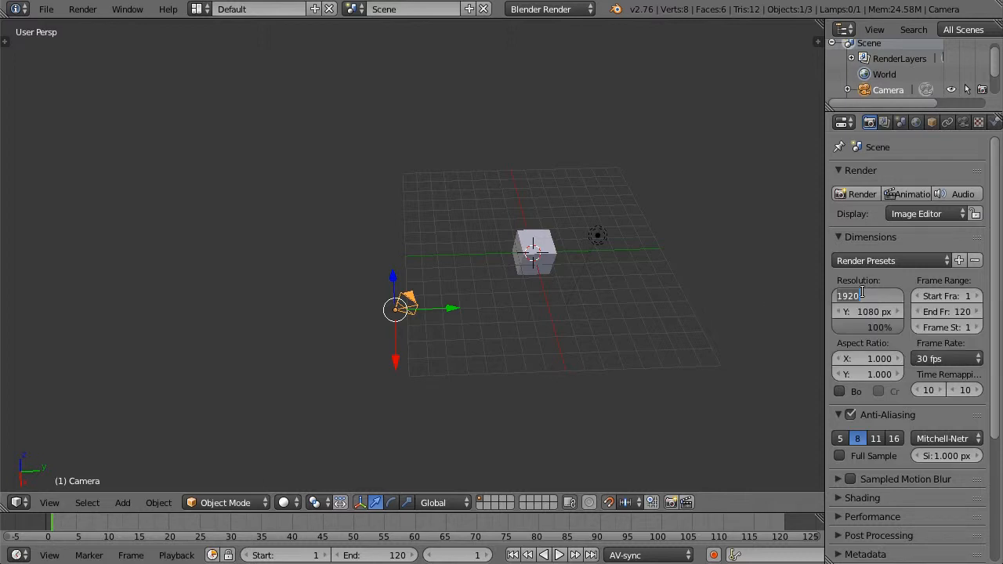
type("1280 px")
left_click(869, 312)
type("72")
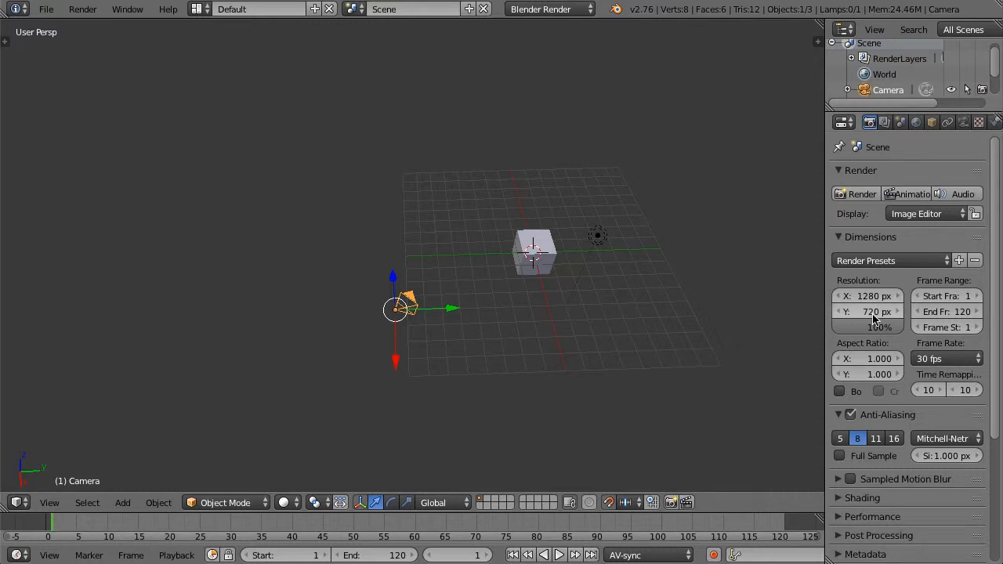
mouse_move(878, 328)
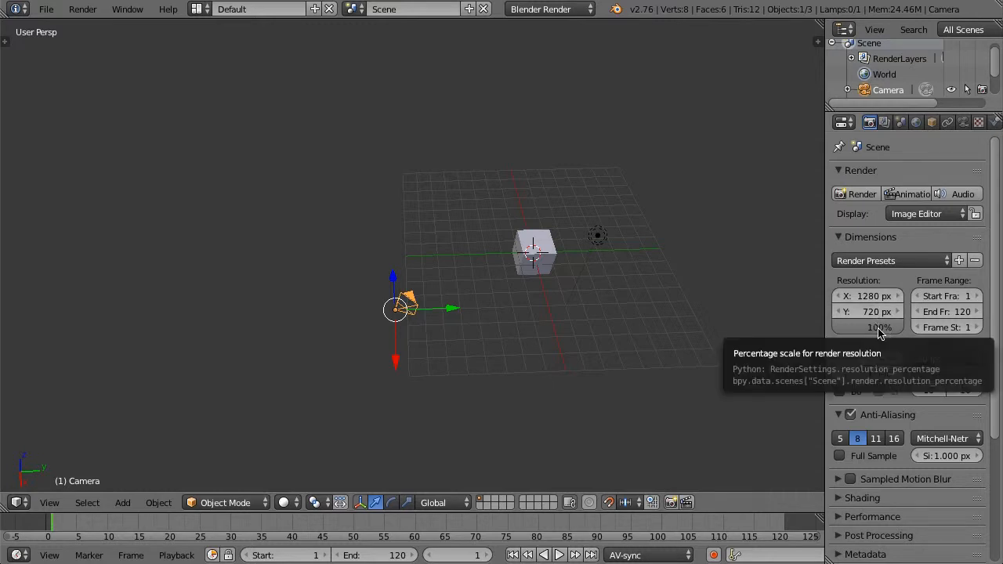
mouse_move(903, 328)
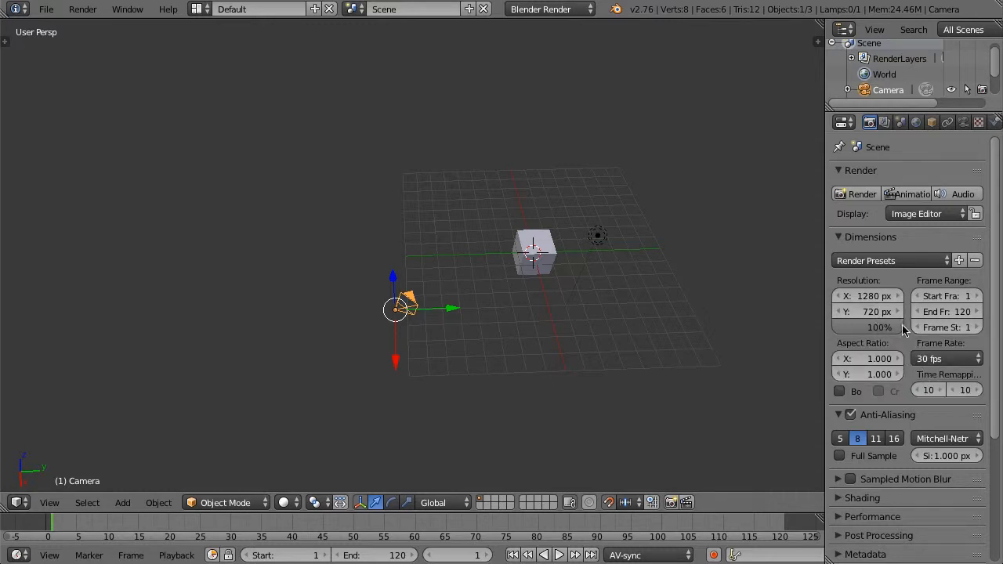
scroll("down", 3)
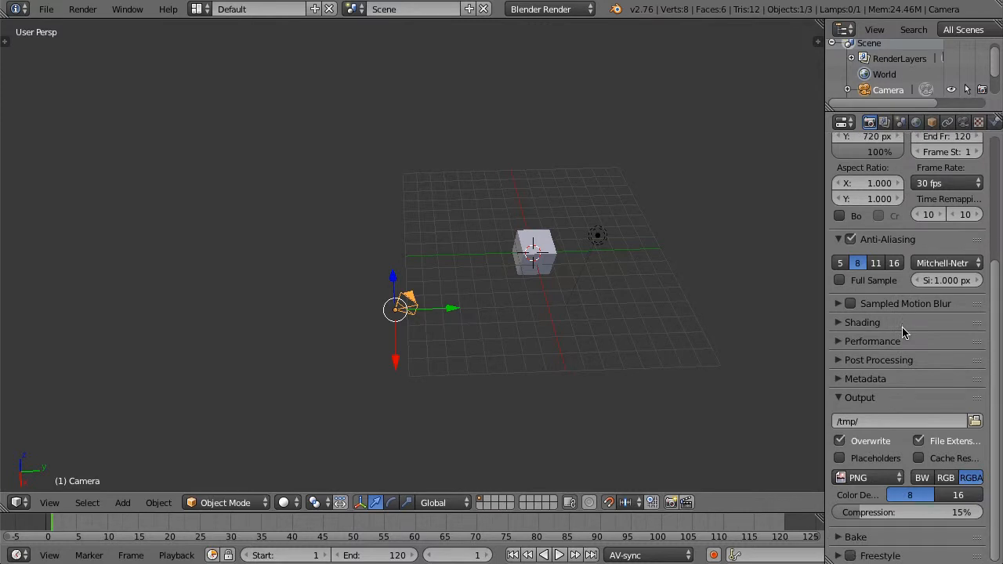
mouse_move(904, 335)
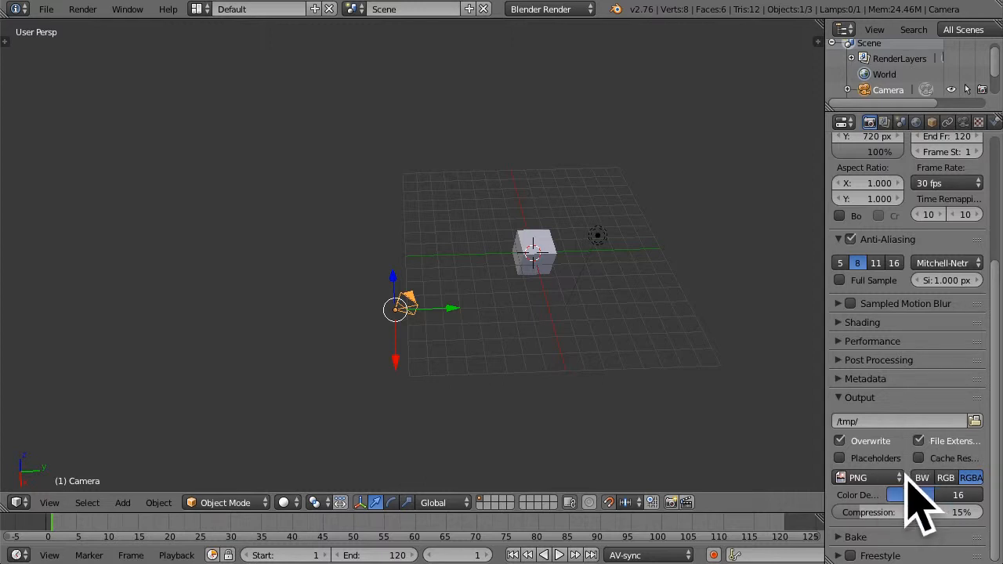
left_click(863, 478)
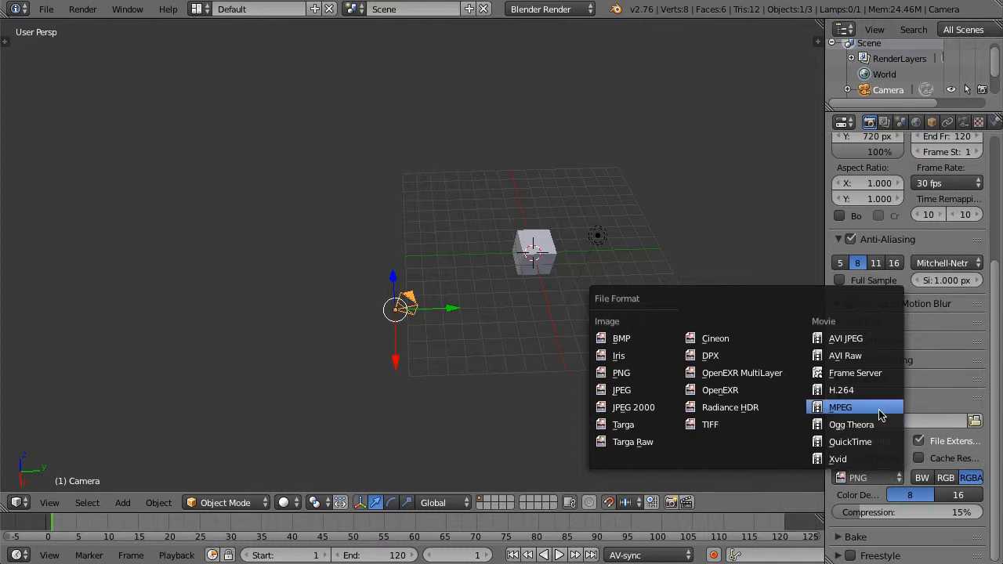
Set the output format to MPEG with RGB colour.
left_click(840, 406)
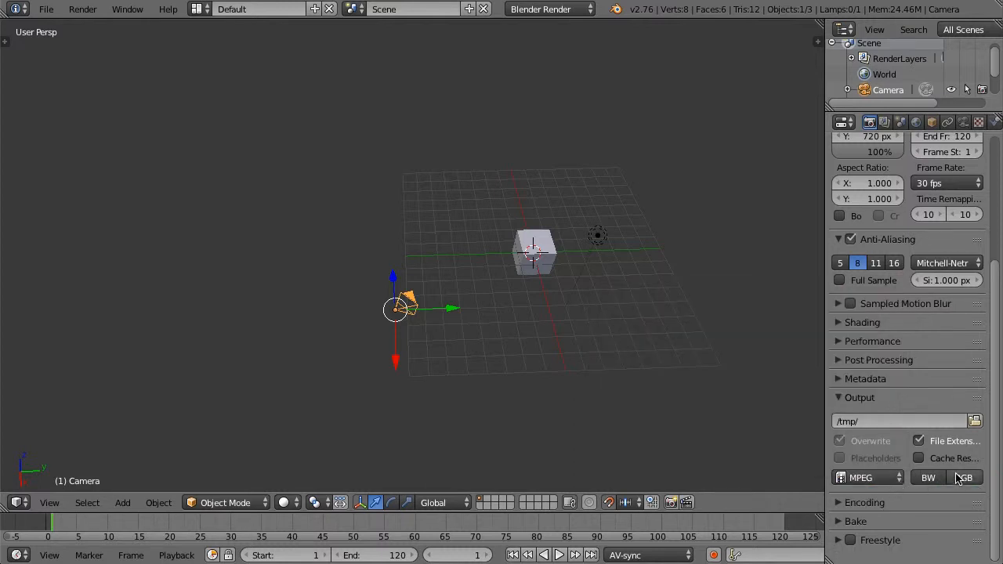
left_click(964, 478)
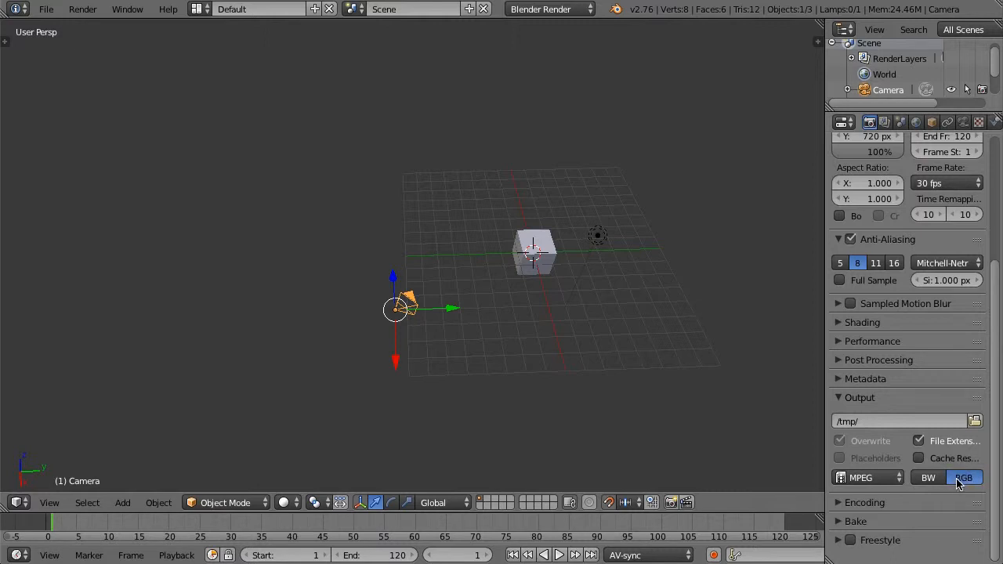
left_click(864, 502)
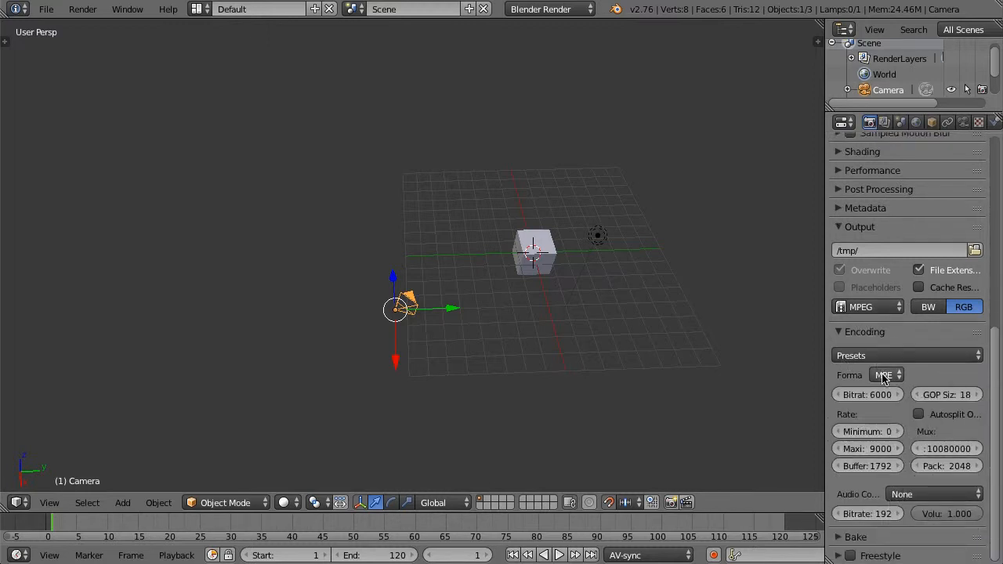
Encode as QuickTime with H.264 video and AAC audio.
left_click(886, 375)
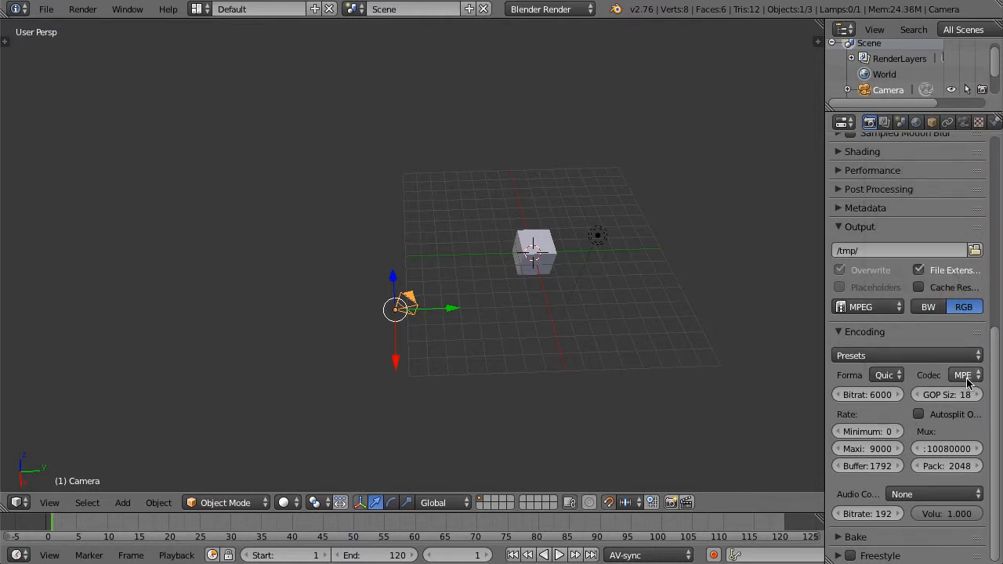
left_click(963, 375)
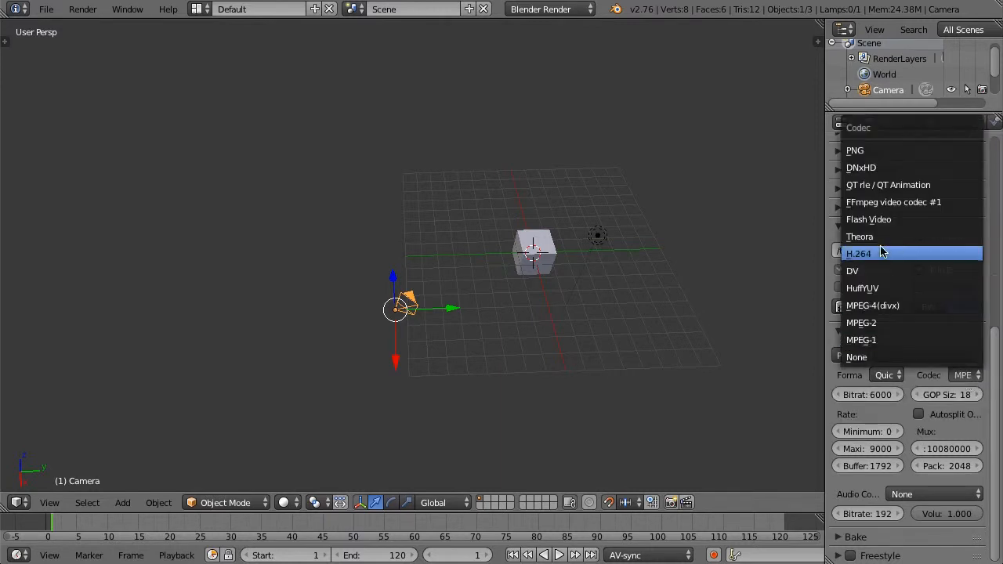
left_click(858, 253)
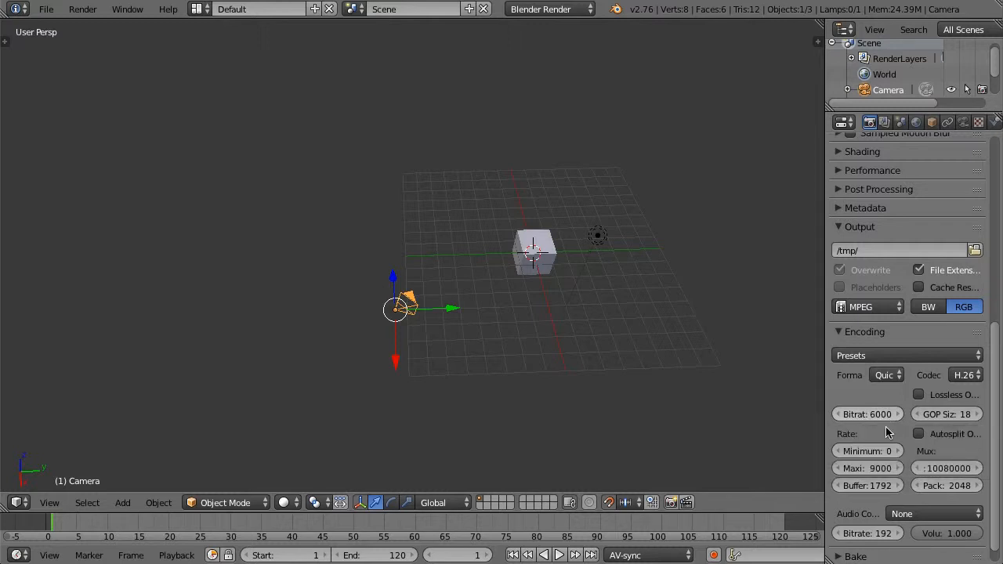
mouse_move(868, 414)
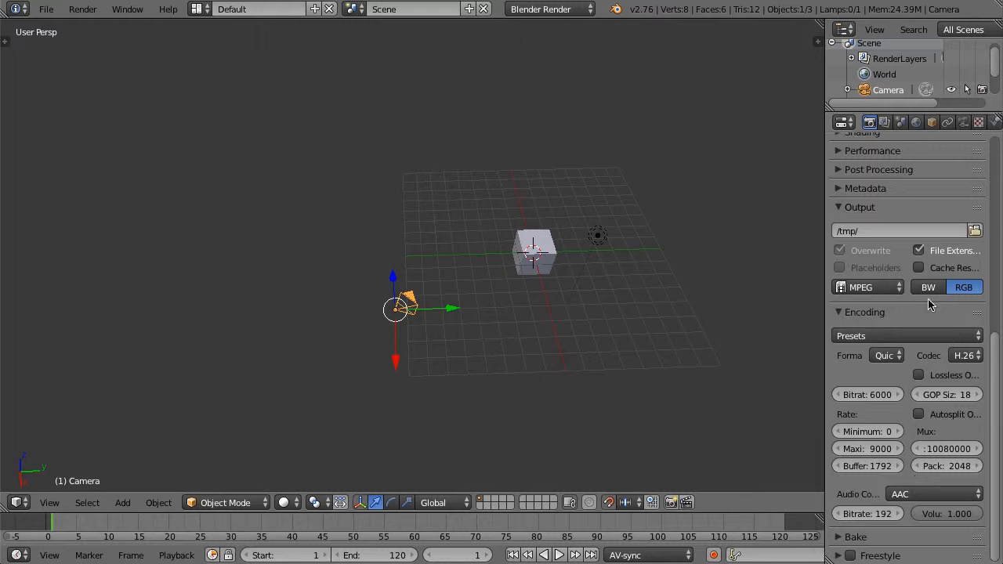
mouse_move(892, 484)
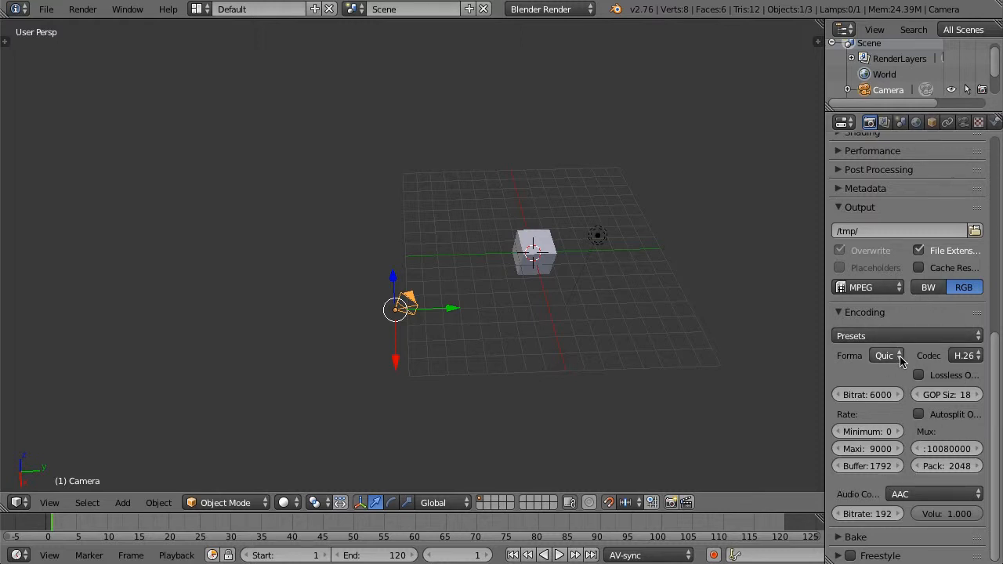
left_click(886, 355)
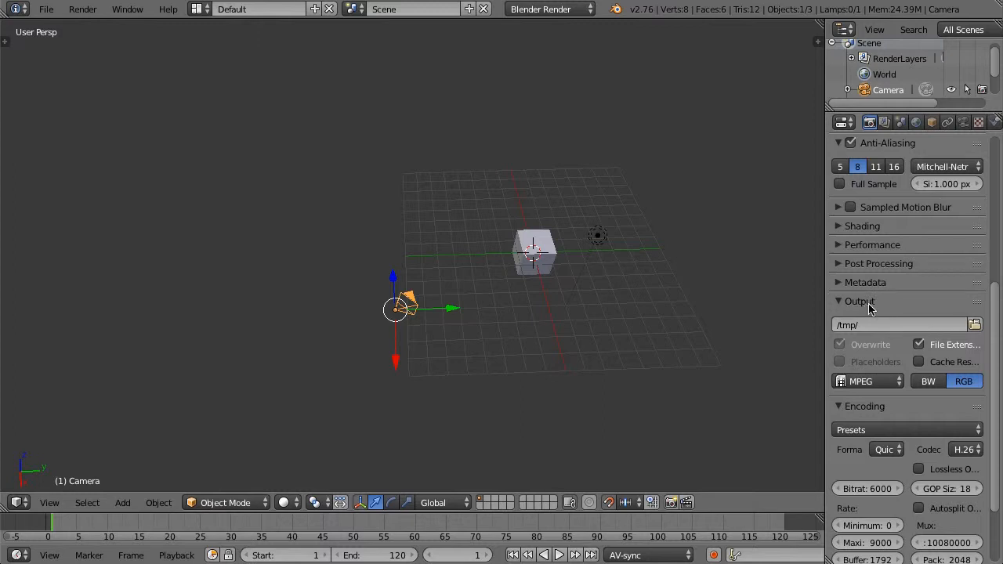
left_click(860, 301)
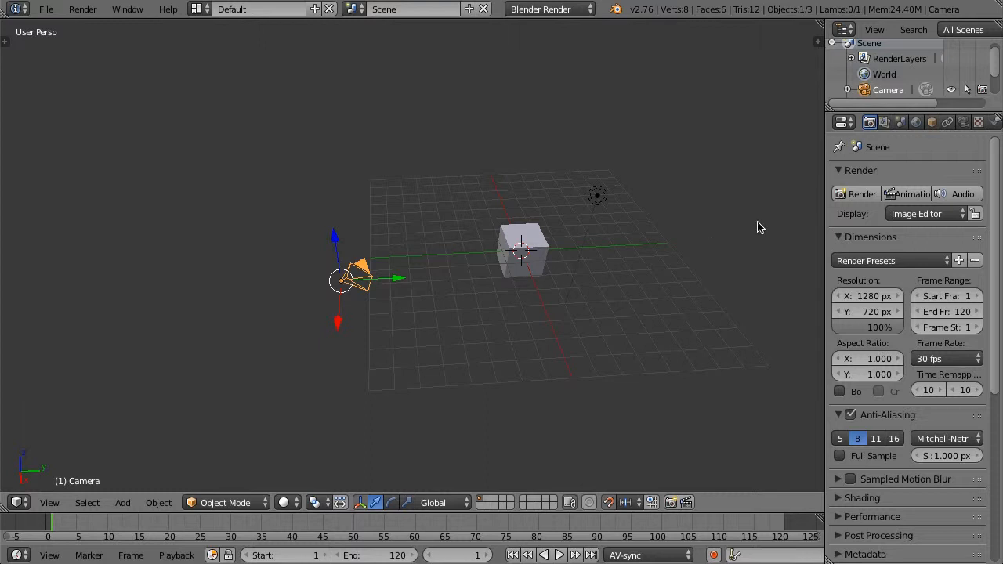
mouse_move(910, 193)
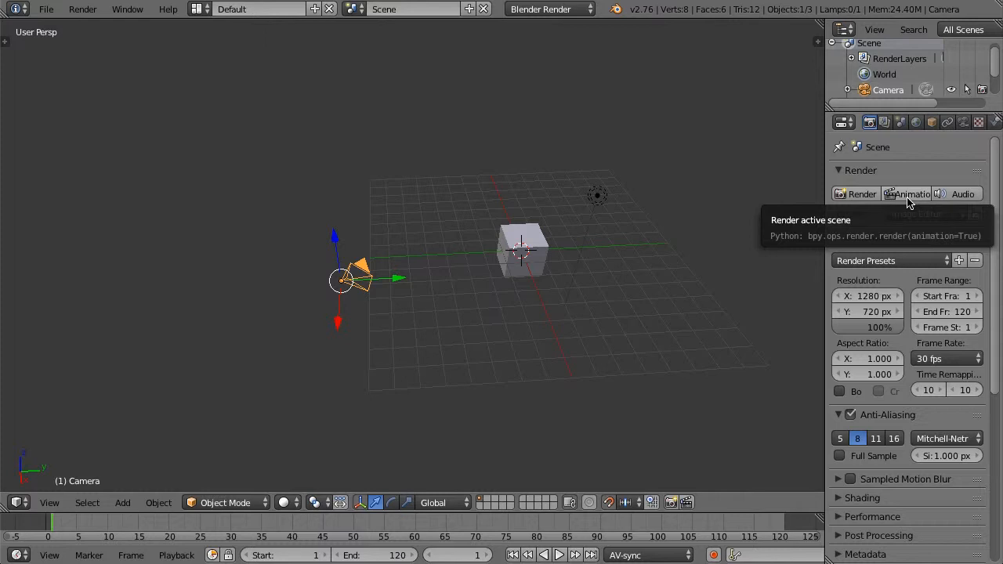
Render all frames of the cube animation through frame 120.
left_click(861, 193)
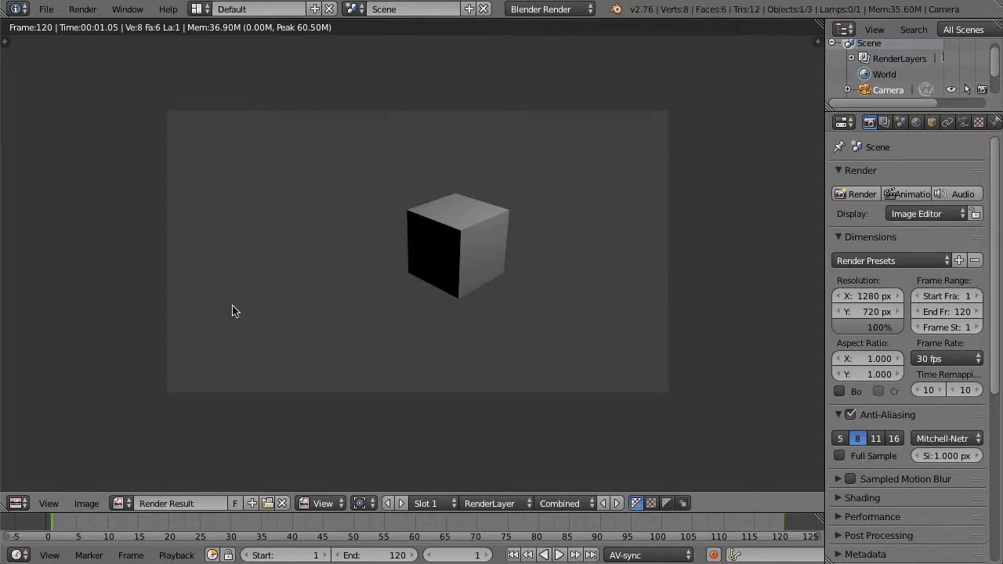
mouse_move(639, 282)
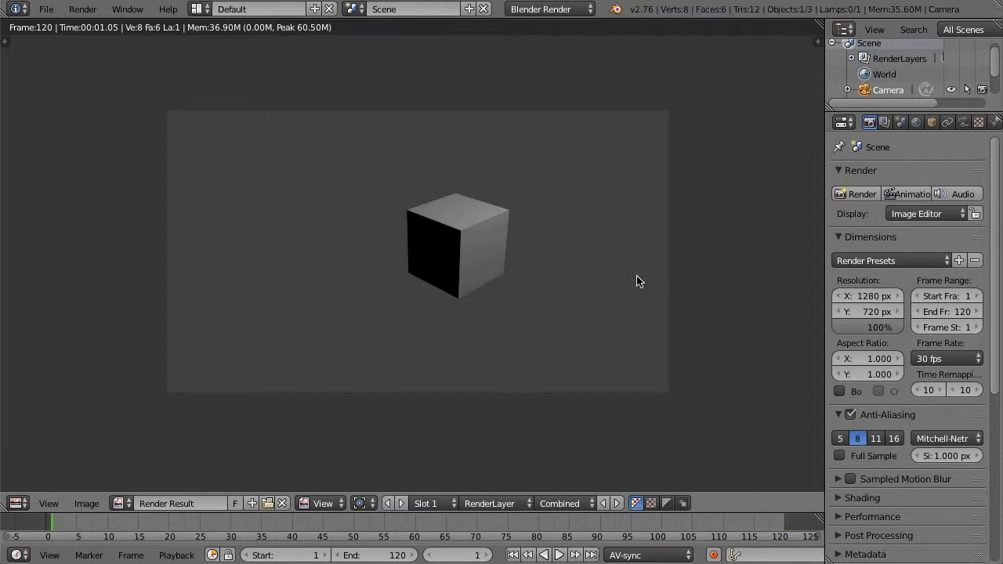
mouse_move(243, 120)
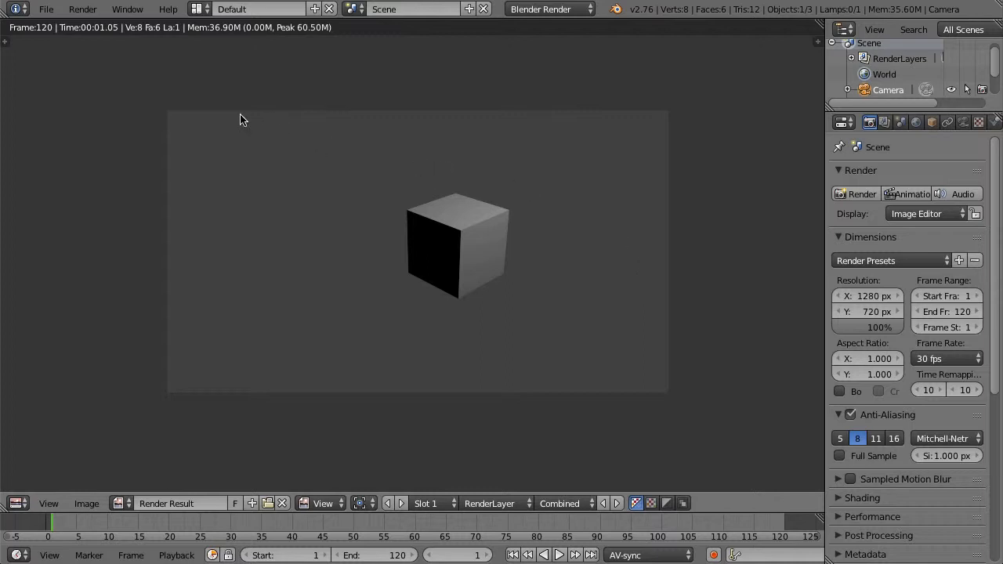
mouse_move(215, 77)
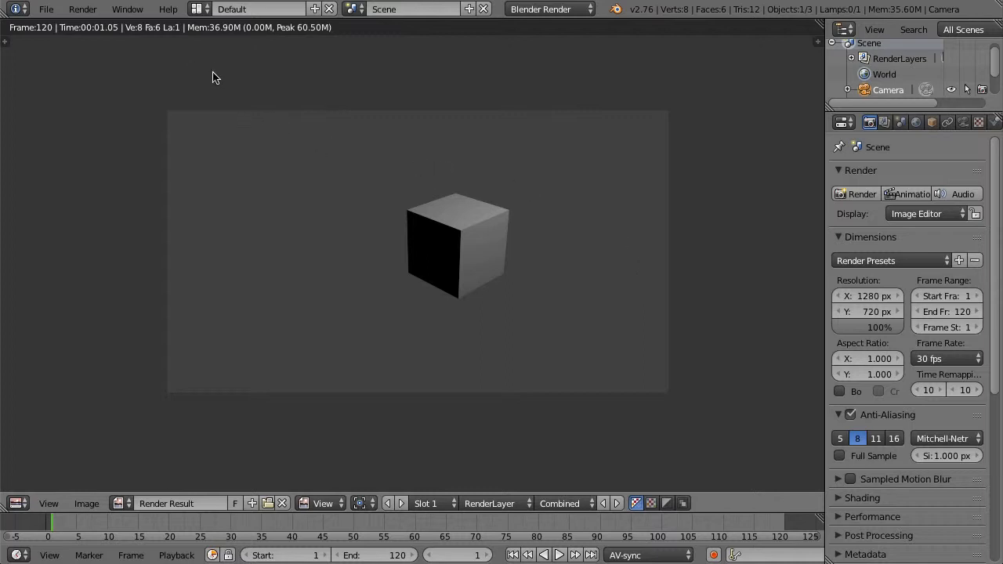
left_click(83, 9)
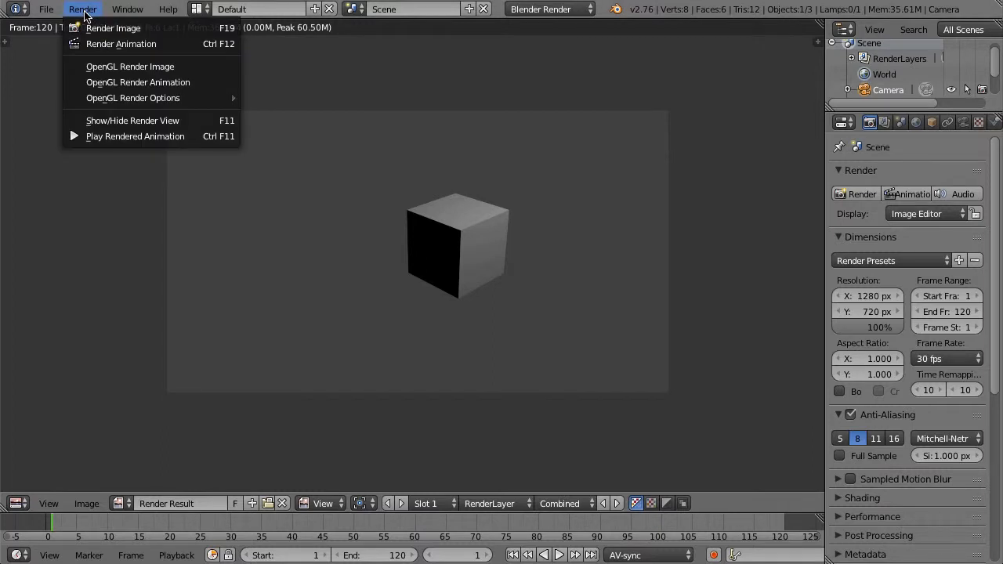
mouse_move(135, 136)
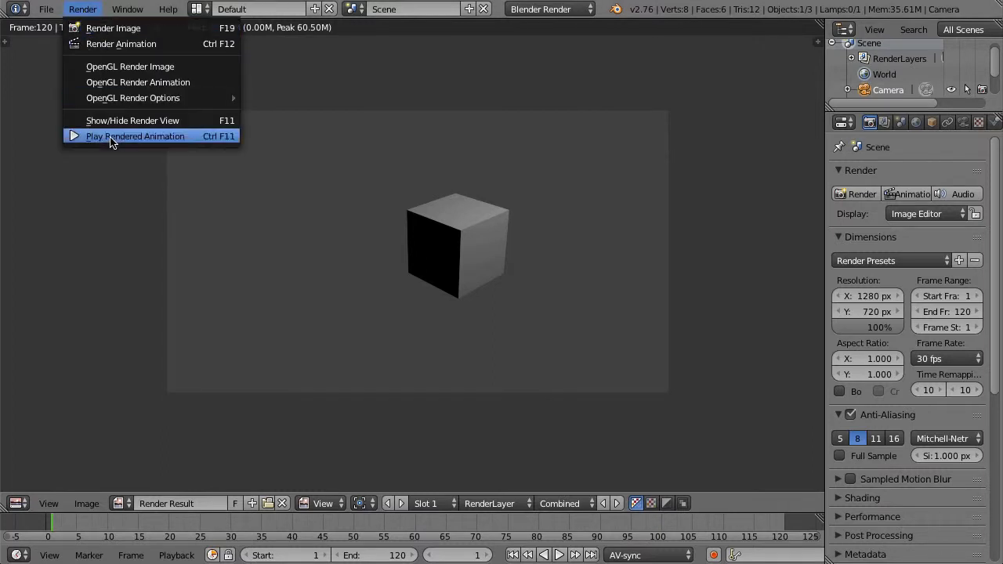
left_click(134, 136)
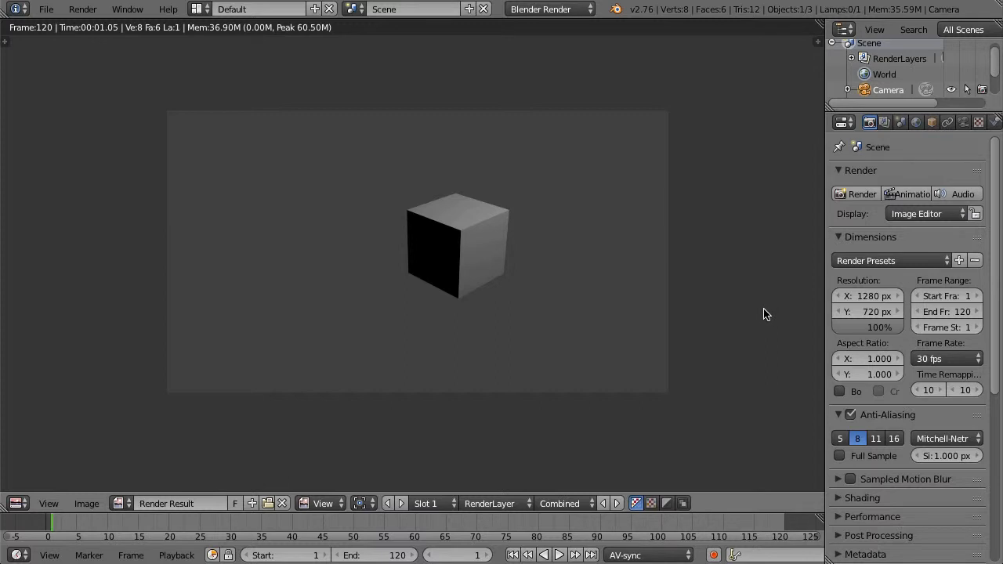
mouse_move(762, 315)
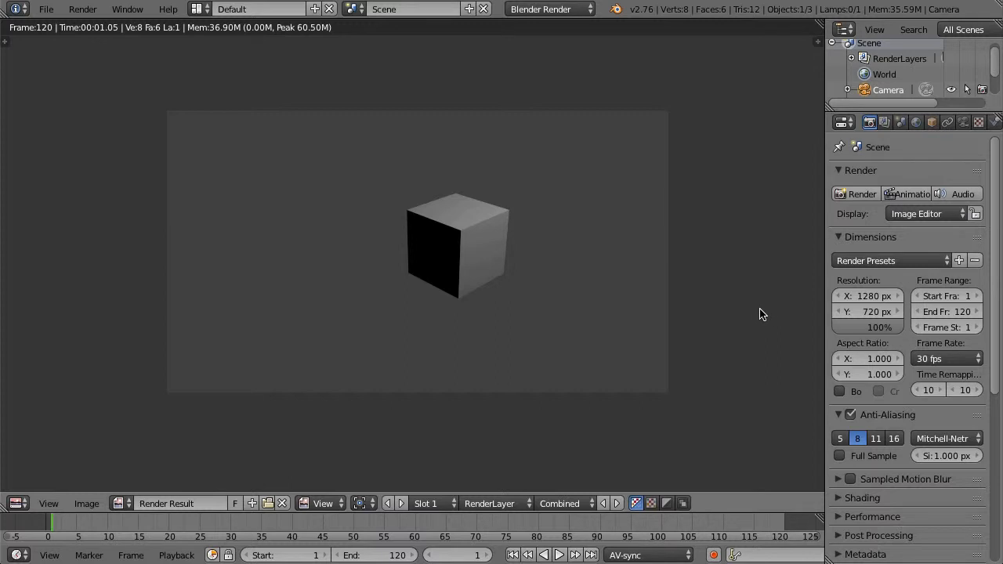
mouse_move(661, 280)
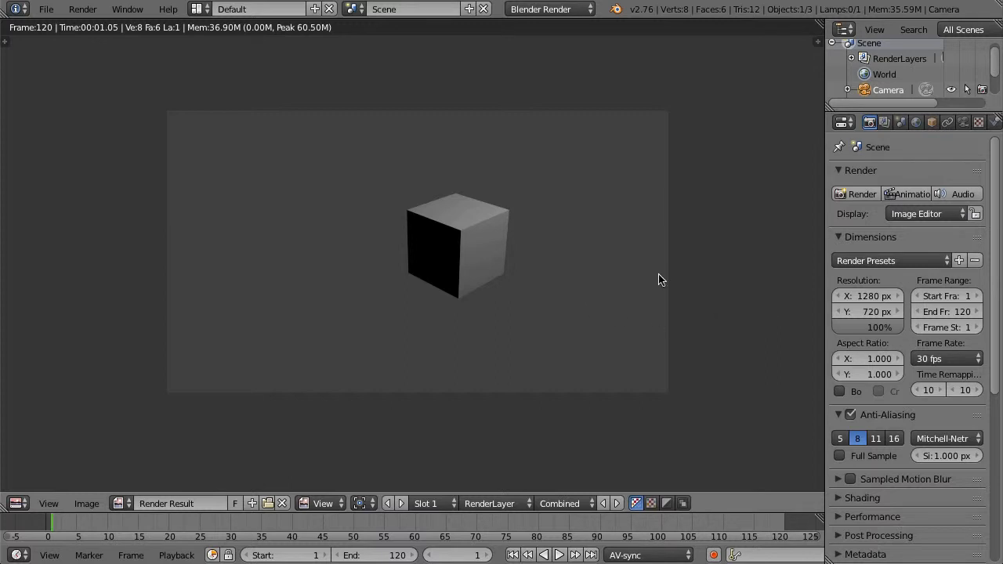
mouse_move(943, 254)
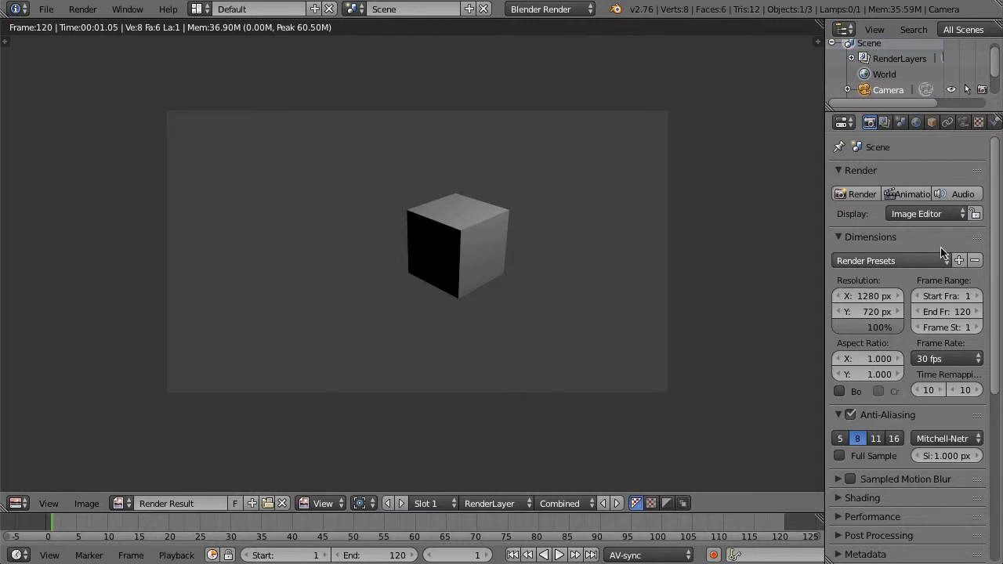
mouse_move(735, 334)
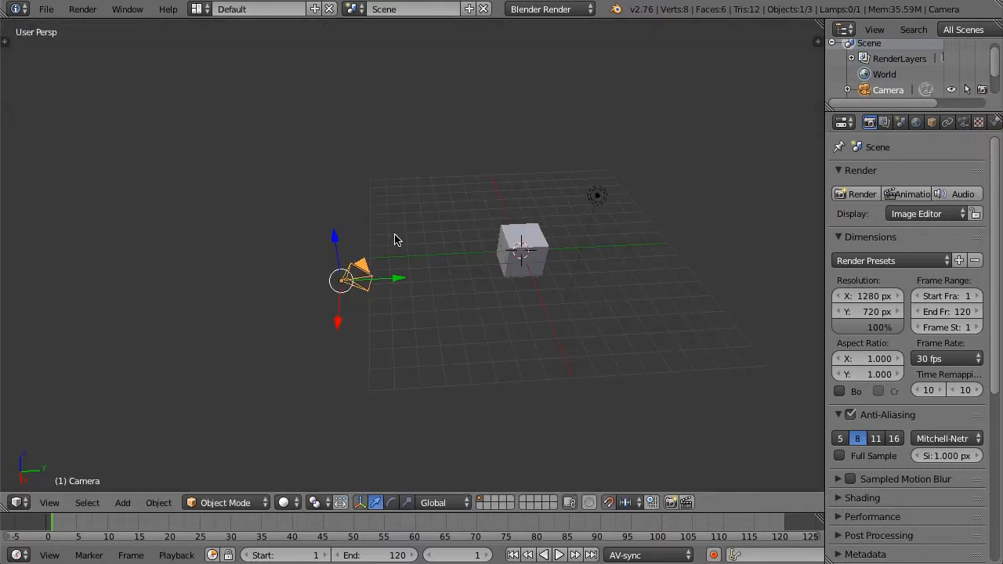
mouse_move(507, 228)
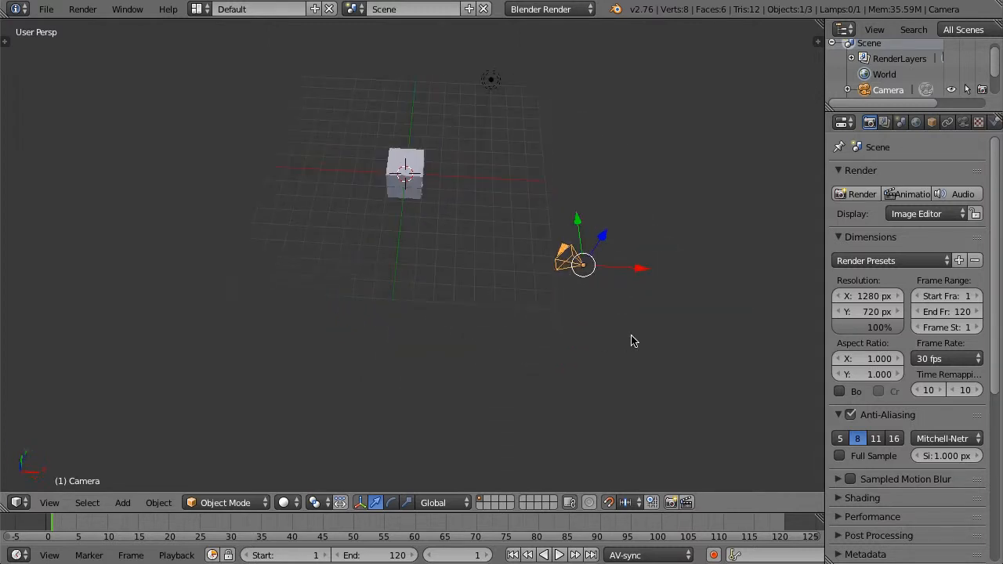
Orbit the viewport around the cube and camera scene.
left_click_drag(633, 341, 634, 290)
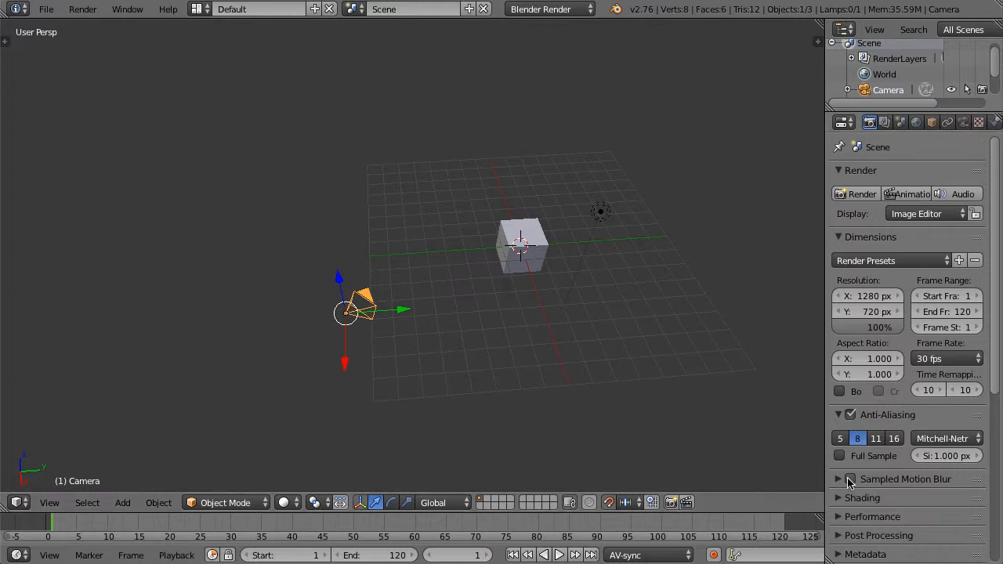
left_click(849, 479)
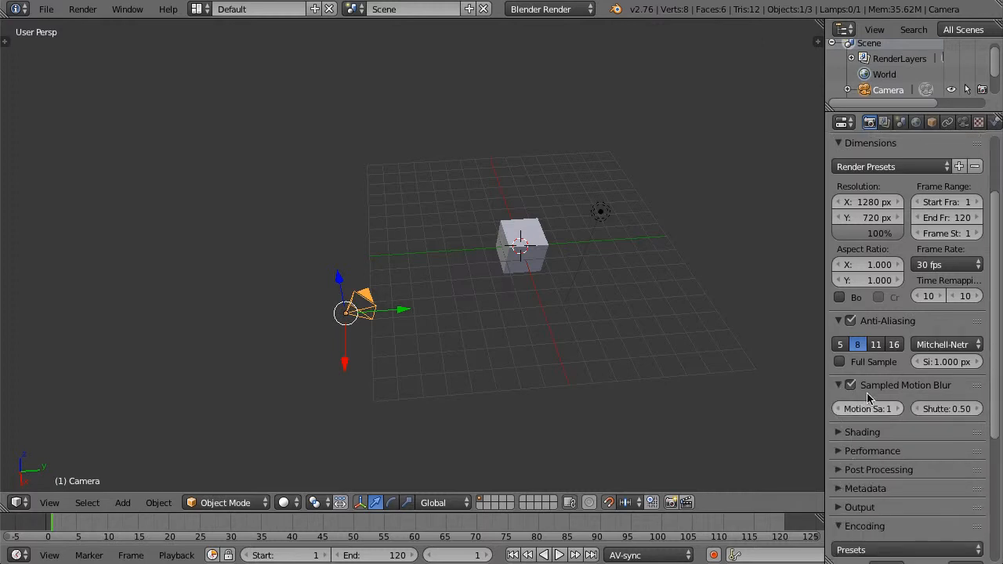
mouse_move(867, 408)
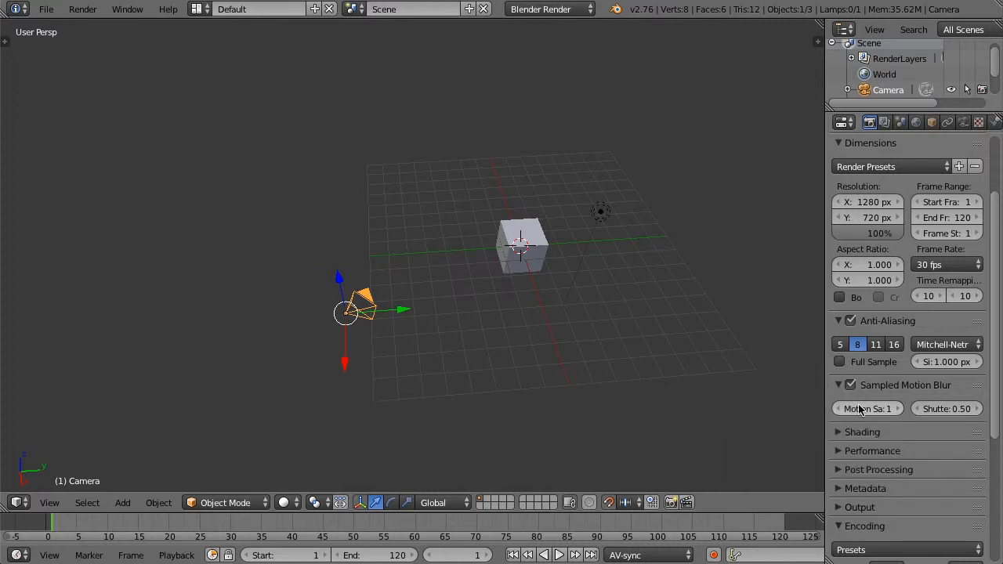
mouse_move(867, 408)
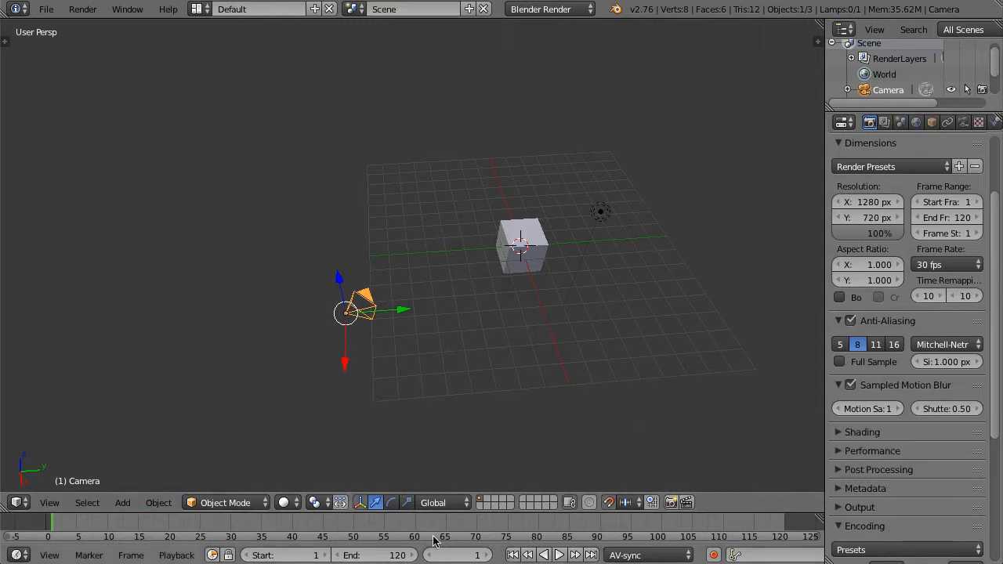
mouse_move(474, 555)
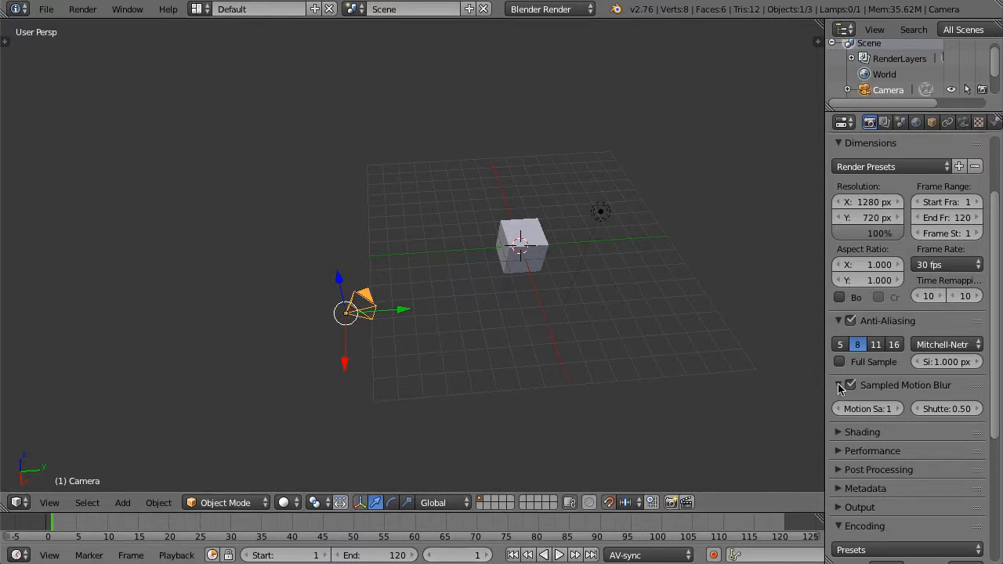
left_click(851, 385)
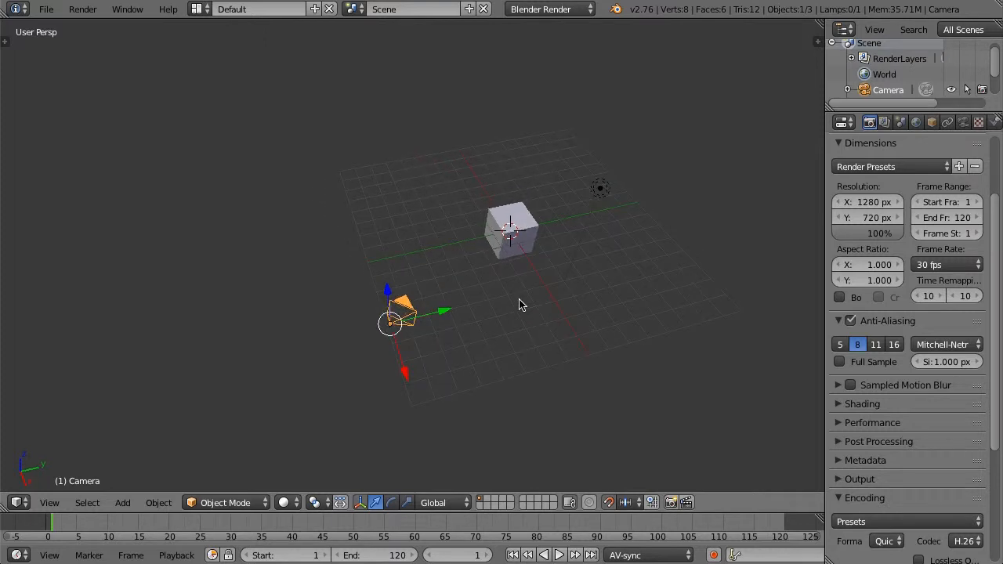
mouse_move(699, 365)
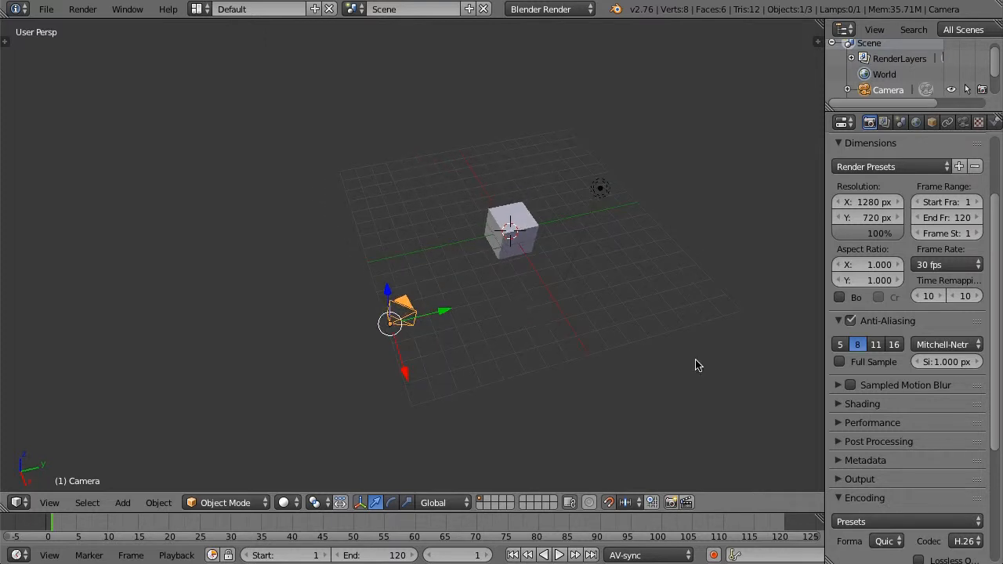